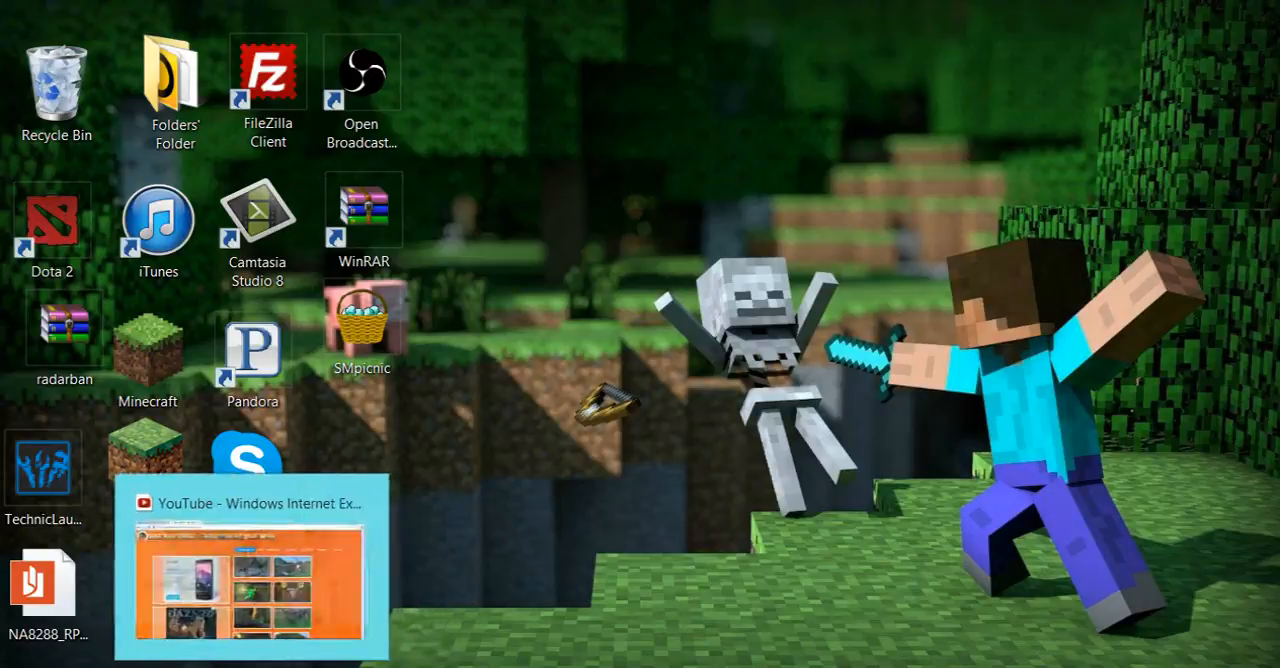
# Bring the browser with the Nova Skin wallpaper gallery forward and dismiss the side advertisement.
pyautogui.click(252, 564)
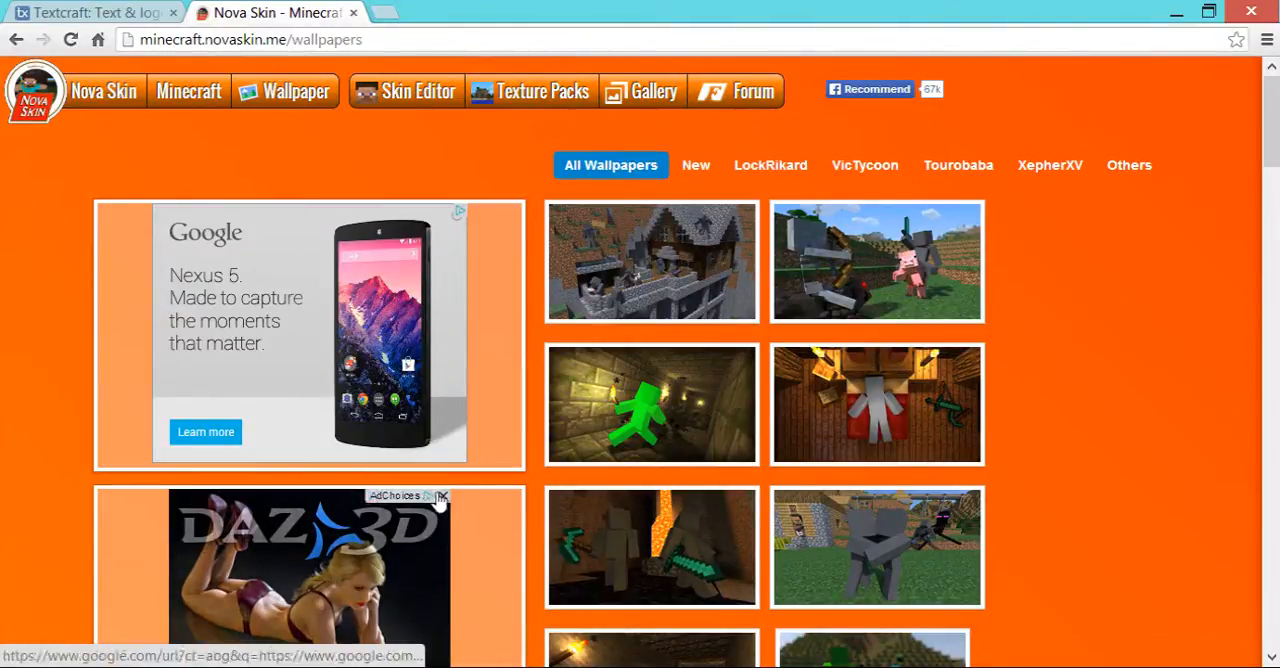
pyautogui.click(444, 496)
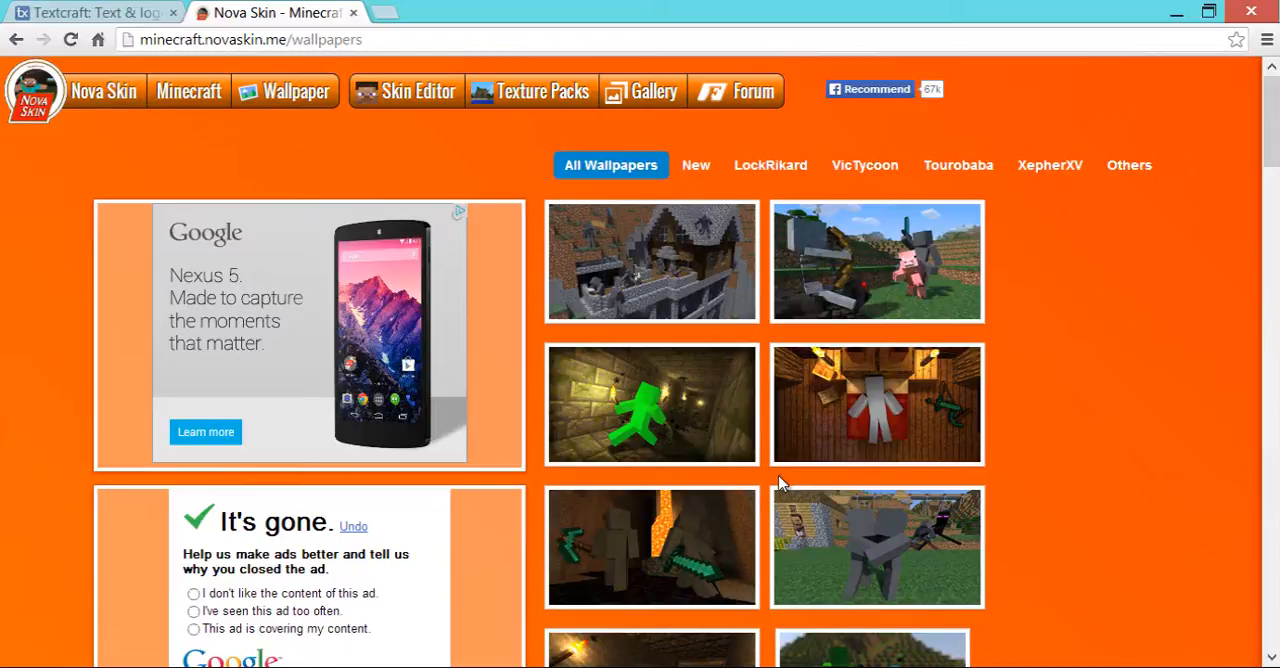
pyautogui.moveTo(1080, 318)
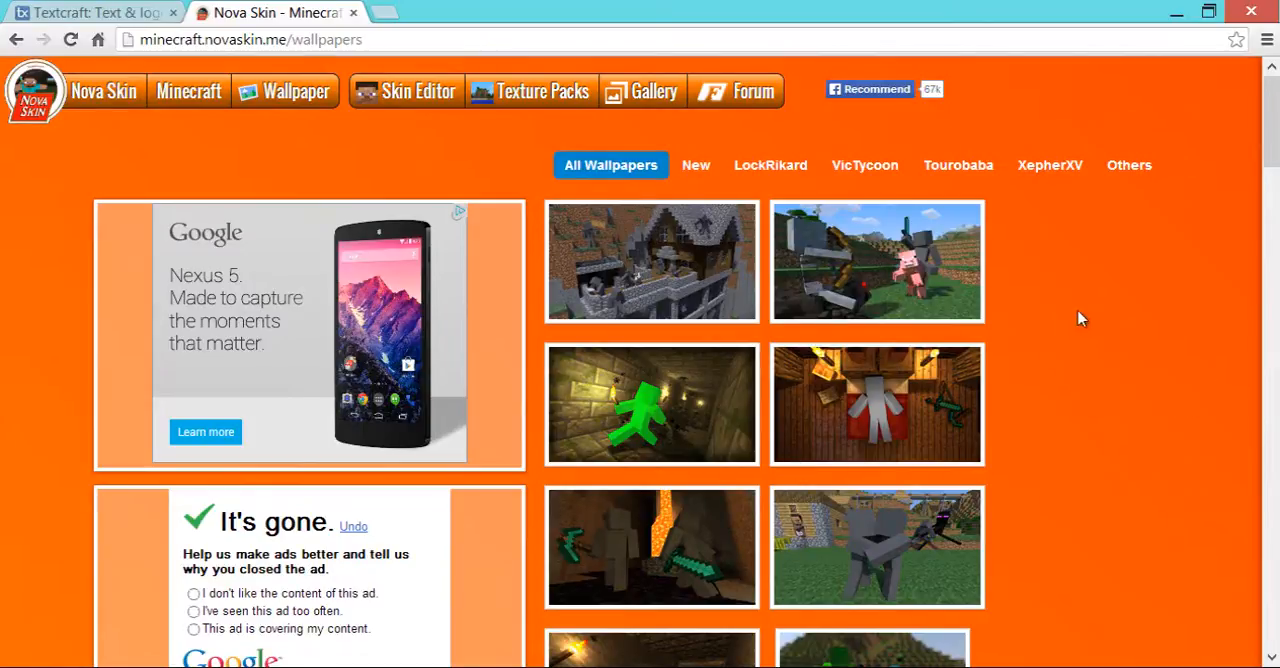
pyautogui.moveTo(808, 312)
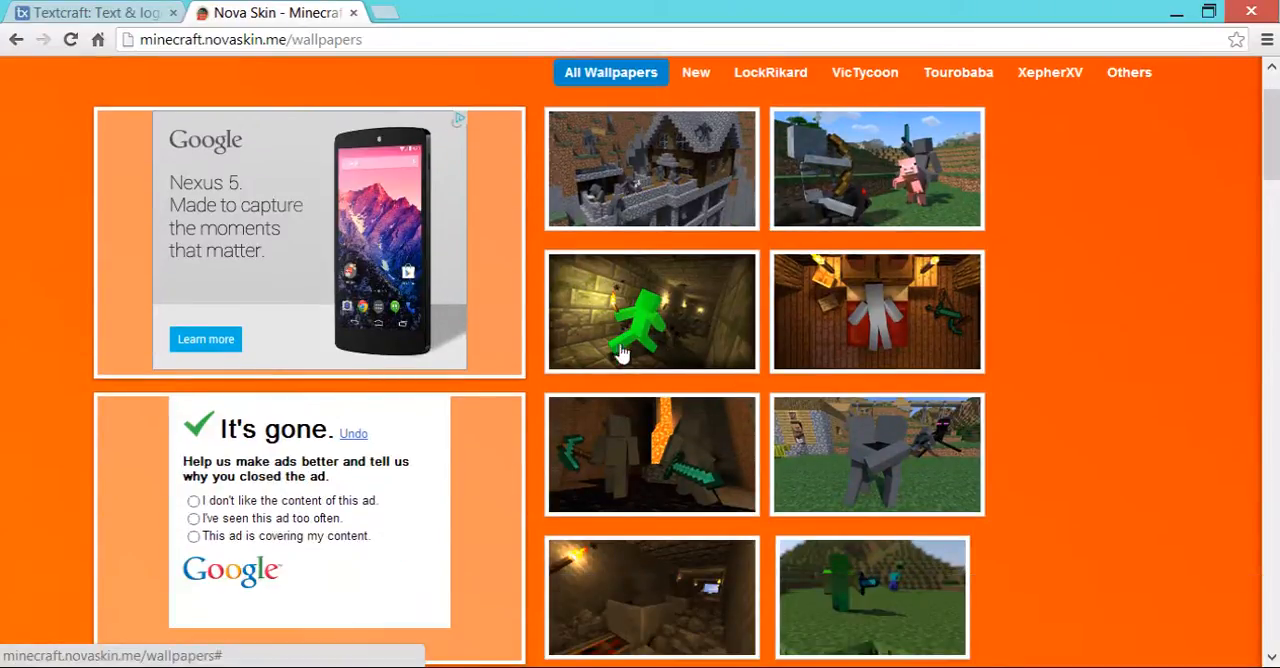
pyautogui.moveTo(630, 450)
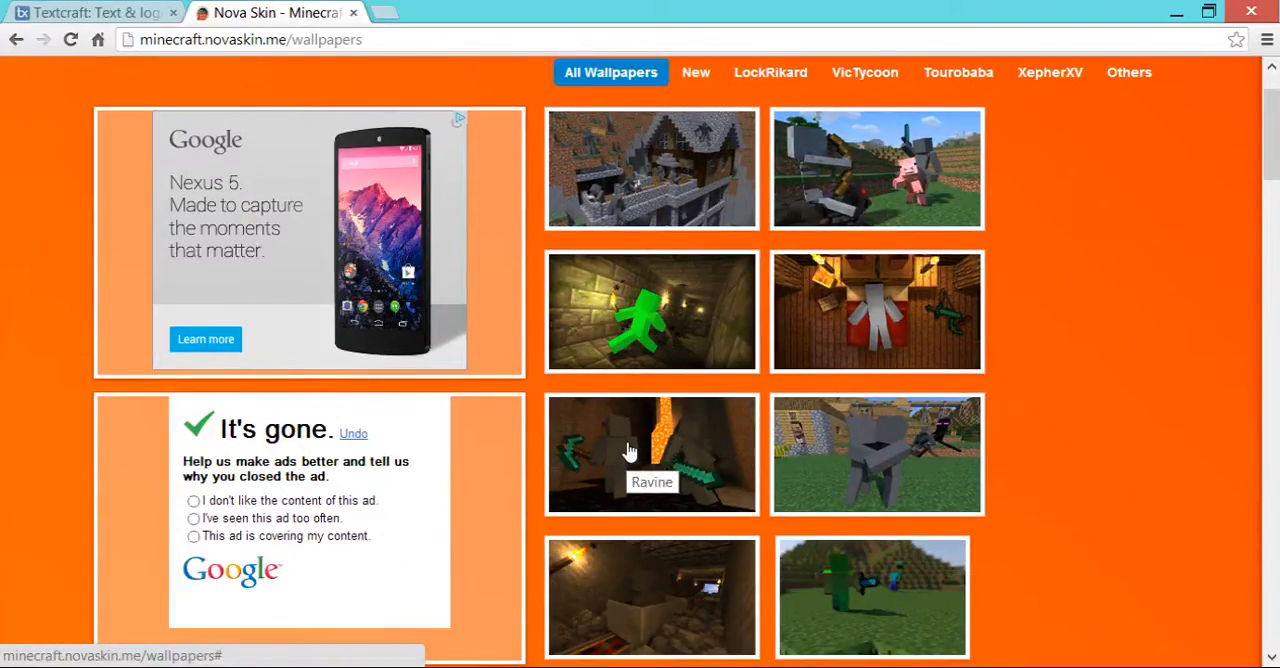
# Browse down and back up through the Minecraft wallpaper thumbnails.
pyautogui.scroll(3)
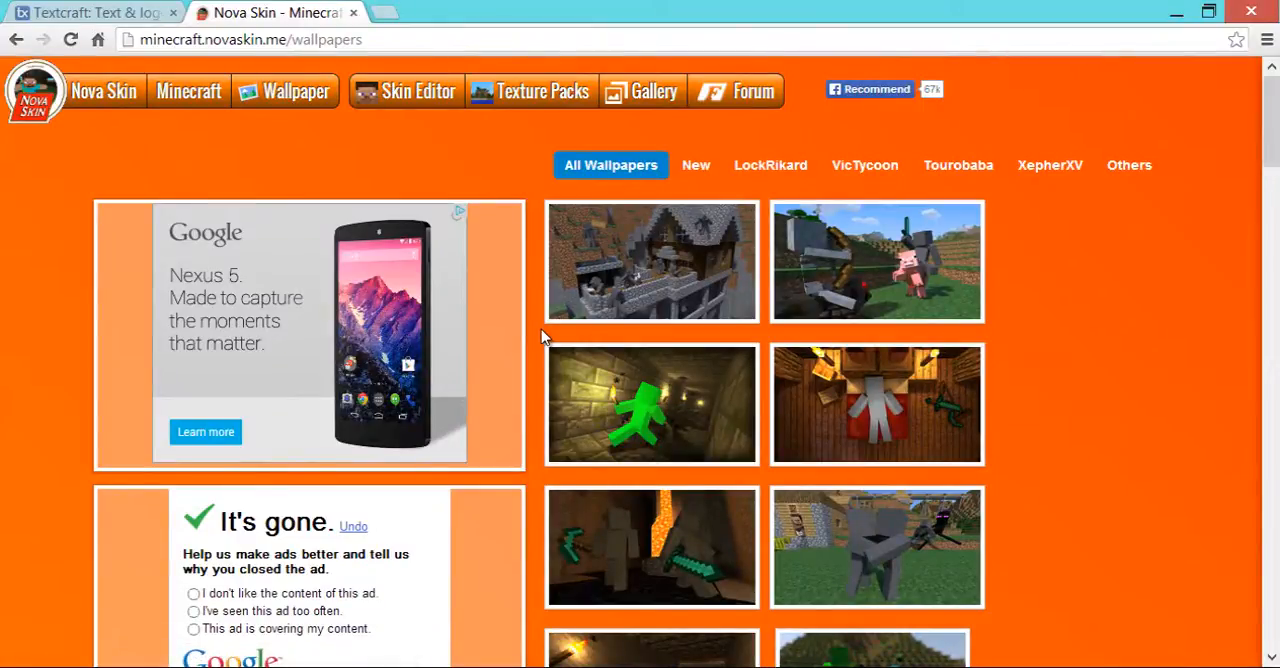
pyautogui.scroll(-3)
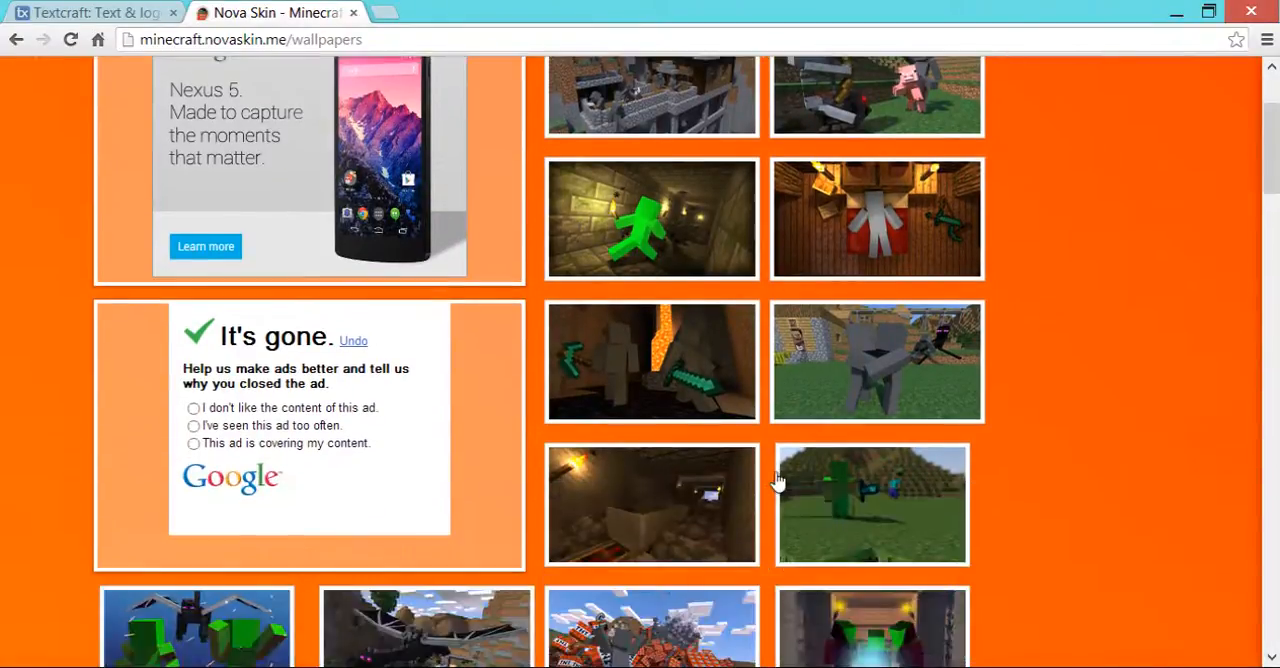
pyautogui.scroll(-3)
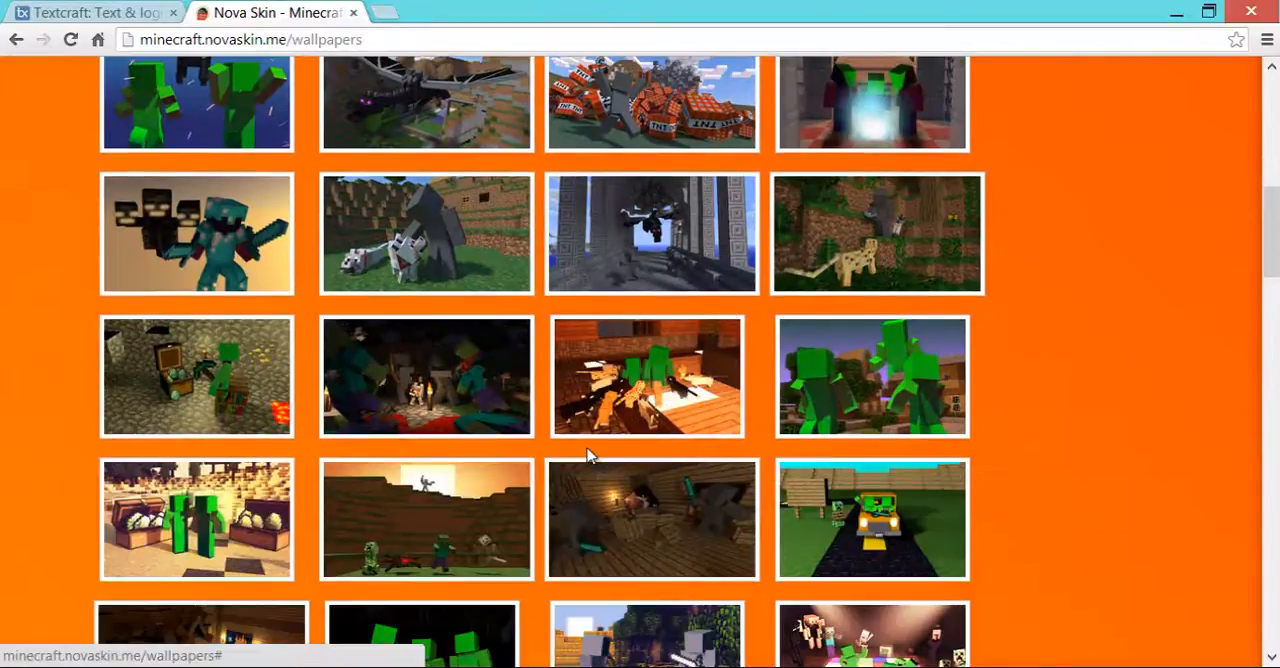
pyautogui.scroll(-3)
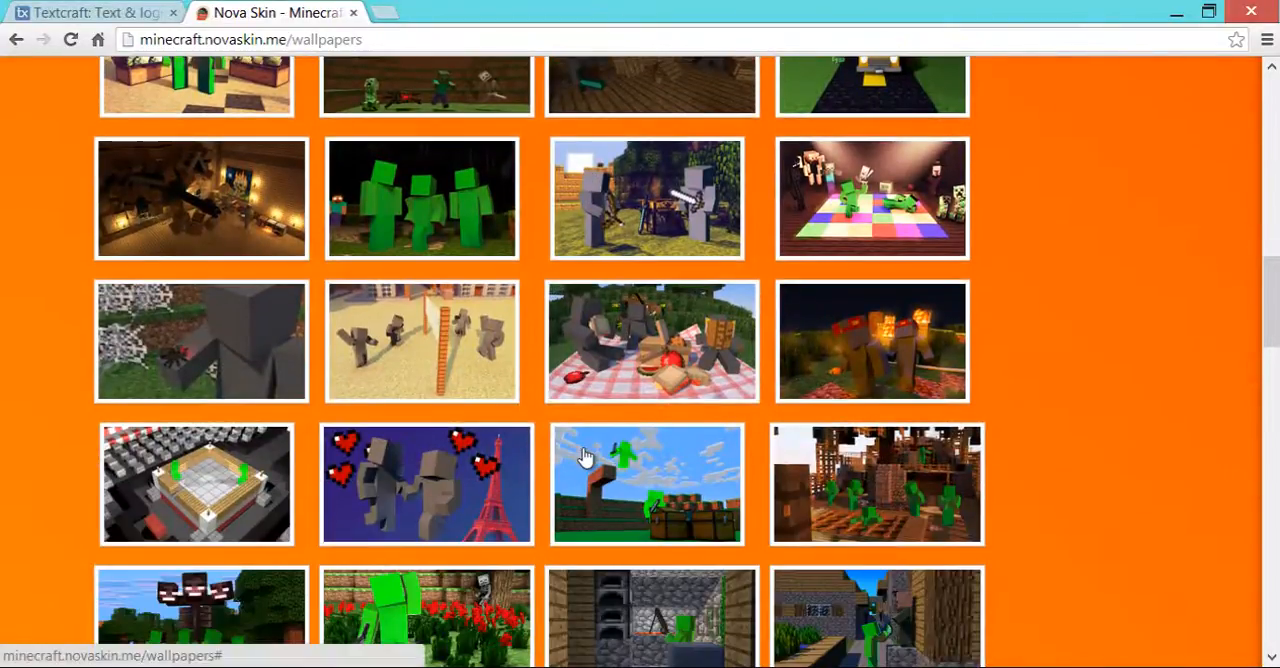
pyautogui.scroll(-3)
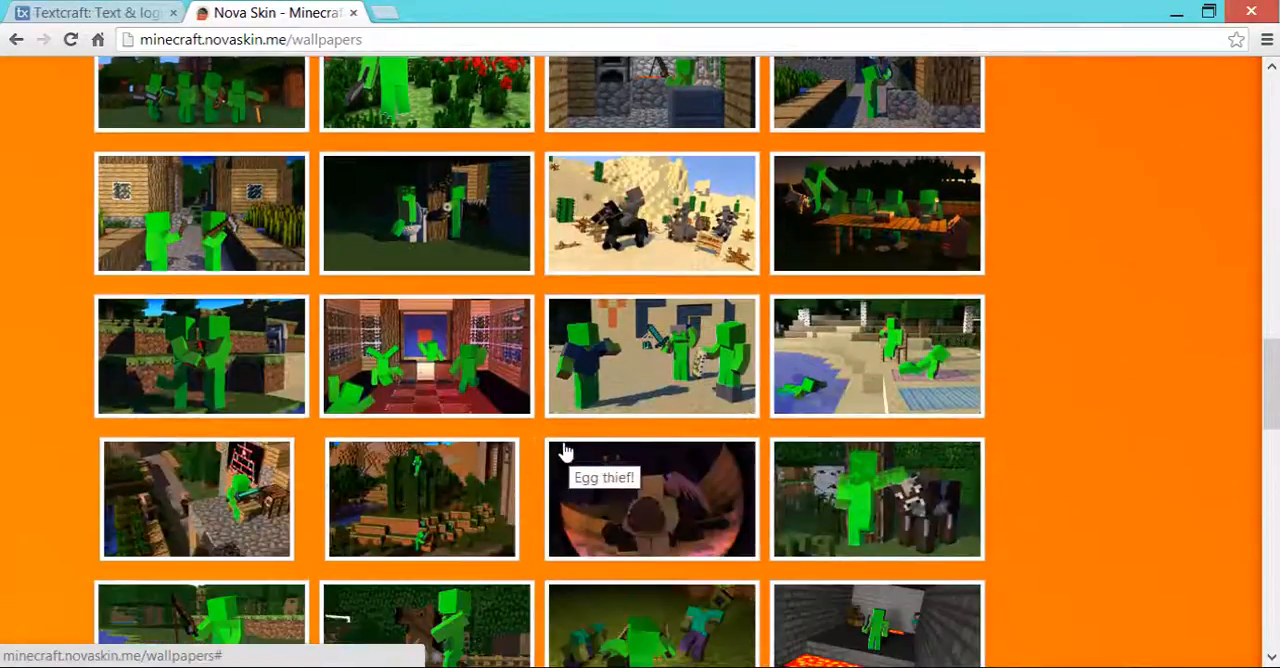
pyautogui.scroll(-3)
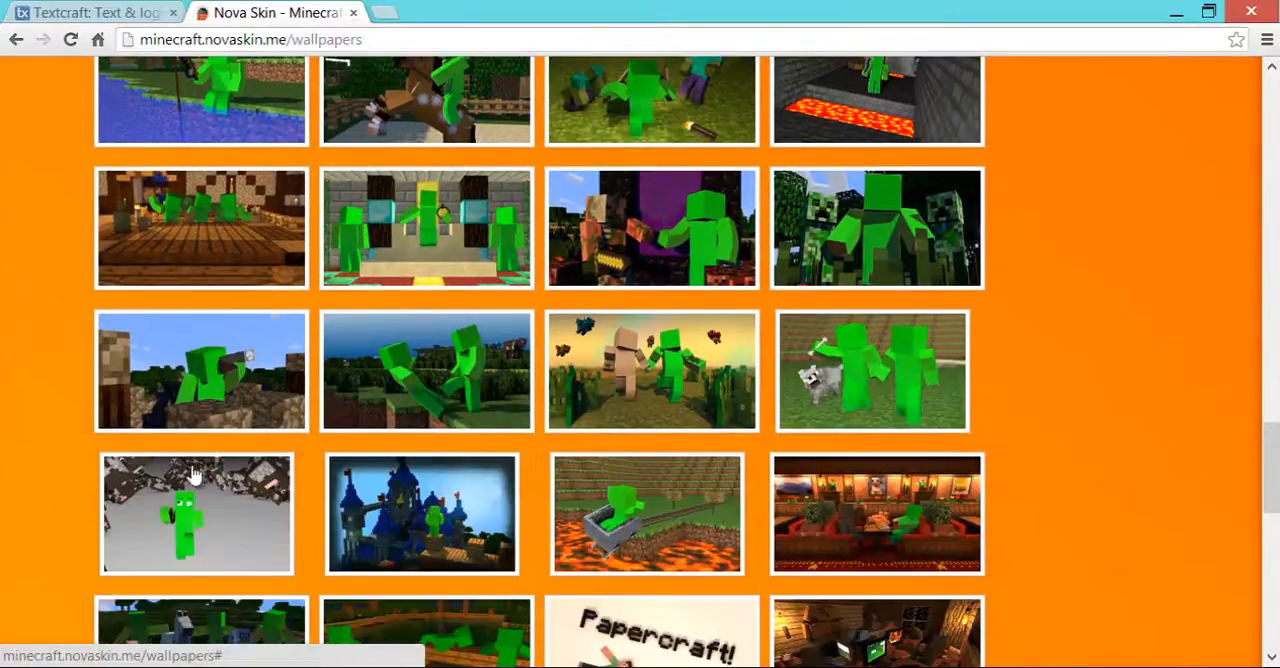
pyautogui.scroll(-3)
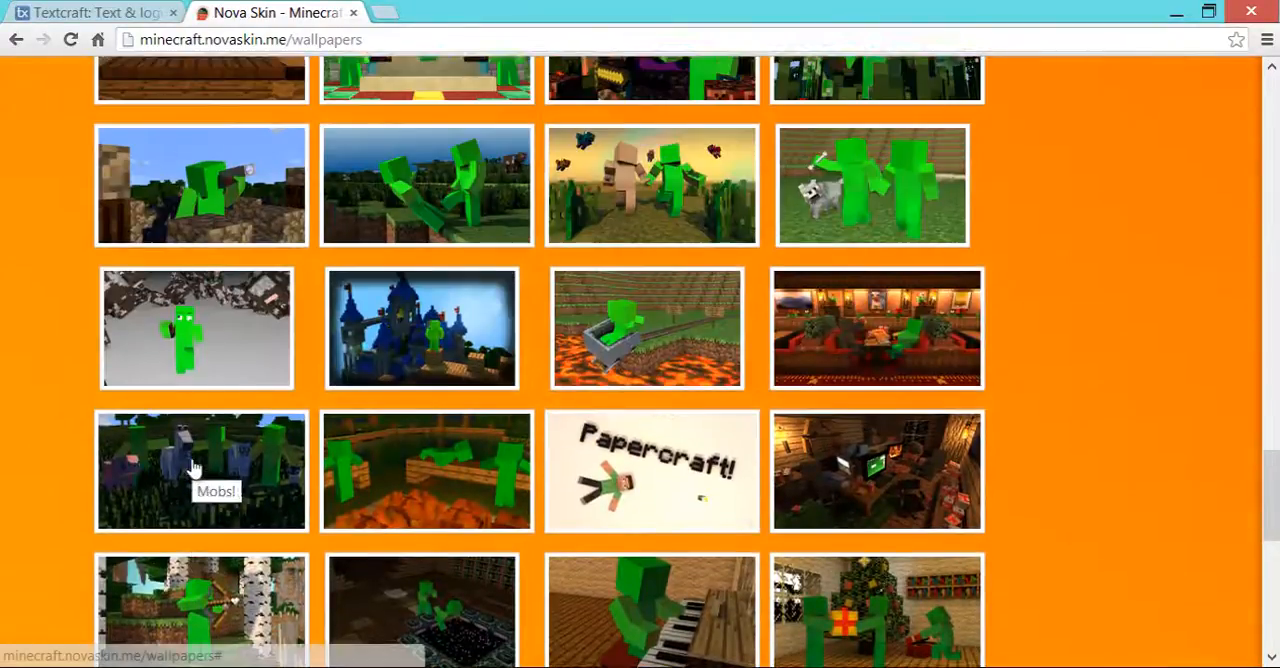
pyautogui.scroll(-3)
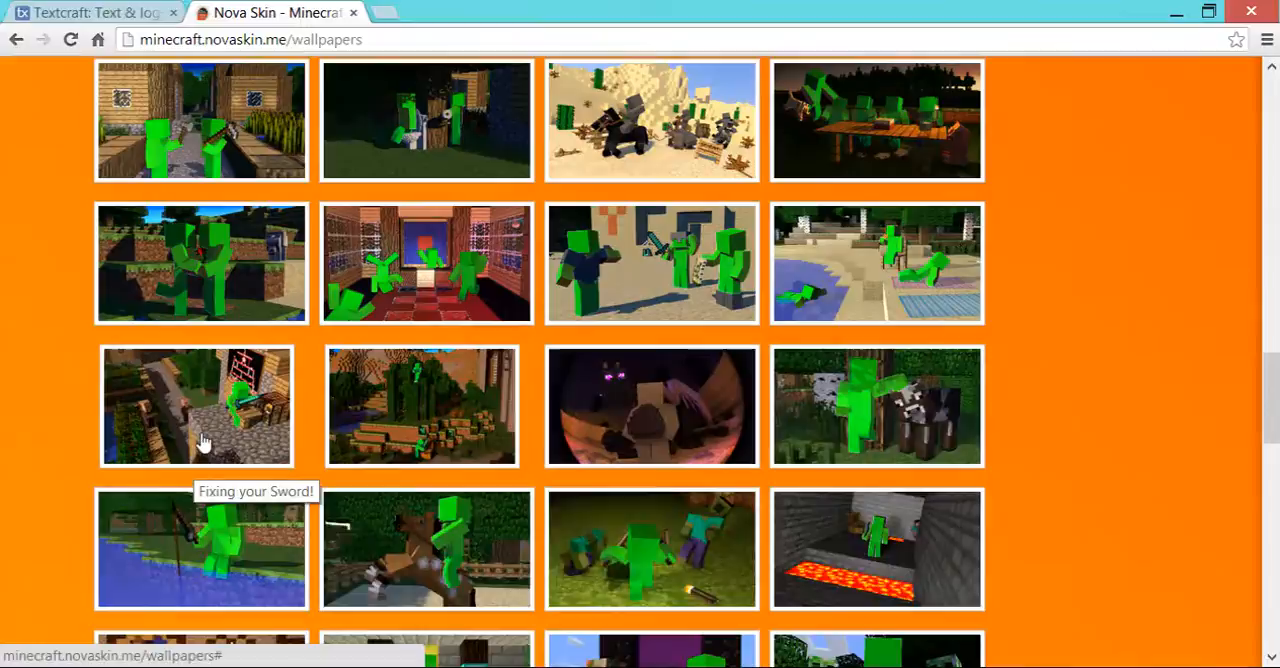
pyautogui.scroll(3)
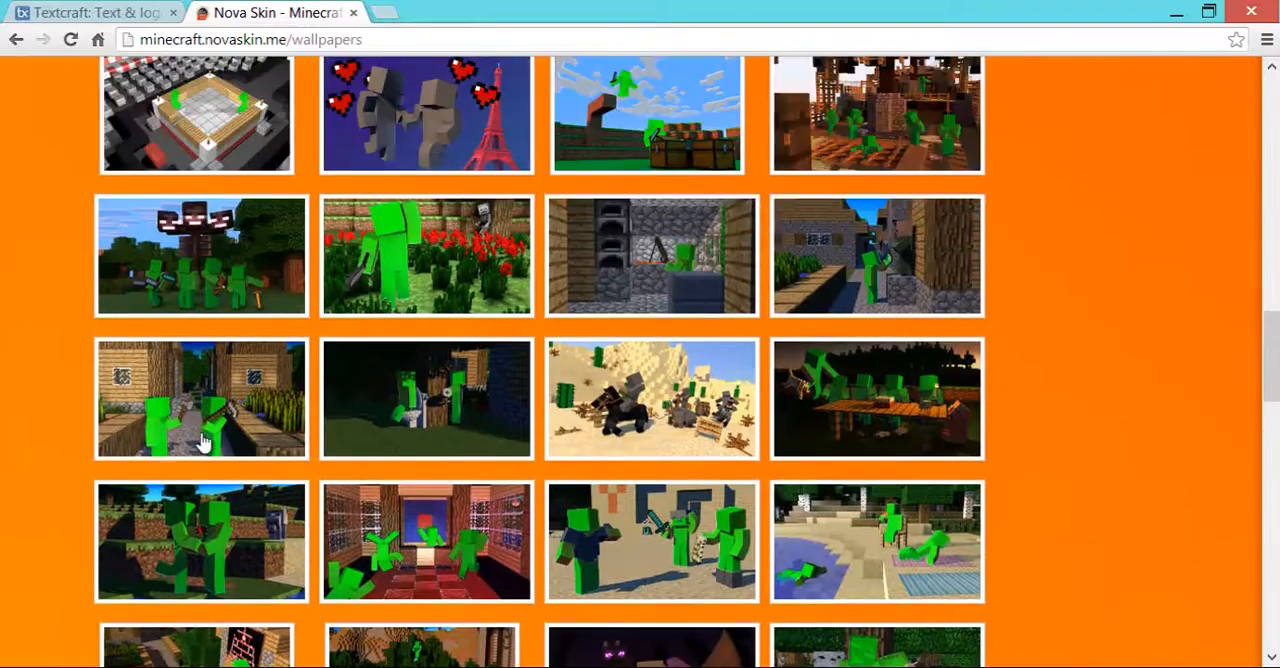
pyautogui.scroll(3)
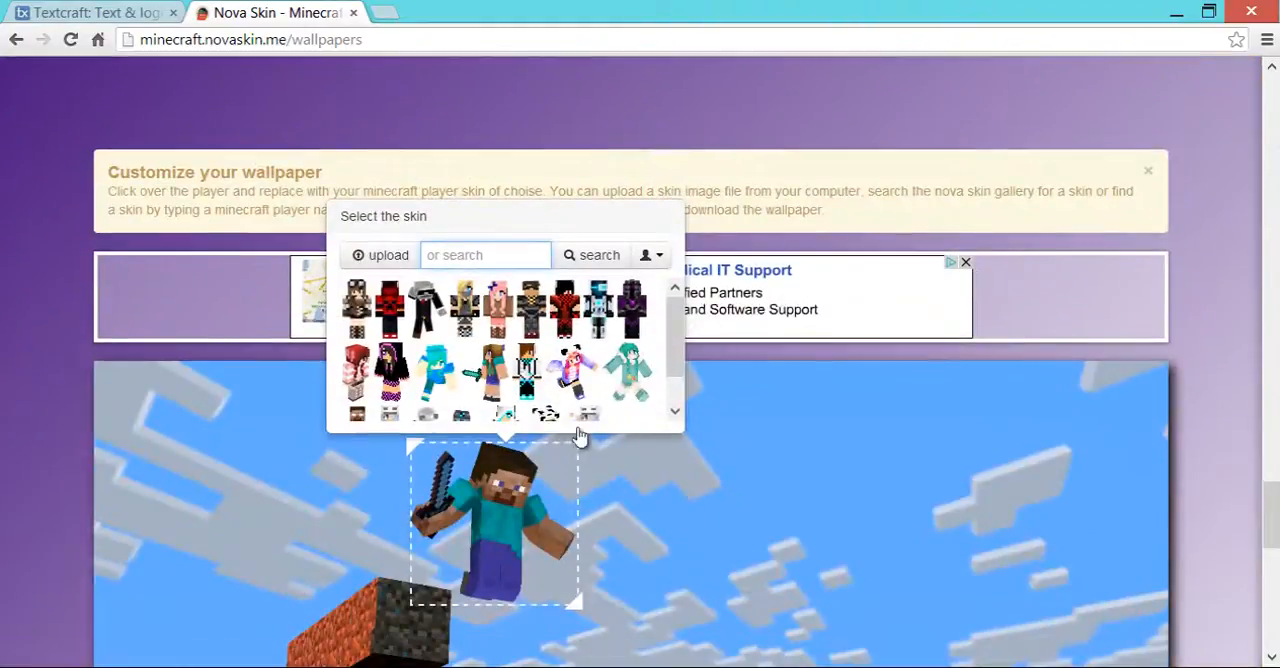
# Give the lower player a new skin found by searching the name 'noboarde_2000'.
pyautogui.scroll(-3)
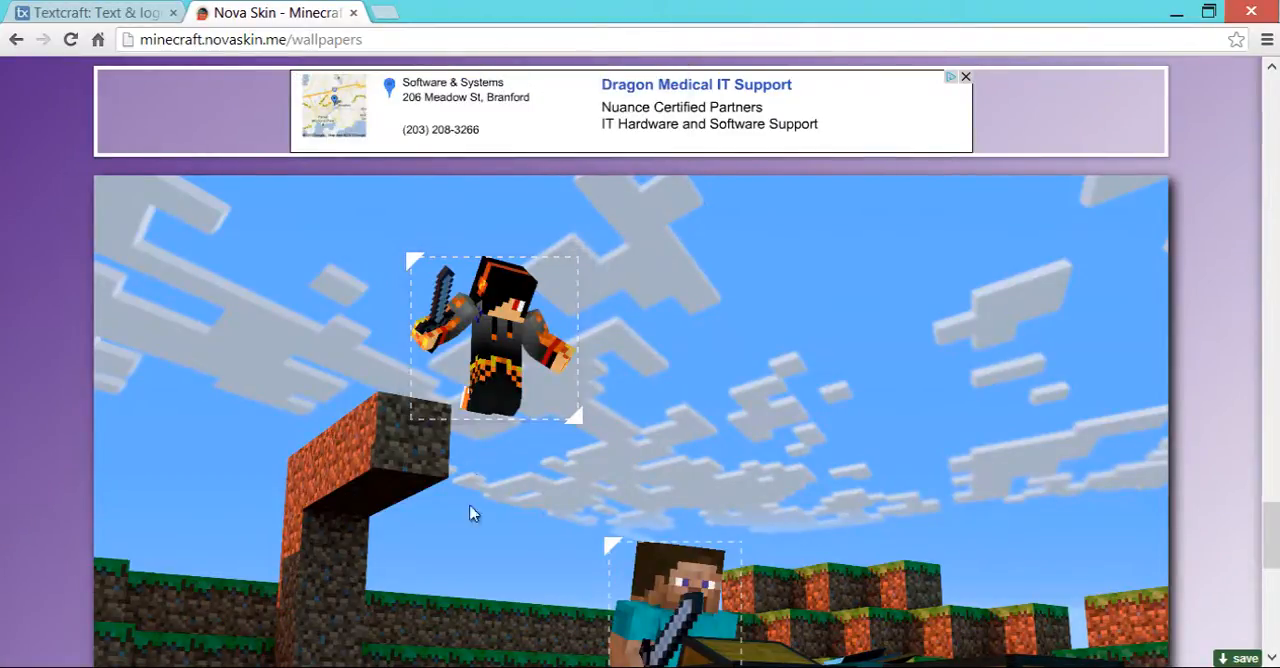
pyautogui.click(490, 340)
pyautogui.write('snb')
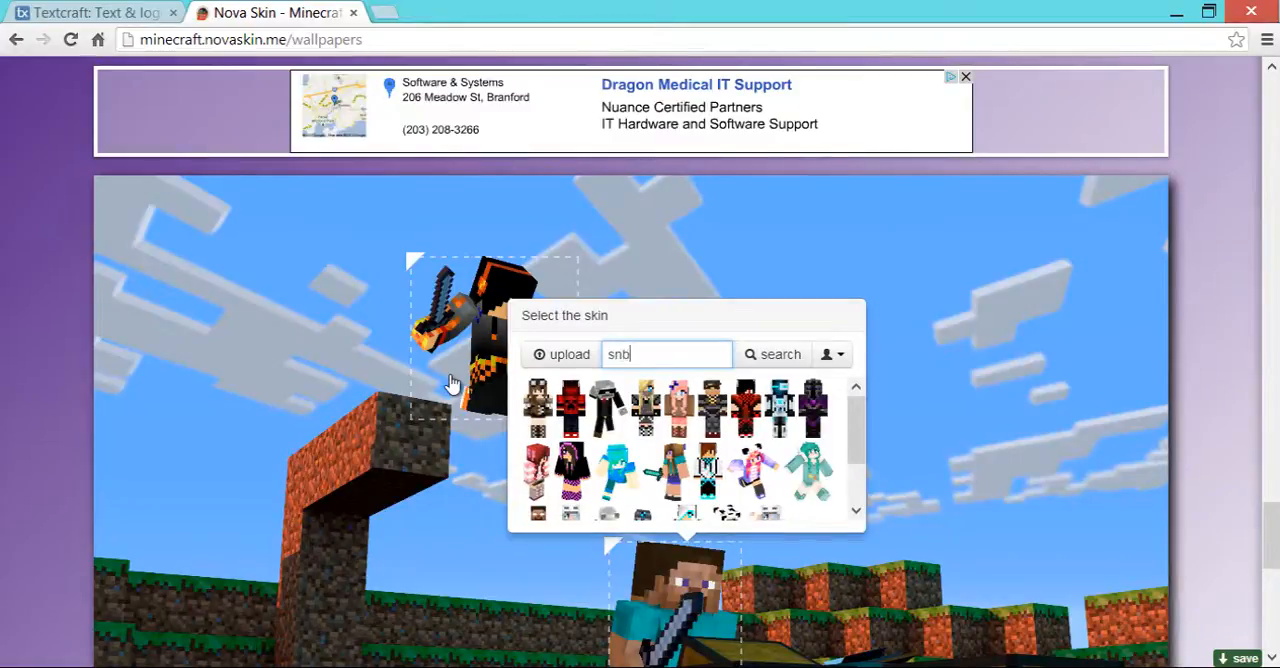
pyautogui.write('oad')
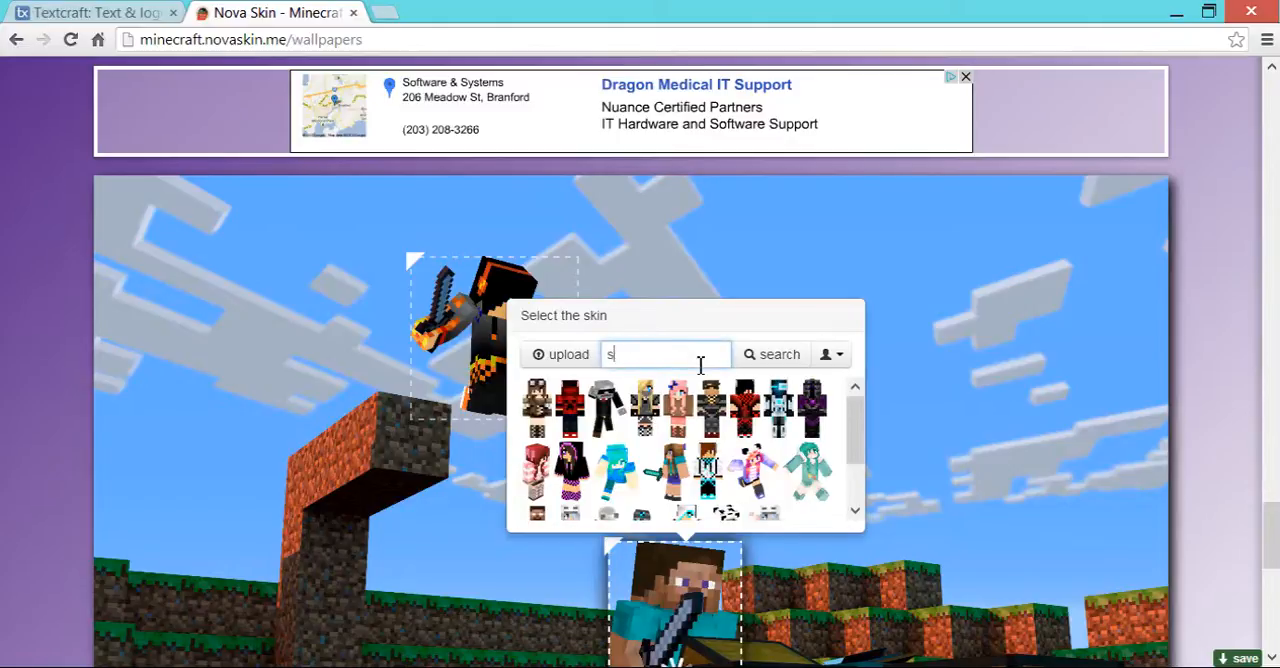
pyautogui.write('noboarde')
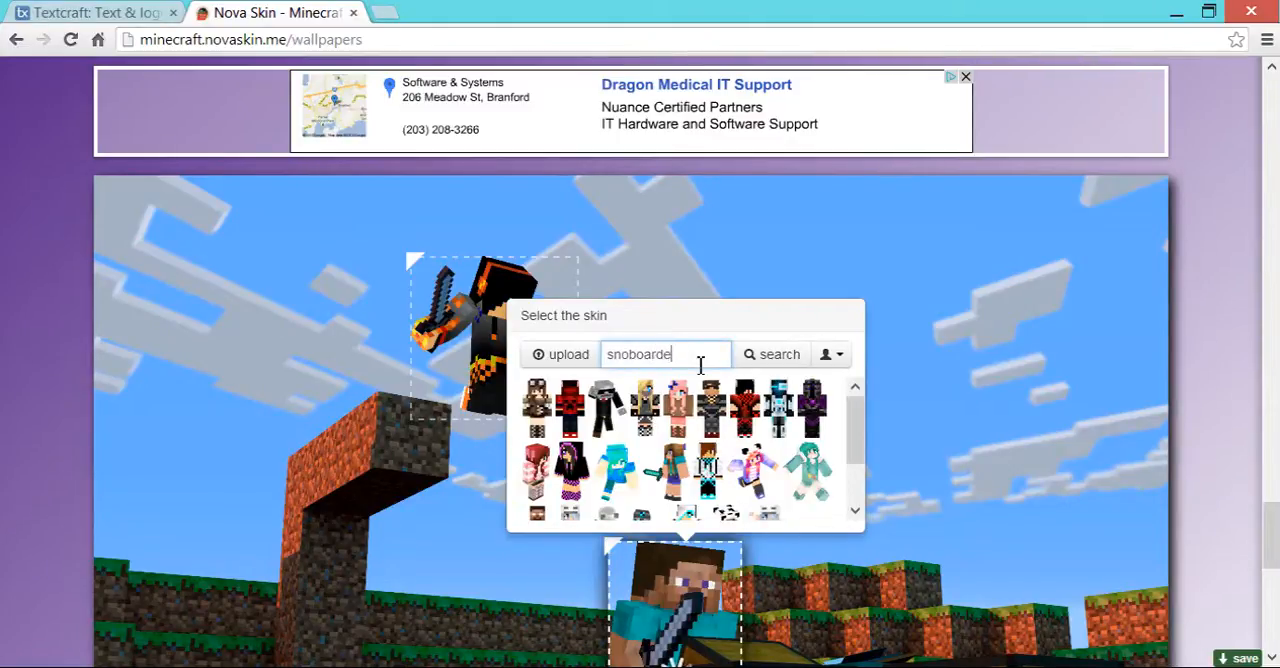
pyautogui.write('_2000')
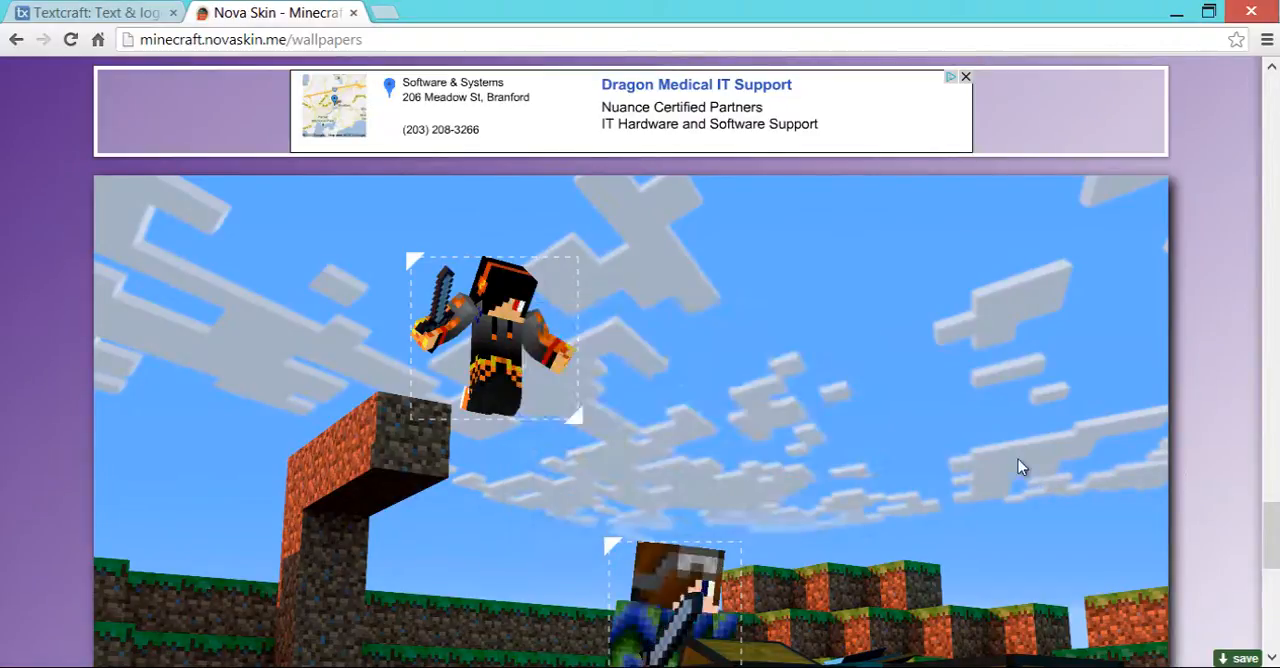
# Choose the 1920x1200 wallpaper size and download the customized scene as a JPG.
pyautogui.scroll(-3)
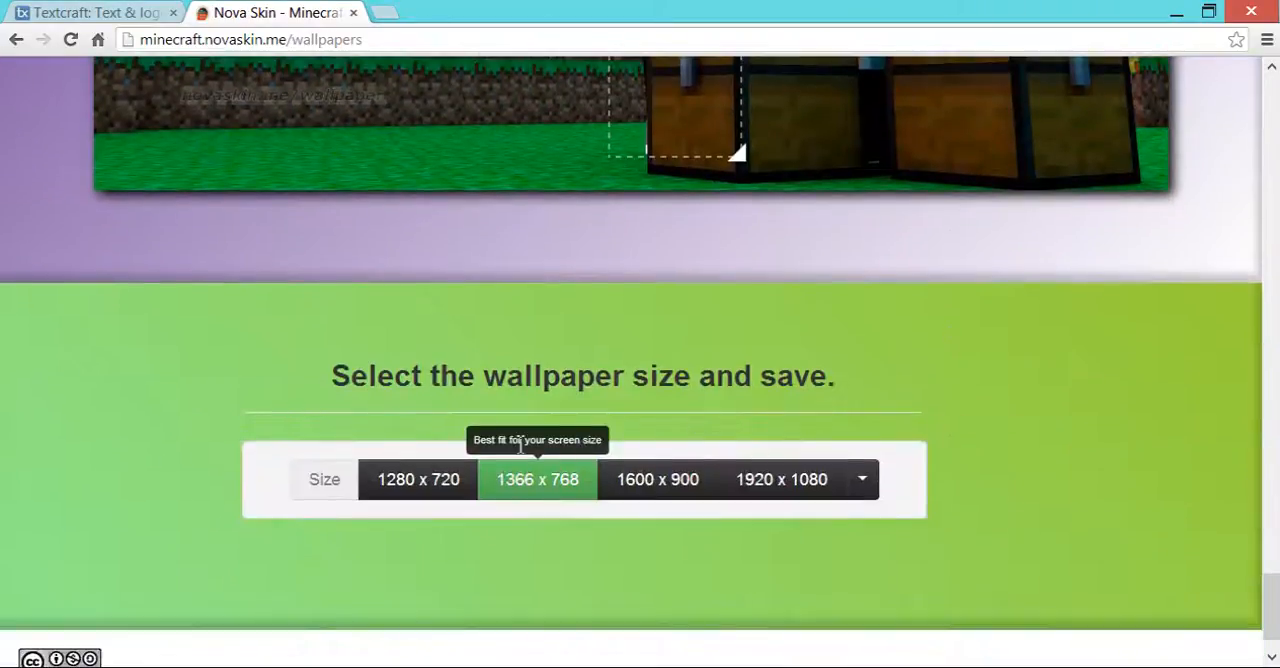
pyautogui.moveTo(850, 478)
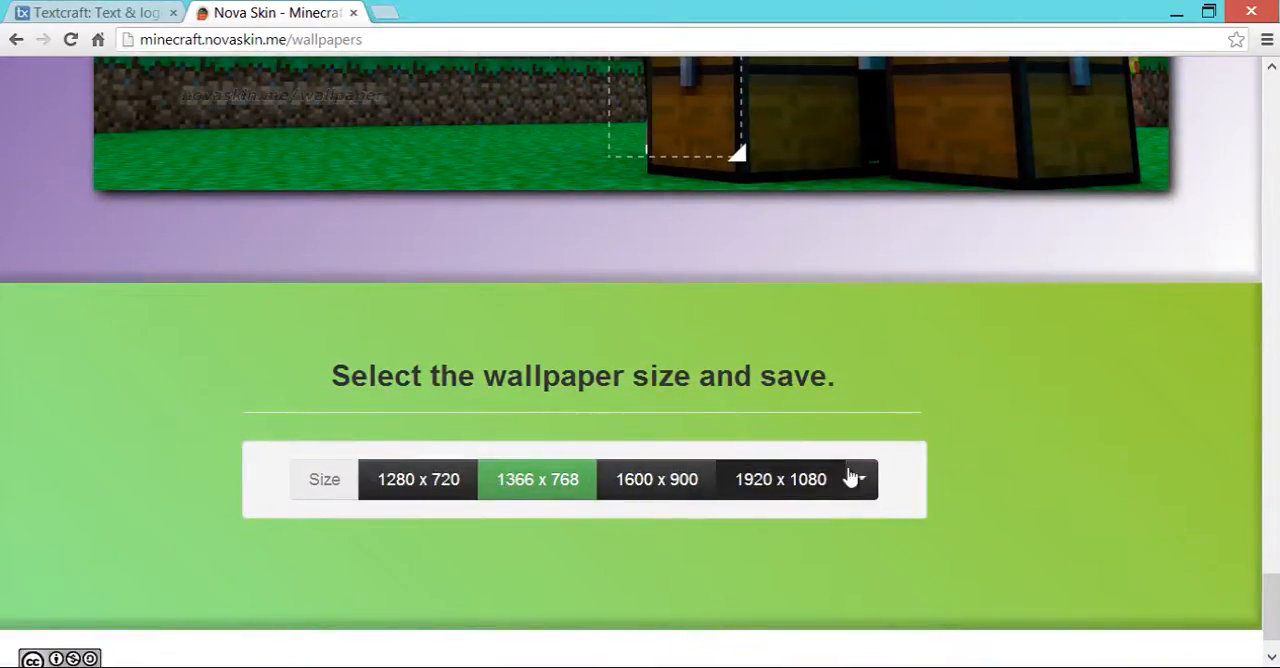
pyautogui.click(858, 480)
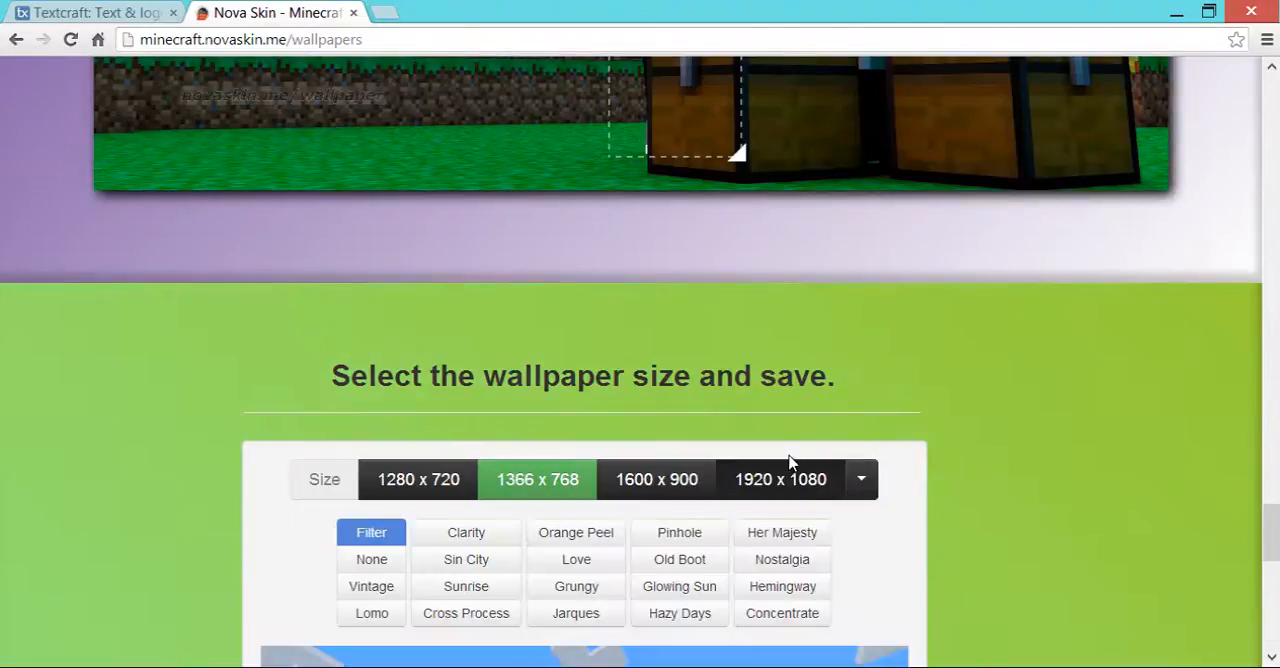
pyautogui.moveTo(712, 480)
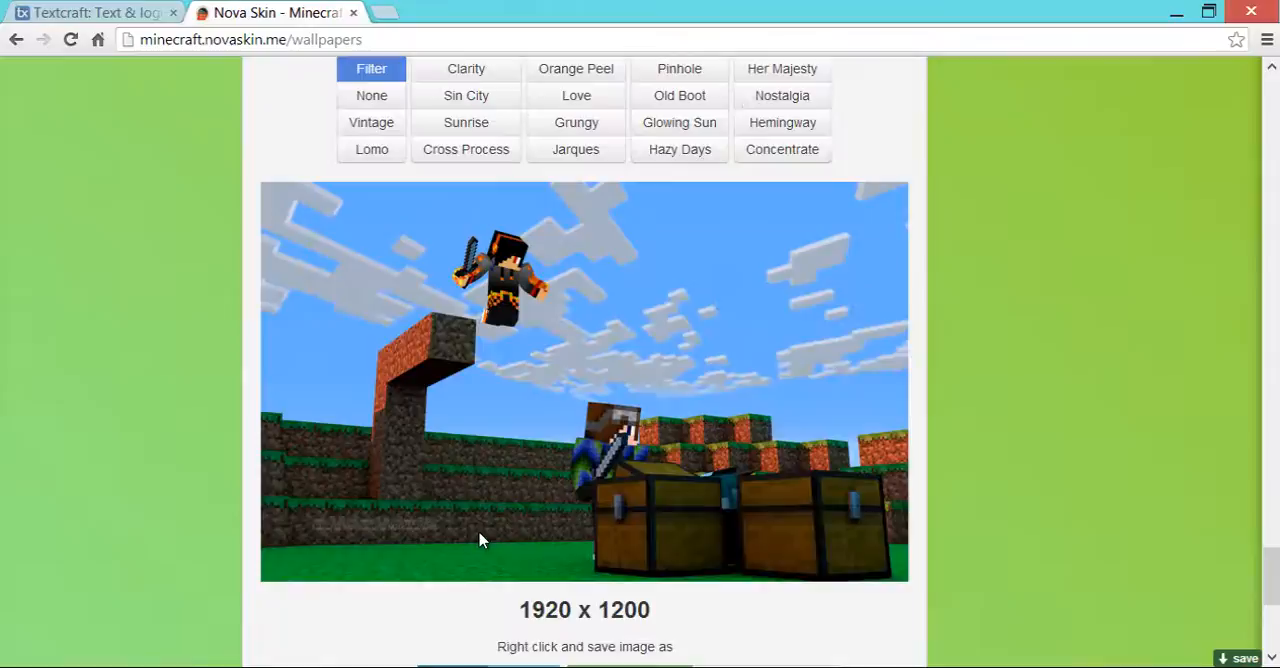
pyautogui.scroll(-3)
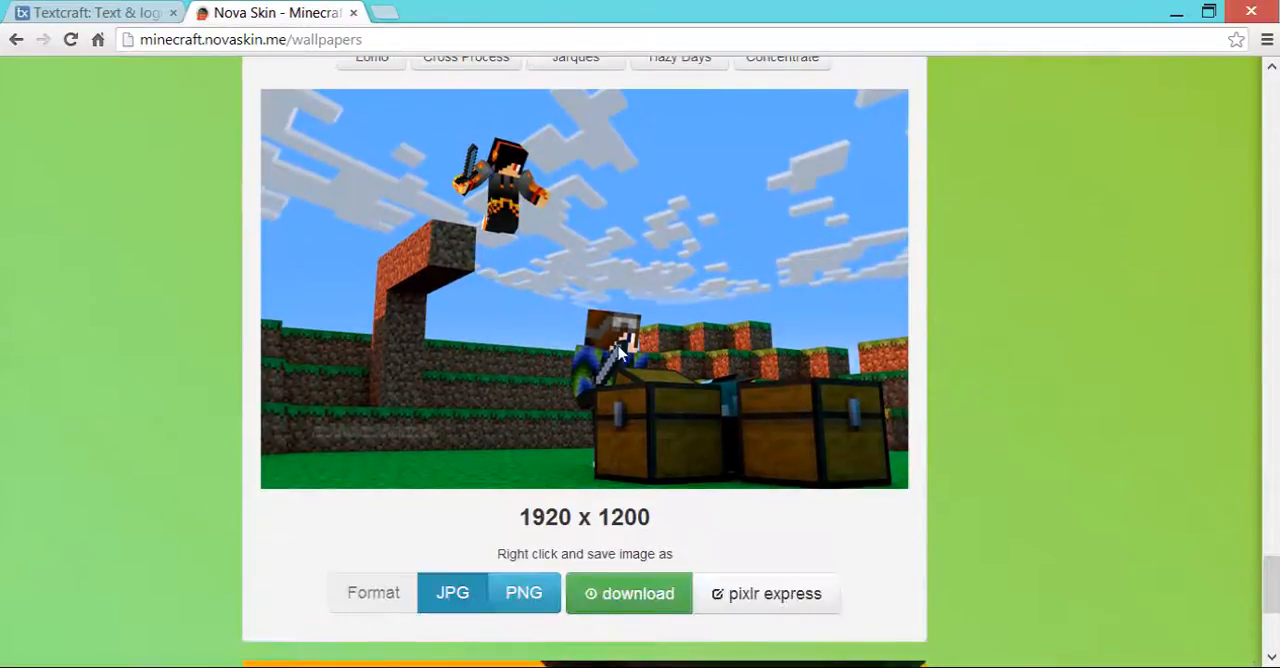
pyautogui.scroll(-3)
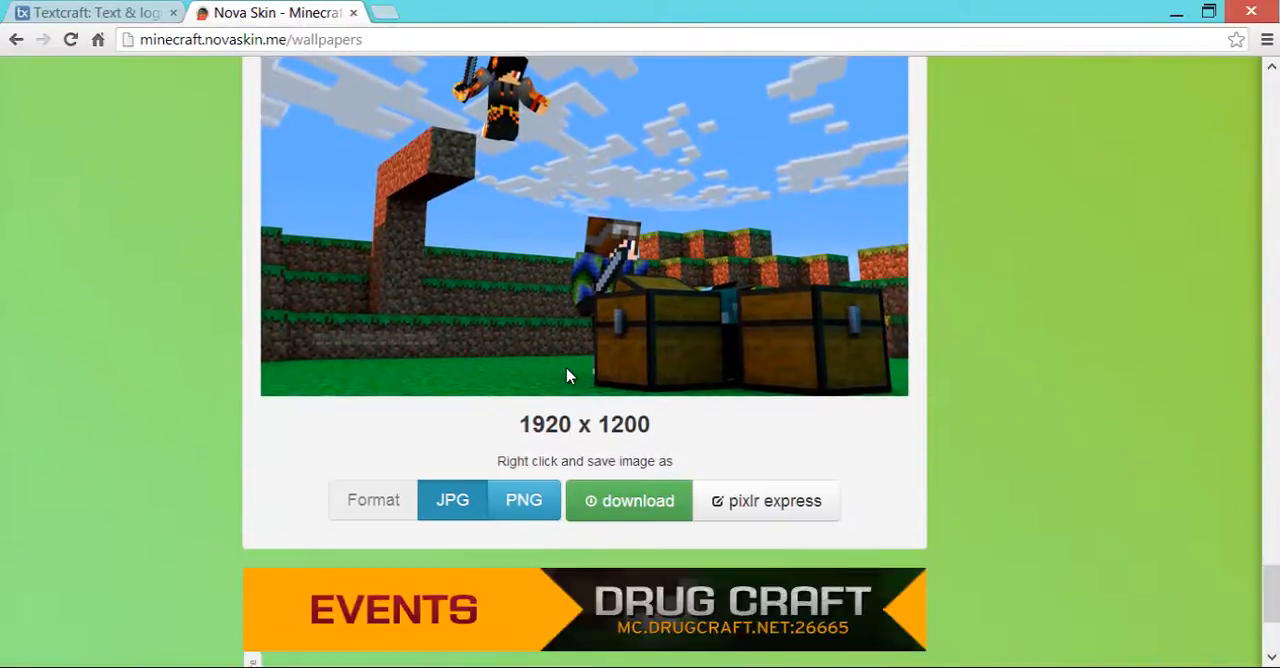
pyautogui.click(628, 500)
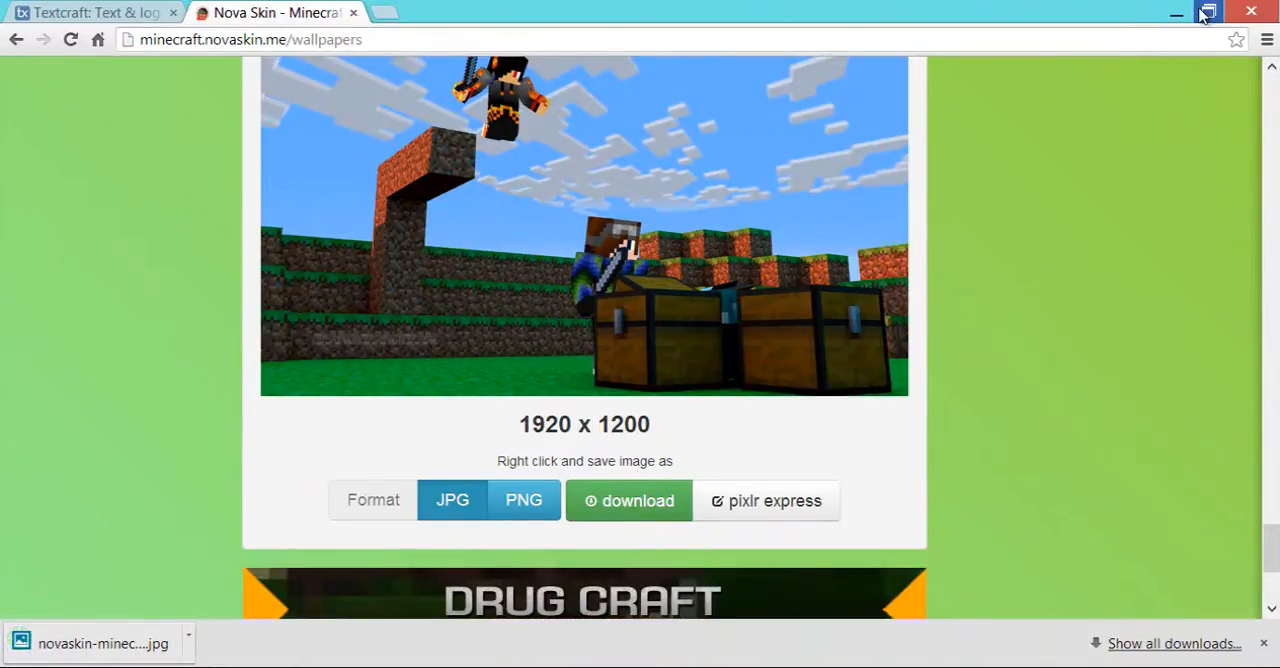
# Switch from the download to the Textcraft logo generator.
pyautogui.click(1208, 12)
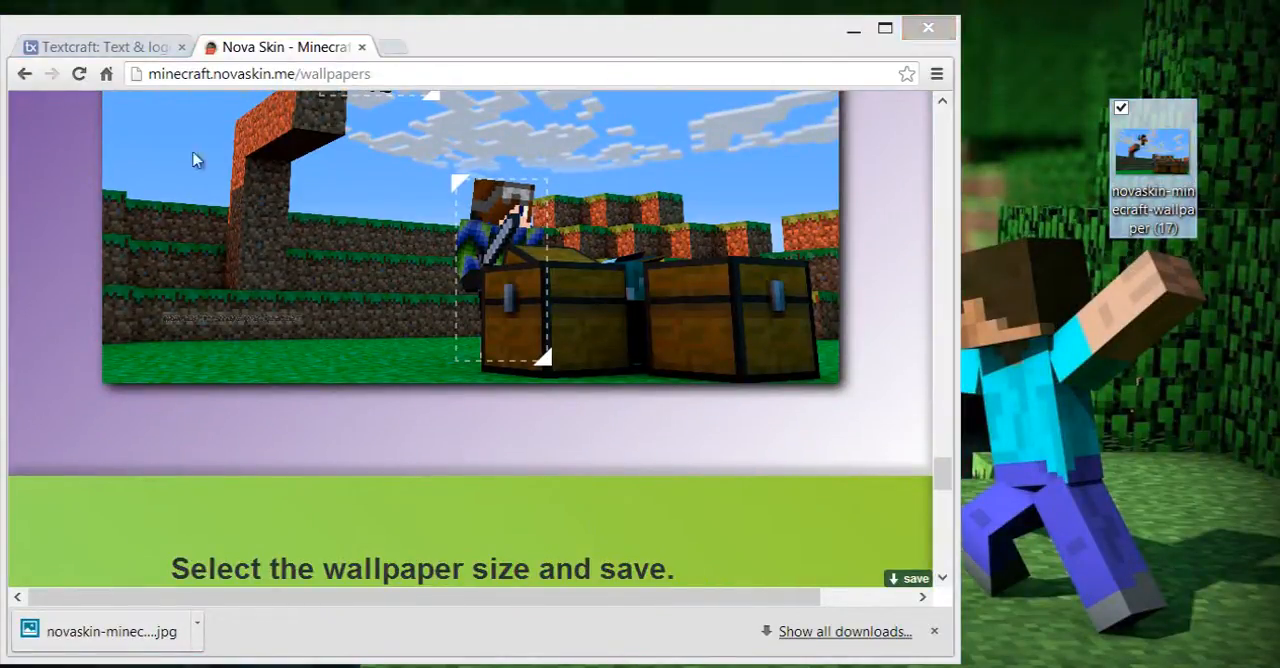
pyautogui.click(100, 46)
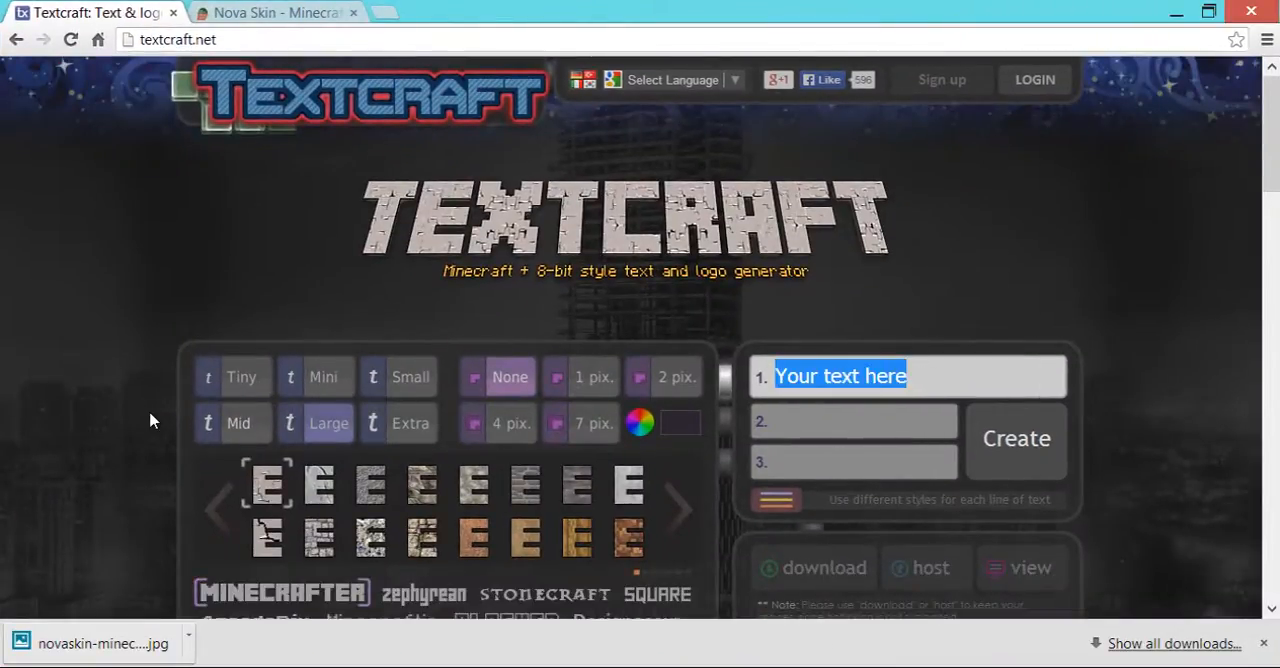
# Create a Minecraft-style 'Hunger Games' logo and download it as a PNG.
pyautogui.write('H')
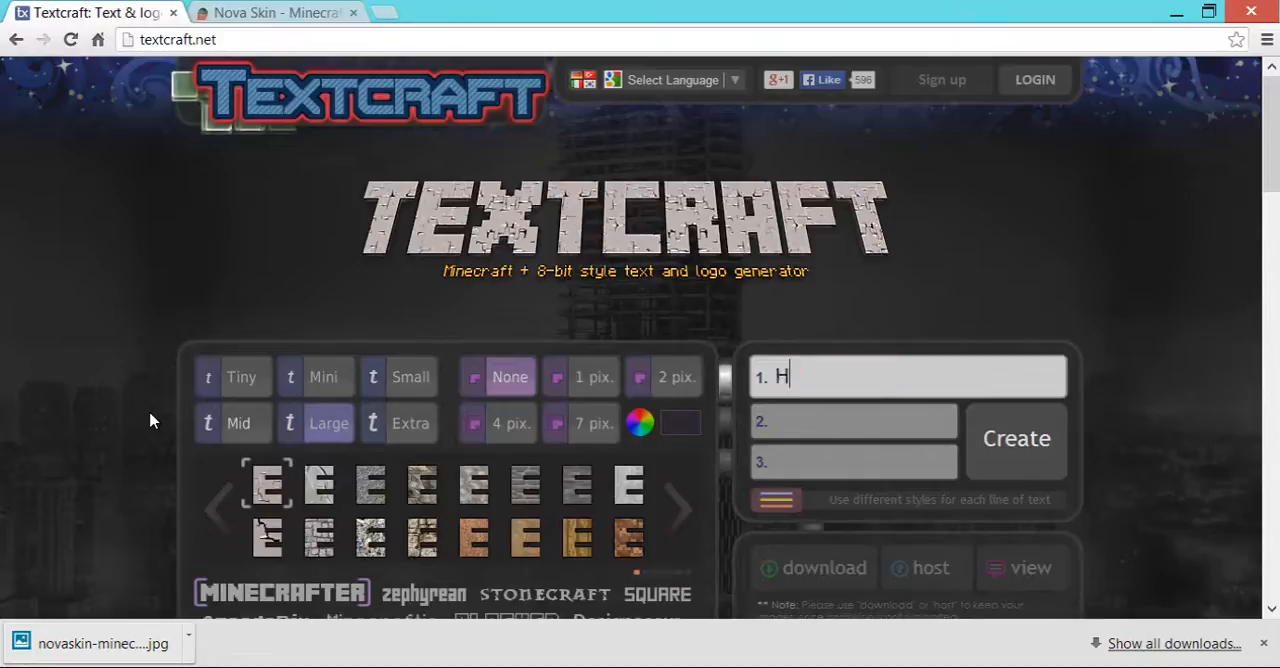
pyautogui.write('unger Games')
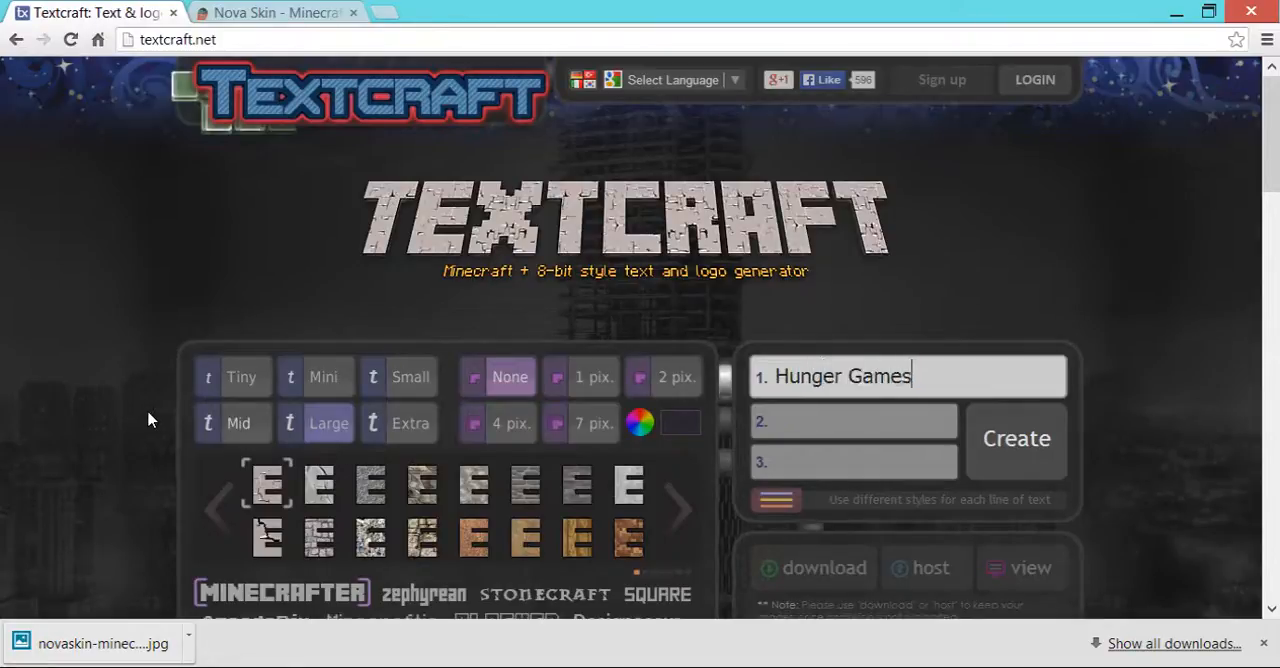
pyautogui.click(1016, 438)
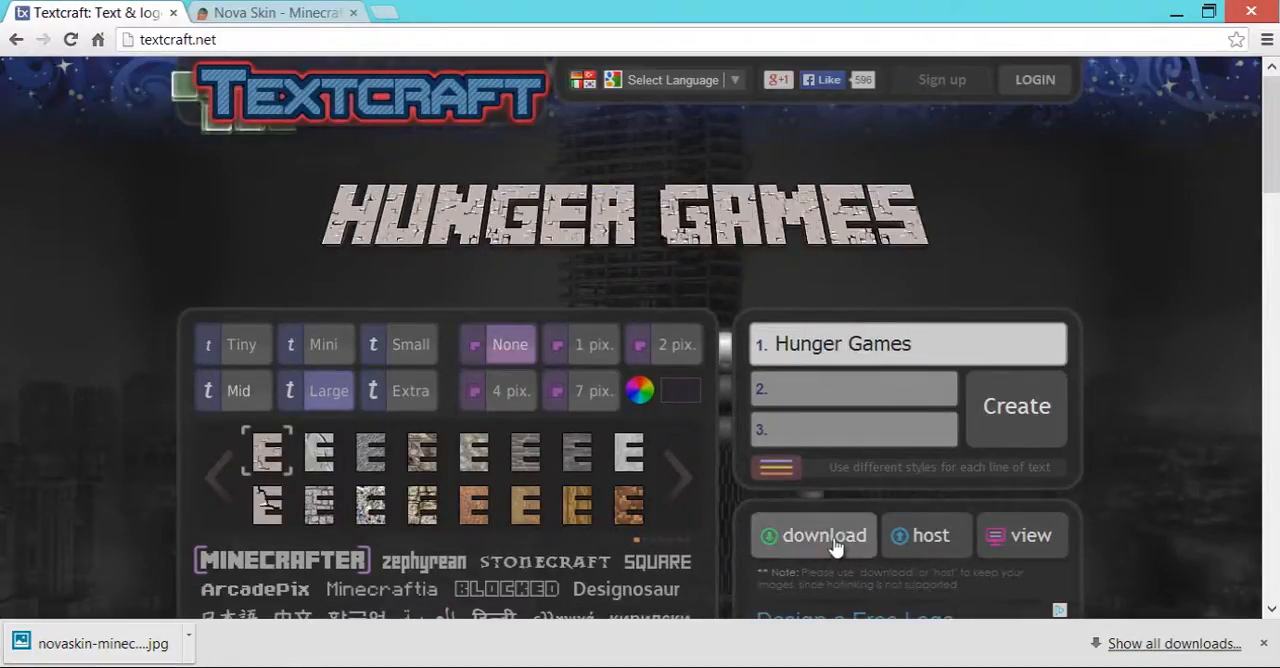
pyautogui.click(812, 534)
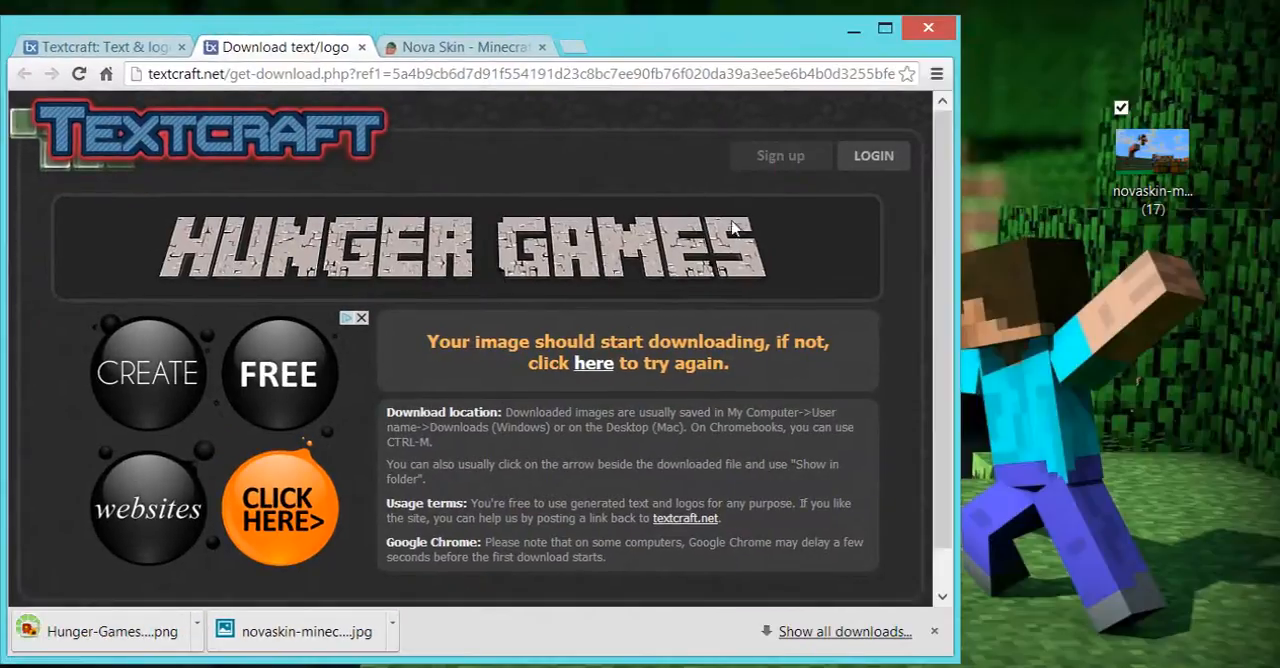
# Create a '#1' logo the same way and download it.
pyautogui.scroll(-3)
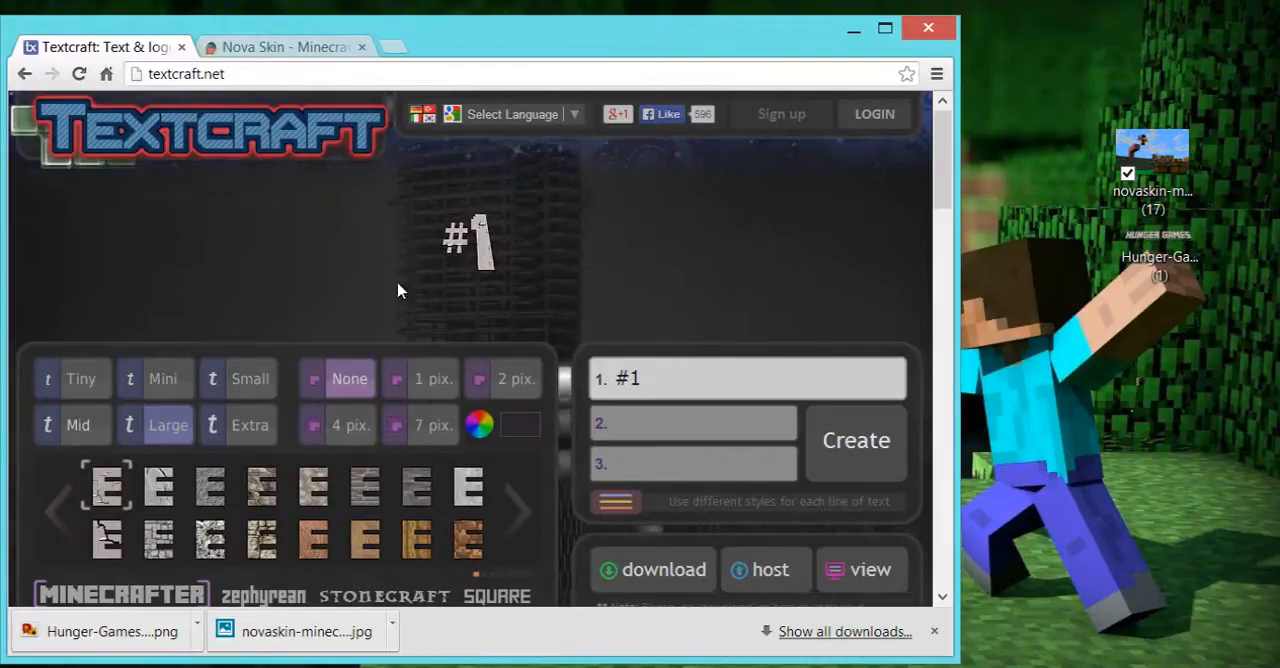
pyautogui.click(664, 568)
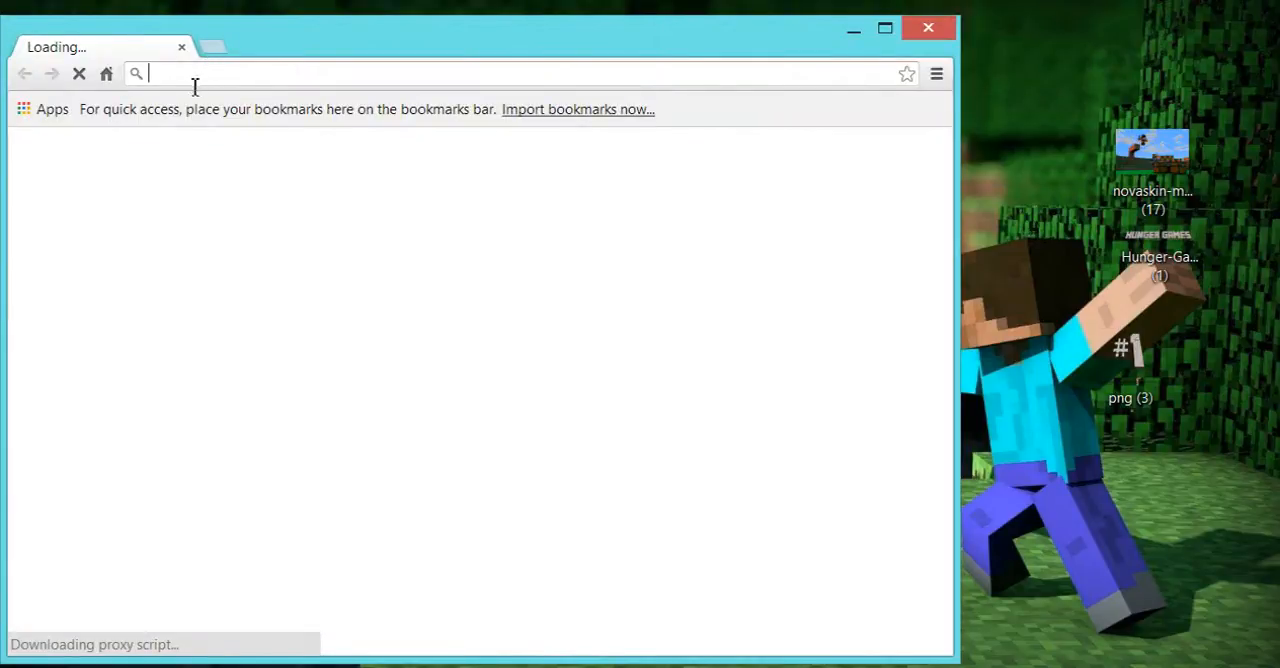
# Visit google.com Images briefly, close the browser, and search the computer for 'power' to find PowerPoint.
pyautogui.write('https://www.google.com')
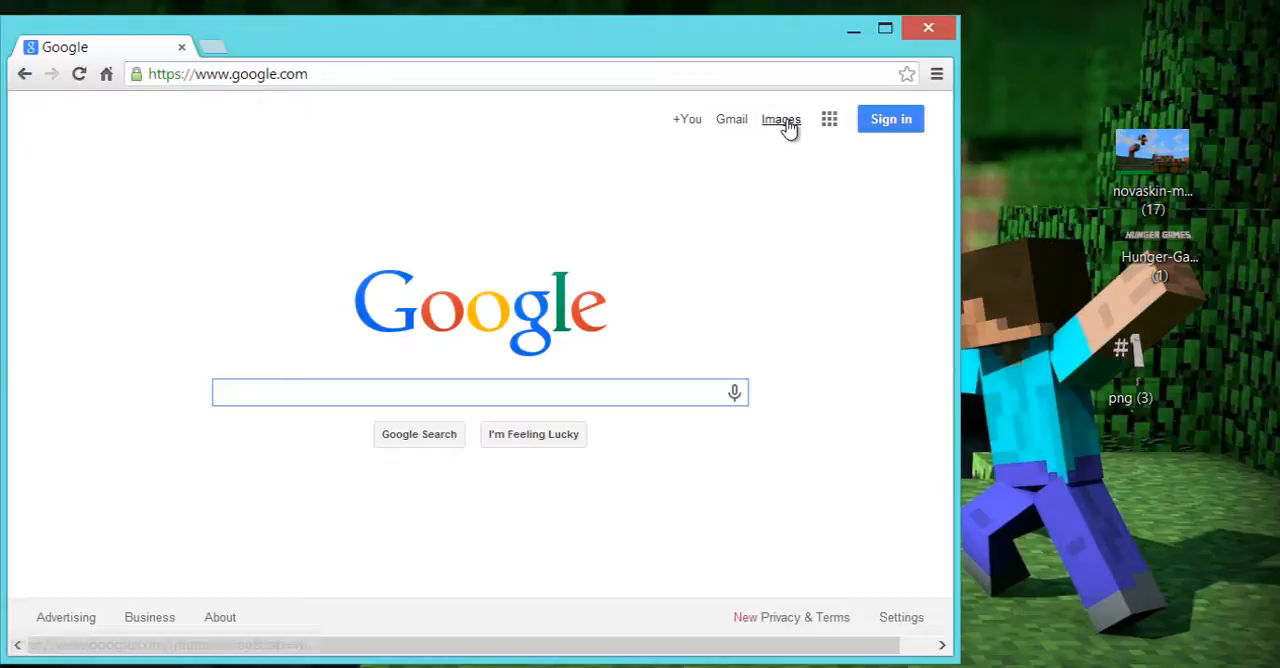
pyautogui.click(780, 118)
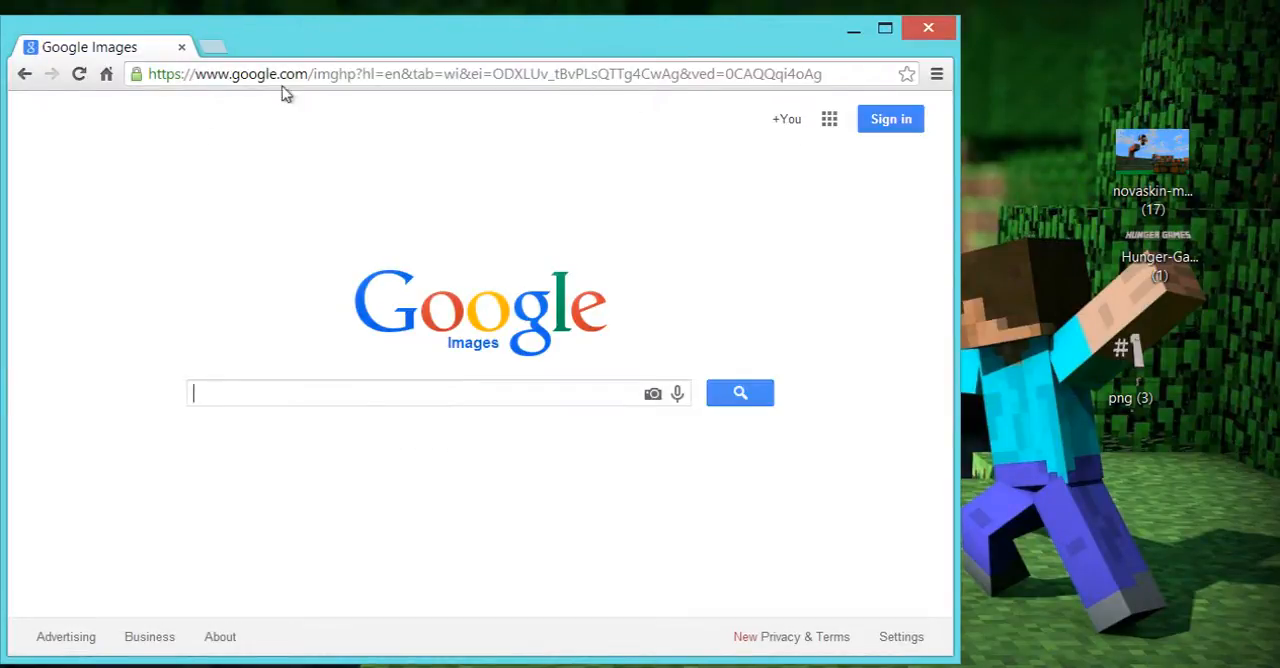
pyautogui.click(928, 28)
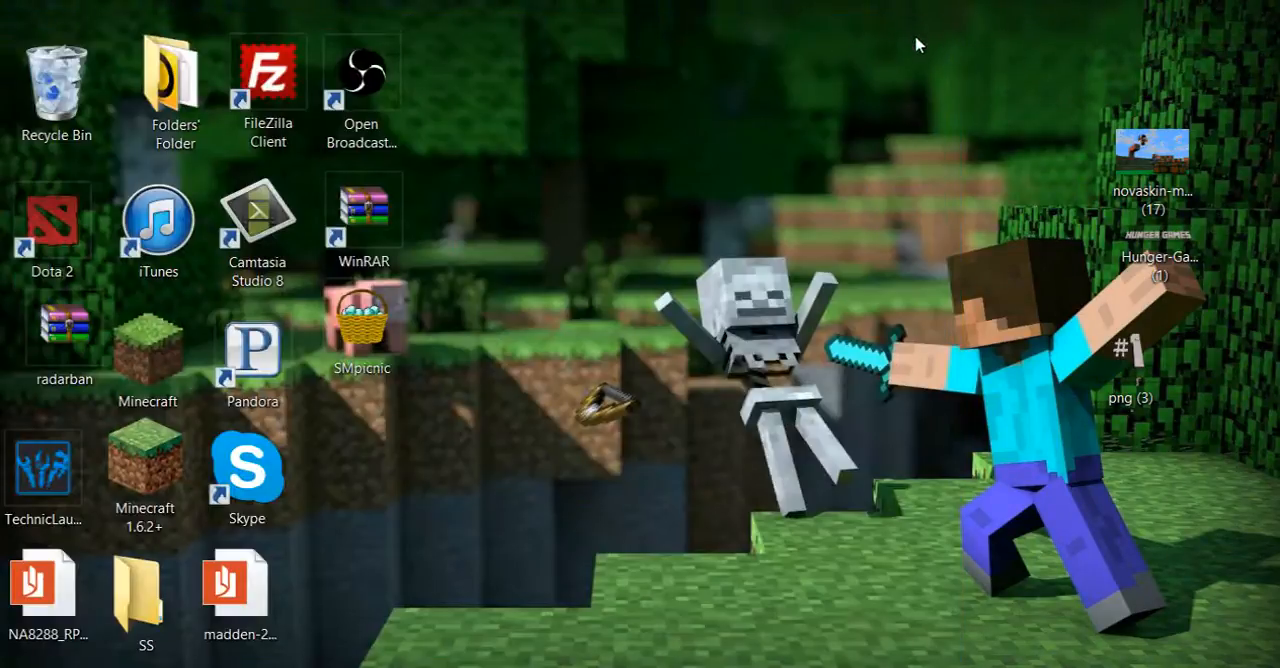
pyautogui.moveTo(1038, 144)
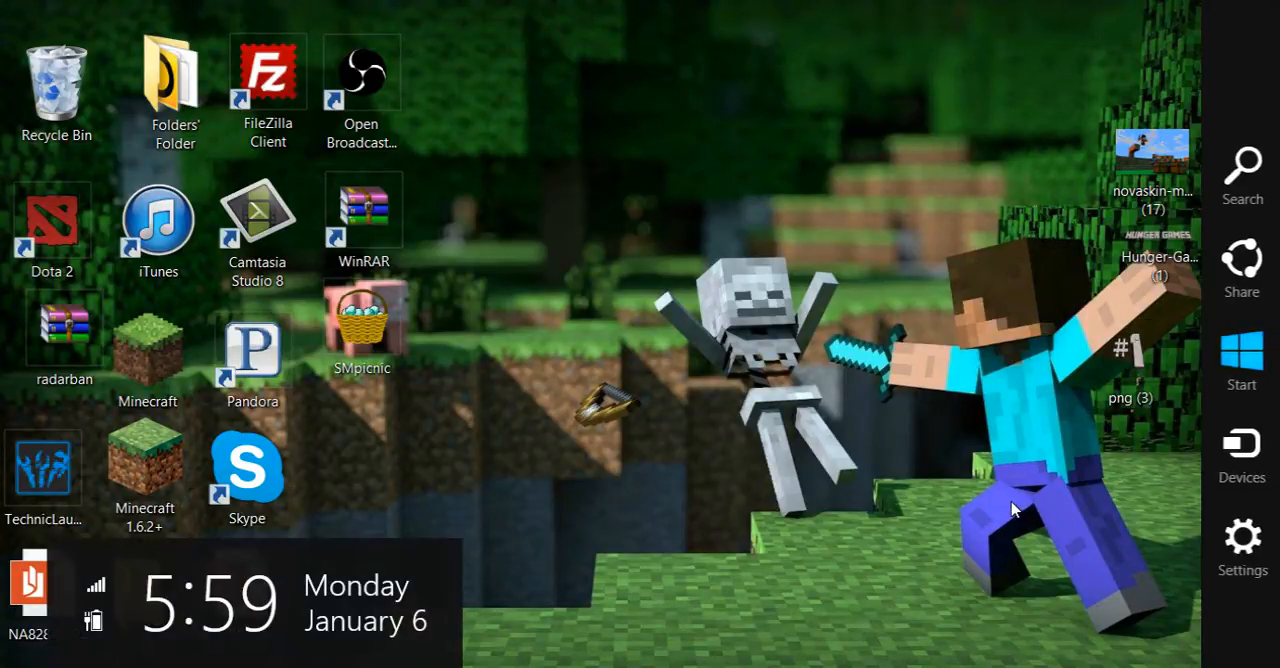
pyautogui.write('power')
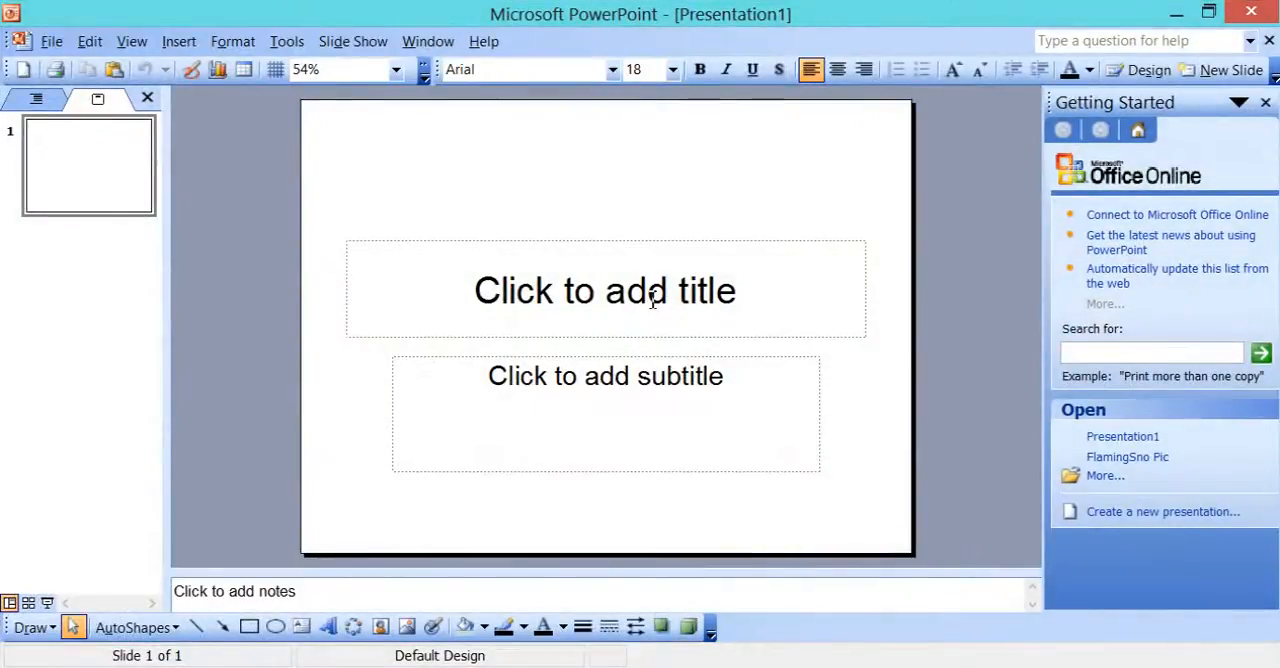
# Delete the title and subtitle placeholders, leaving the slide blank for inserting a picture.
pyautogui.click(604, 290)
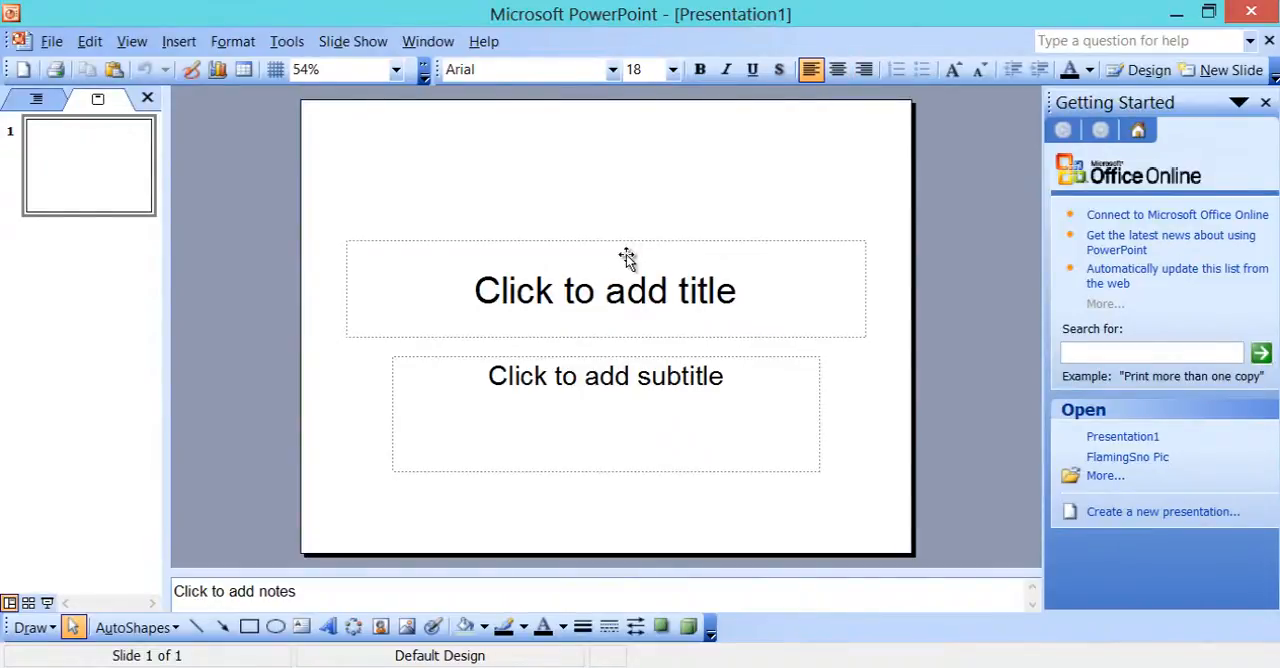
pyautogui.click(604, 376)
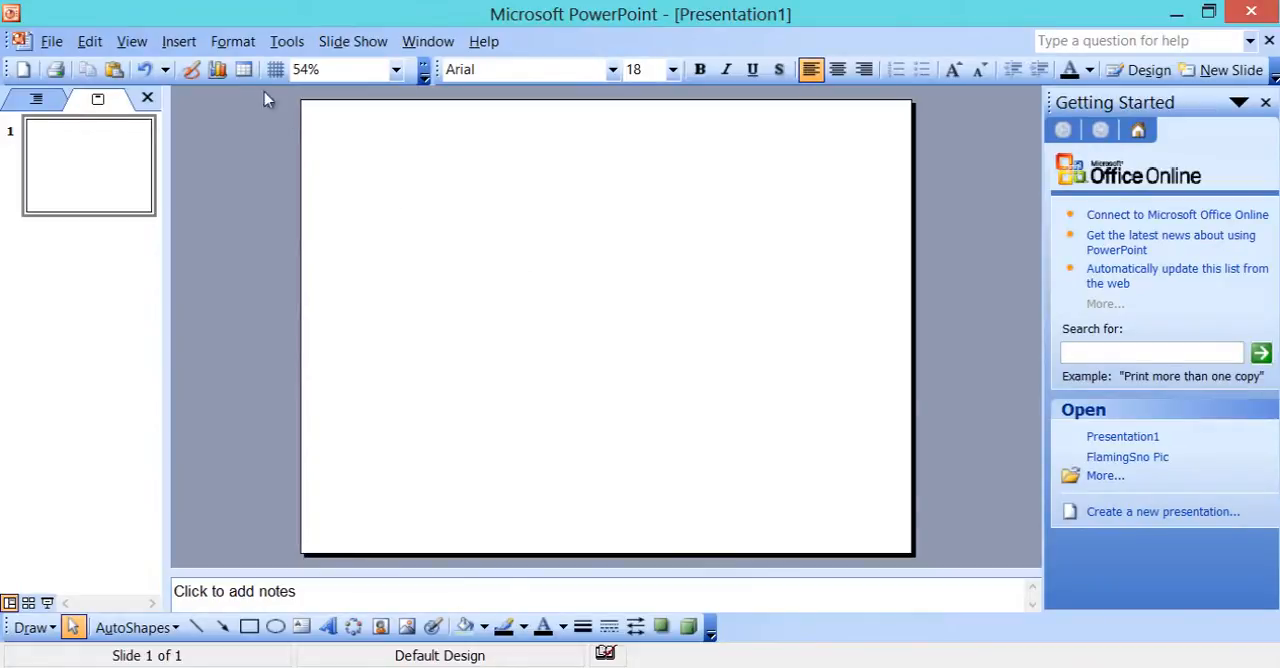
pyautogui.click(178, 40)
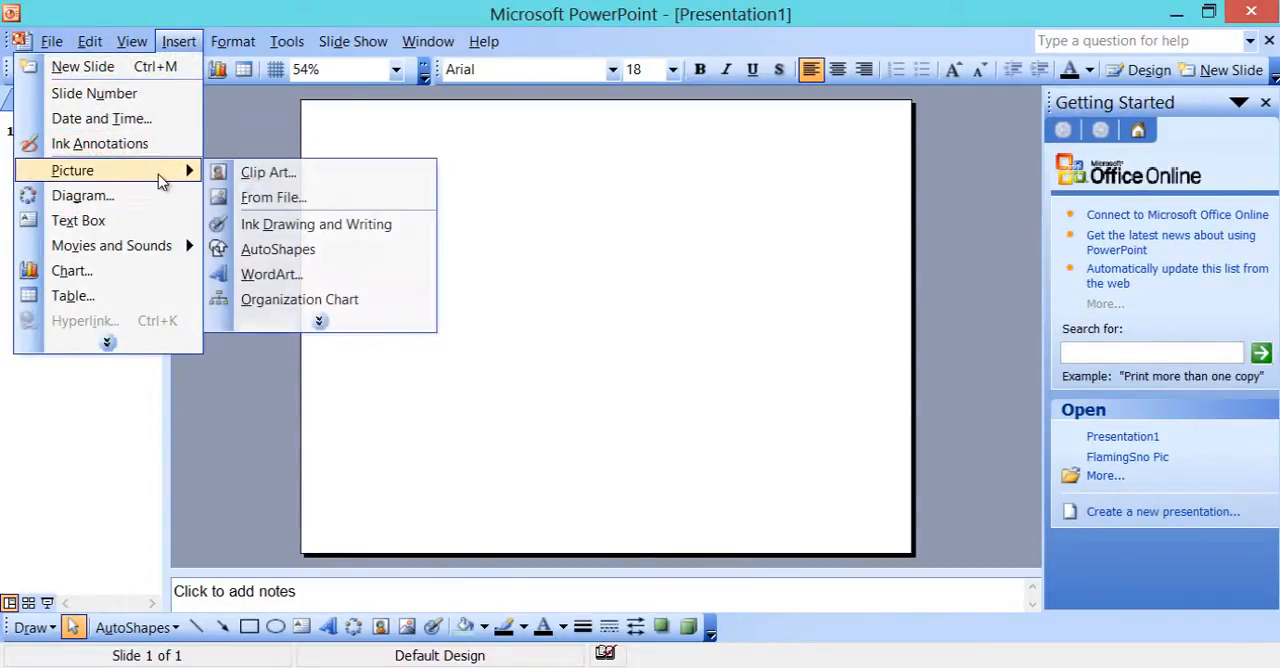
pyautogui.moveTo(272, 196)
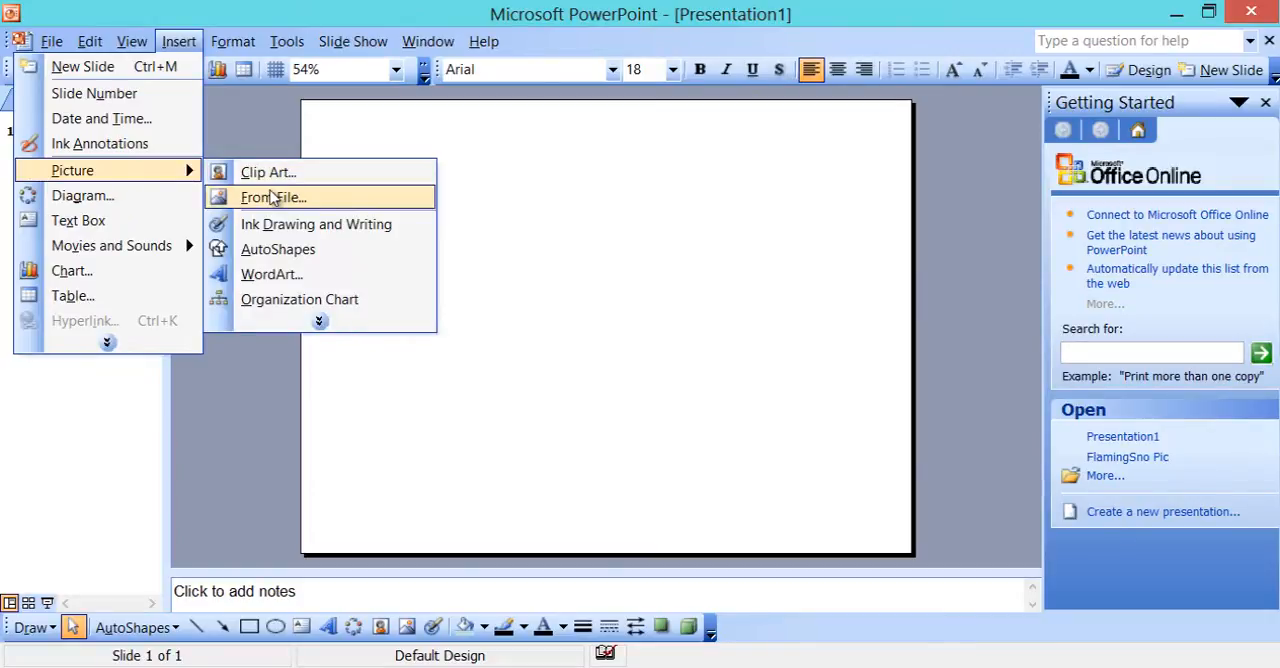
# Insert the novaskin wallpaper image from the Desktop onto the slide.
pyautogui.click(272, 196)
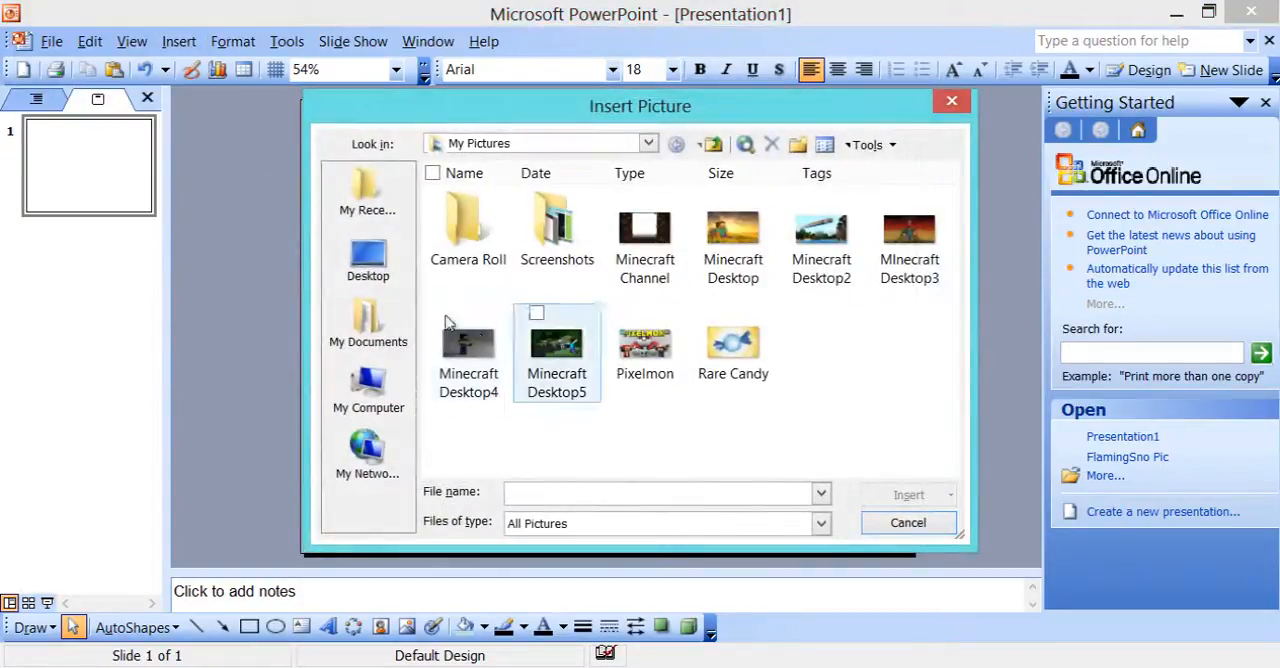
pyautogui.click(368, 260)
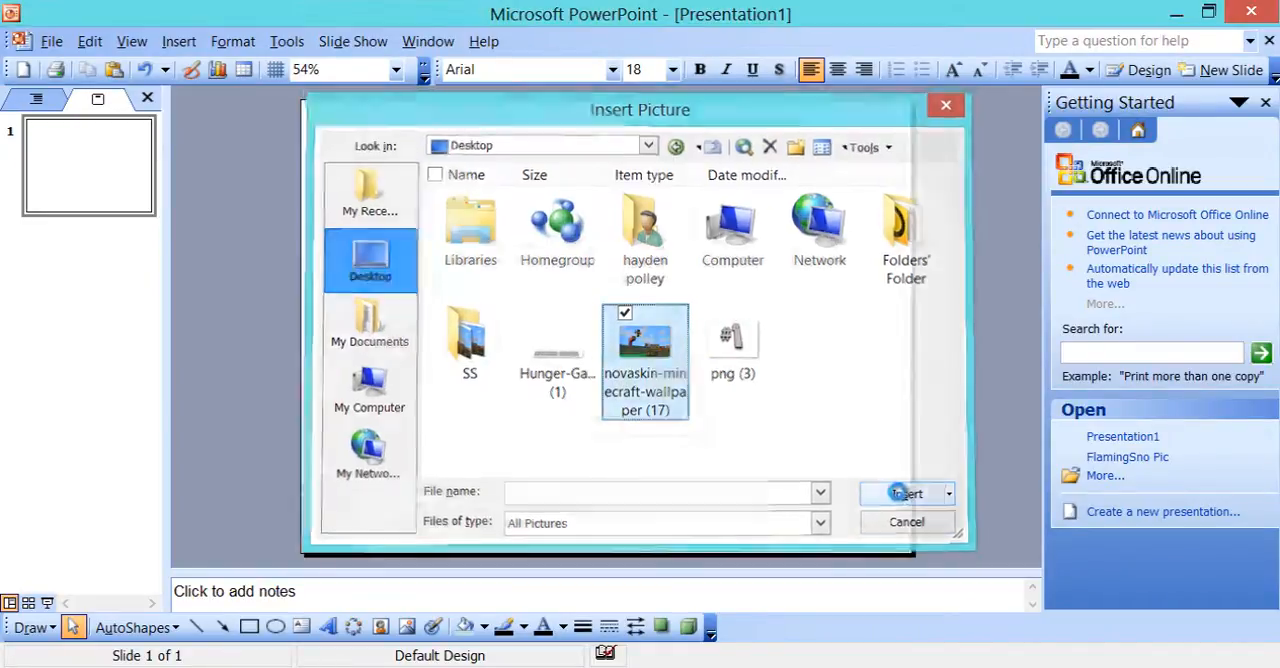
pyautogui.click(904, 492)
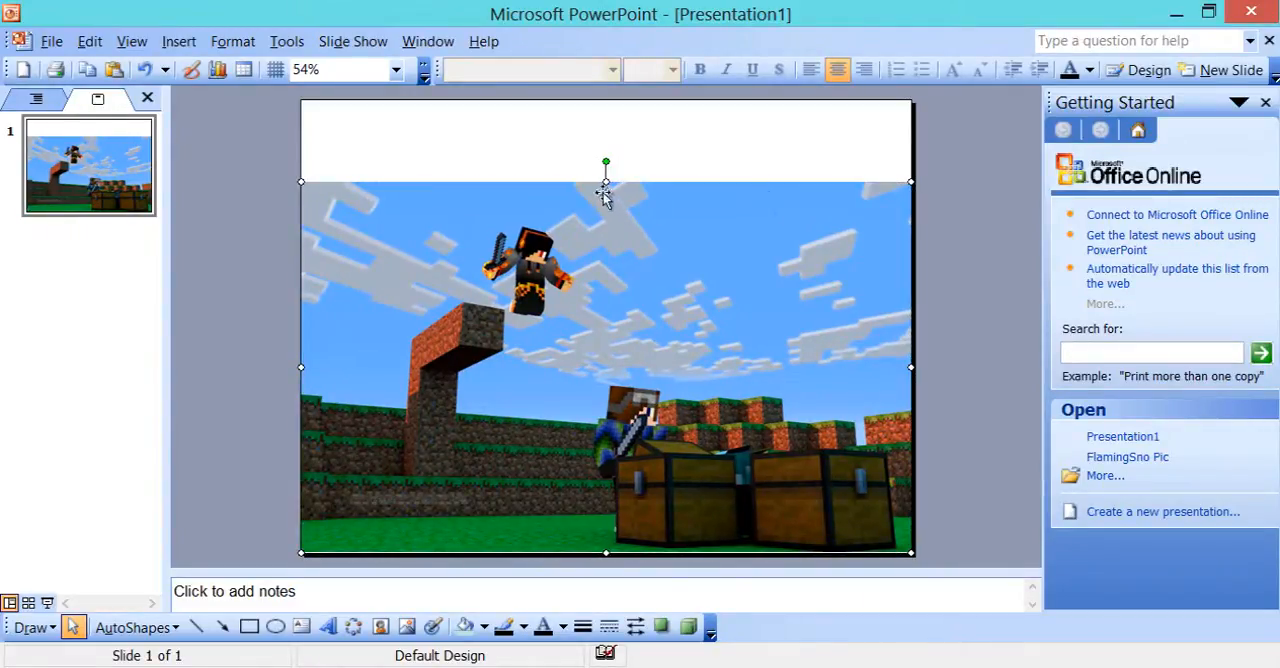
pyautogui.moveTo(604, 184)
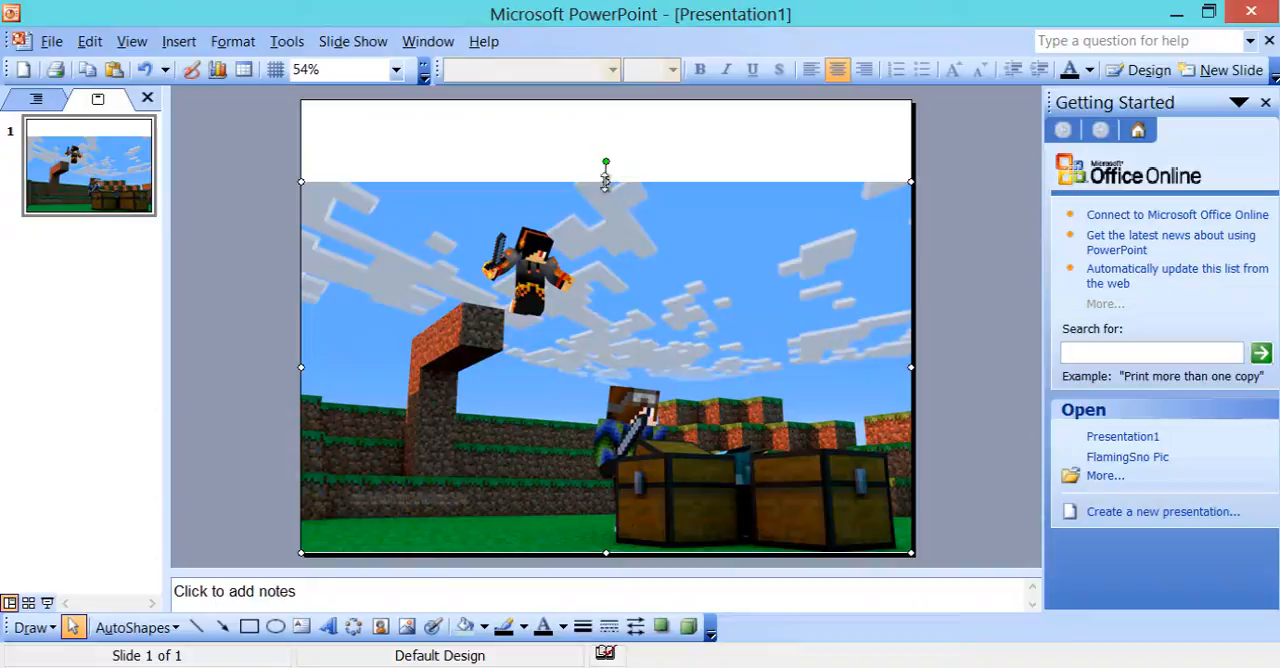
# Stretch the wallpaper picture upward so it covers nearly the whole slide.
pyautogui.moveTo(604, 180); pyautogui.dragTo(604, 140)
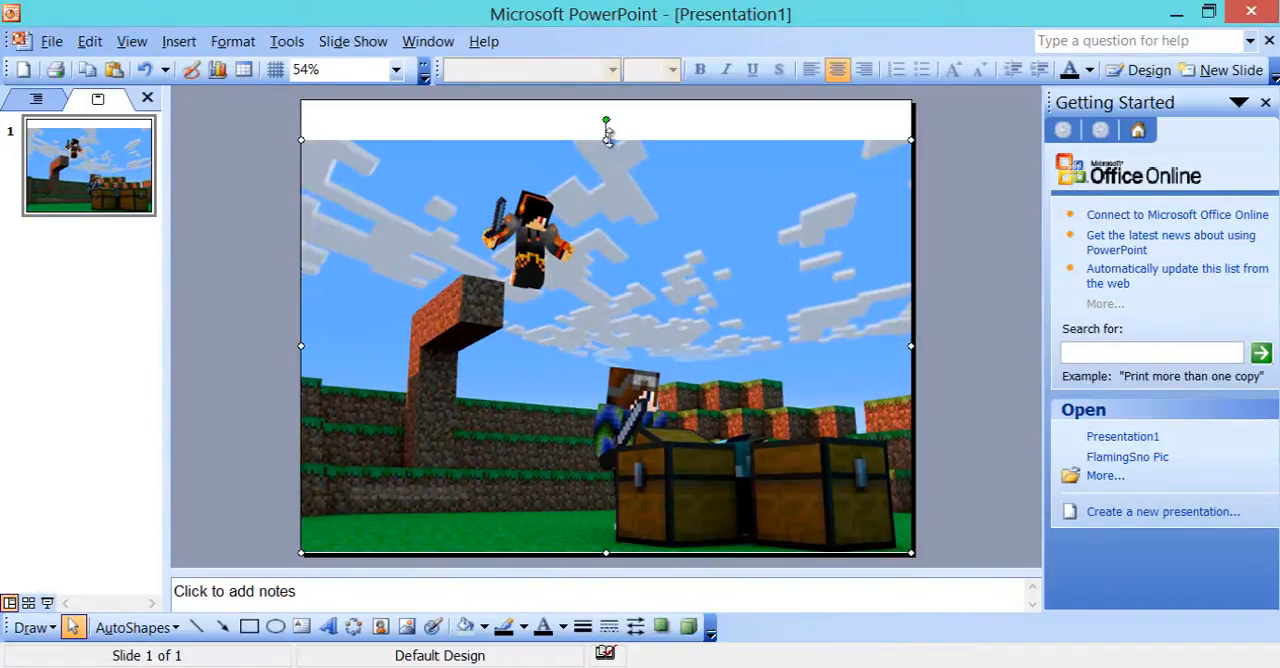
pyautogui.moveTo(200, 178)
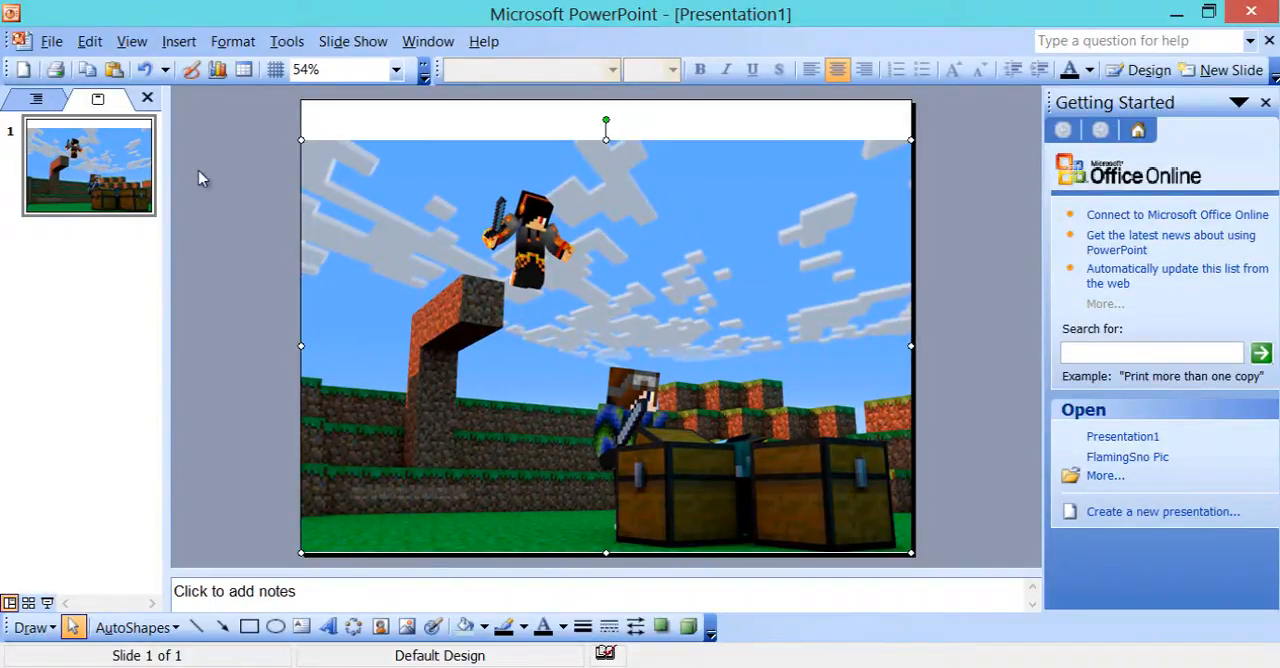
pyautogui.moveTo(604, 150)
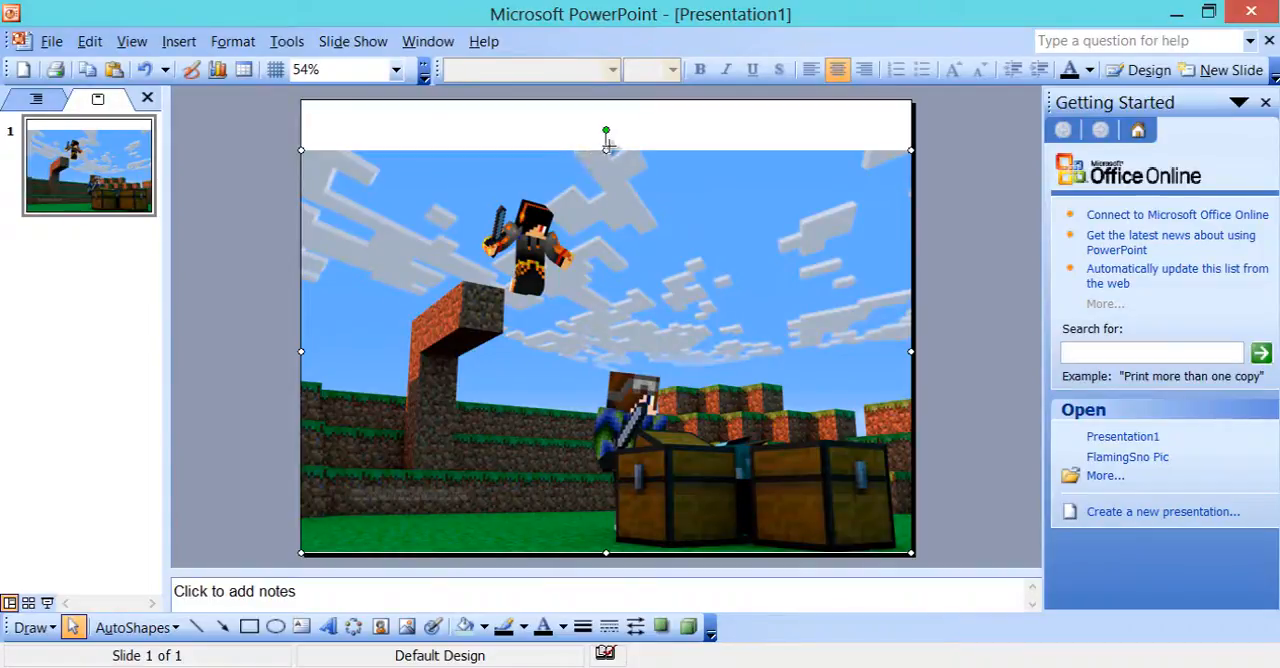
pyautogui.moveTo(604, 148); pyautogui.dragTo(604, 136)
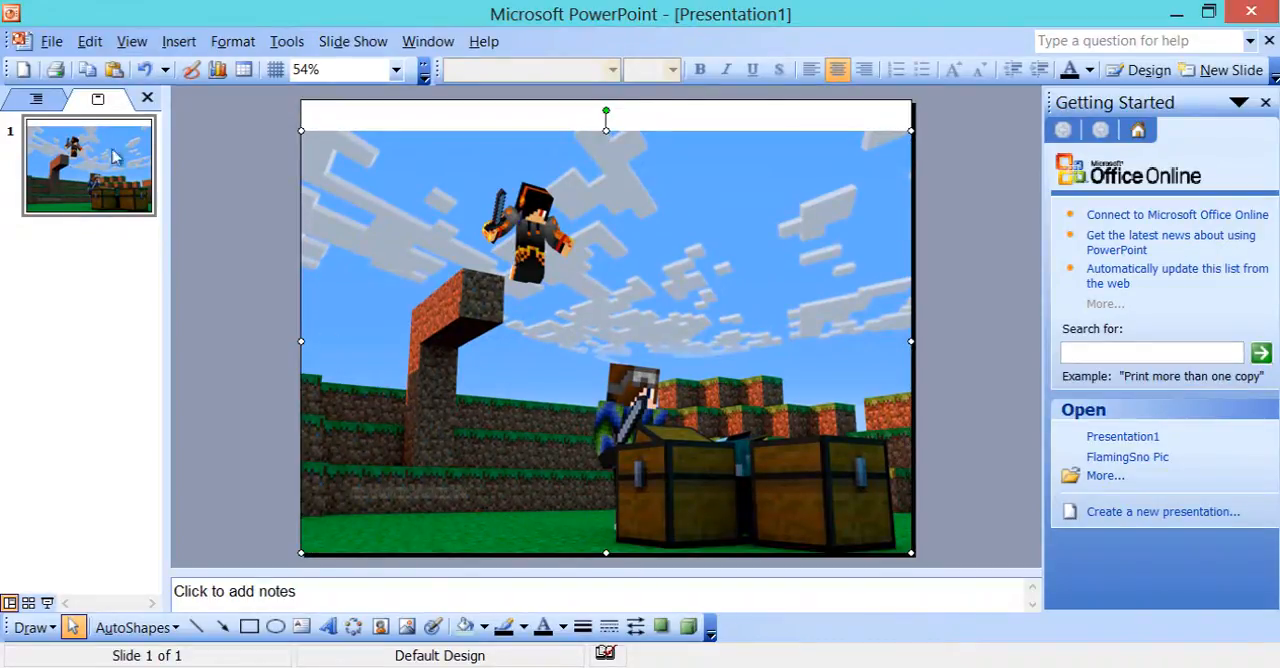
# Insert the Hunger Games logo picture onto the slide over the wallpaper.
pyautogui.click(178, 40)
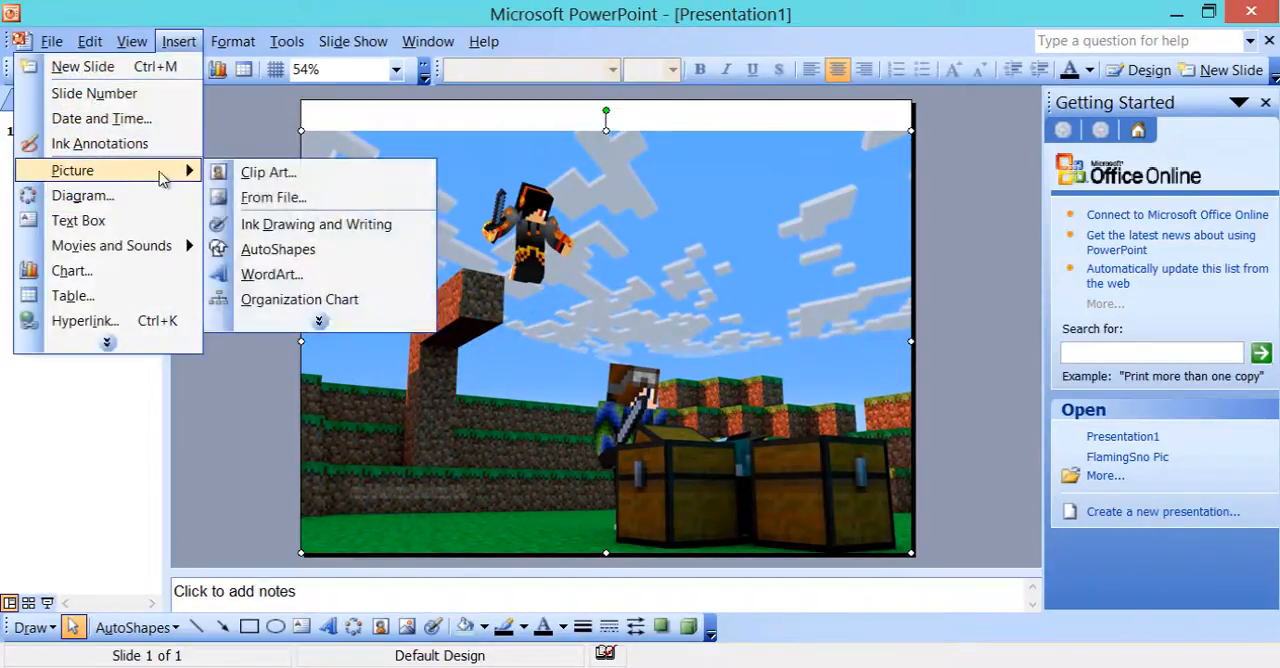
pyautogui.click(272, 196)
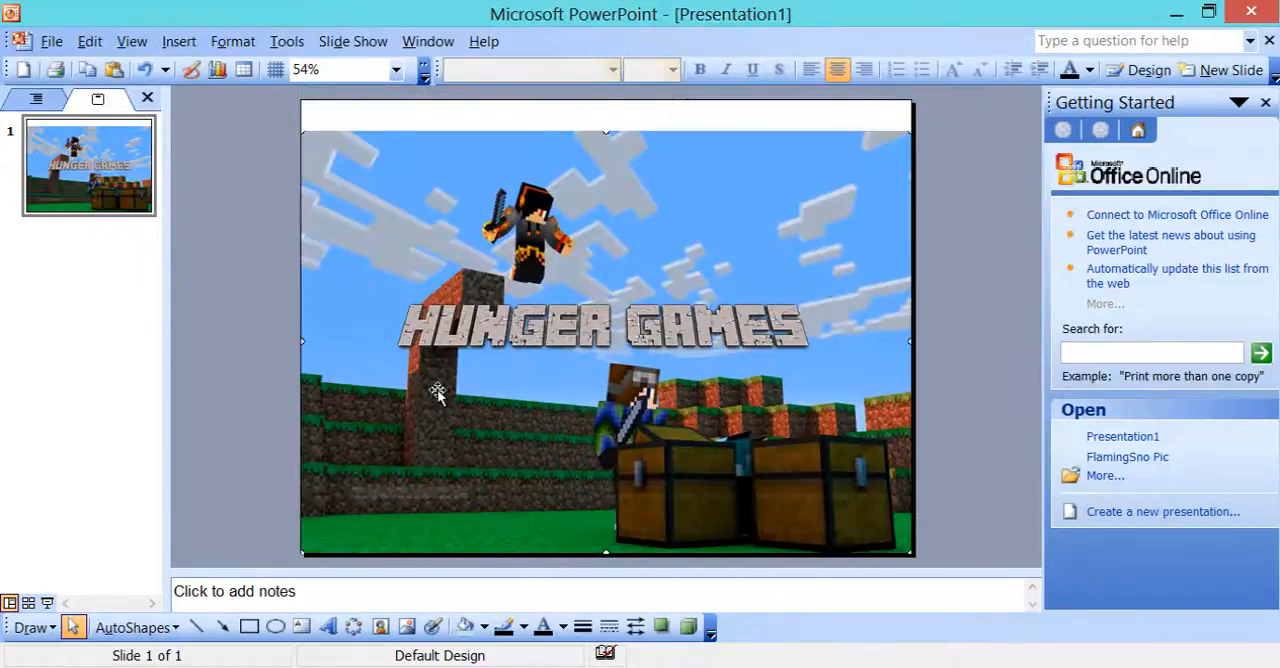
pyautogui.click(52, 40)
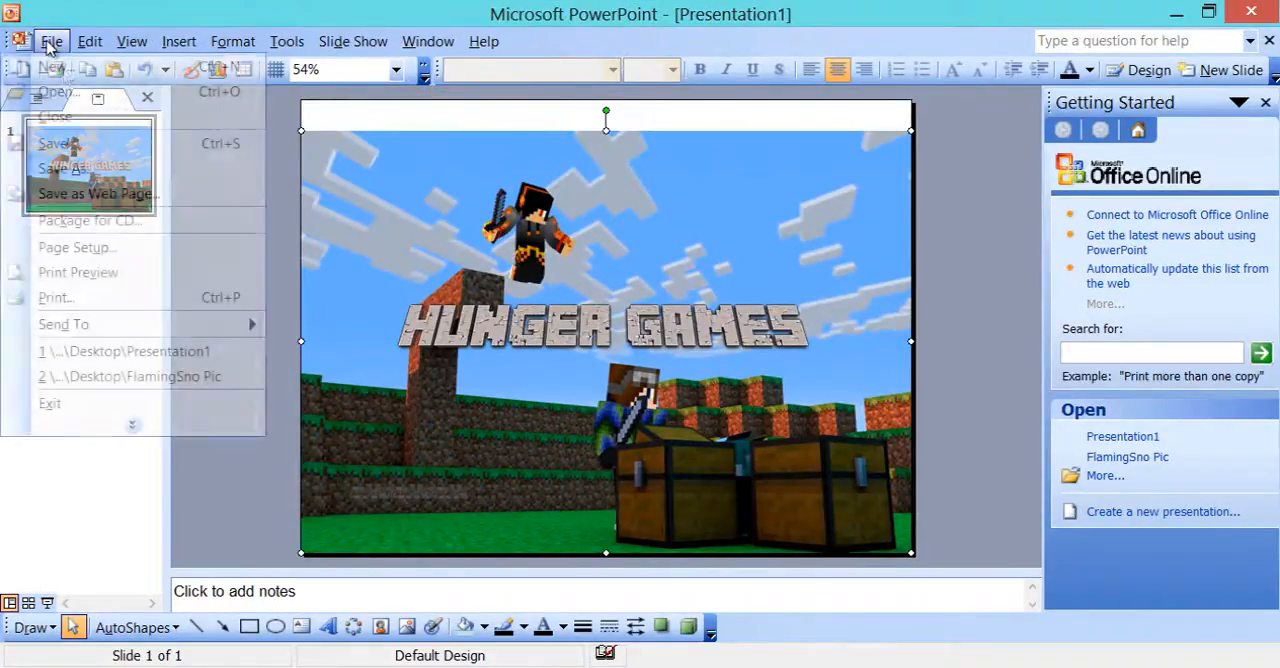
pyautogui.click(88, 40)
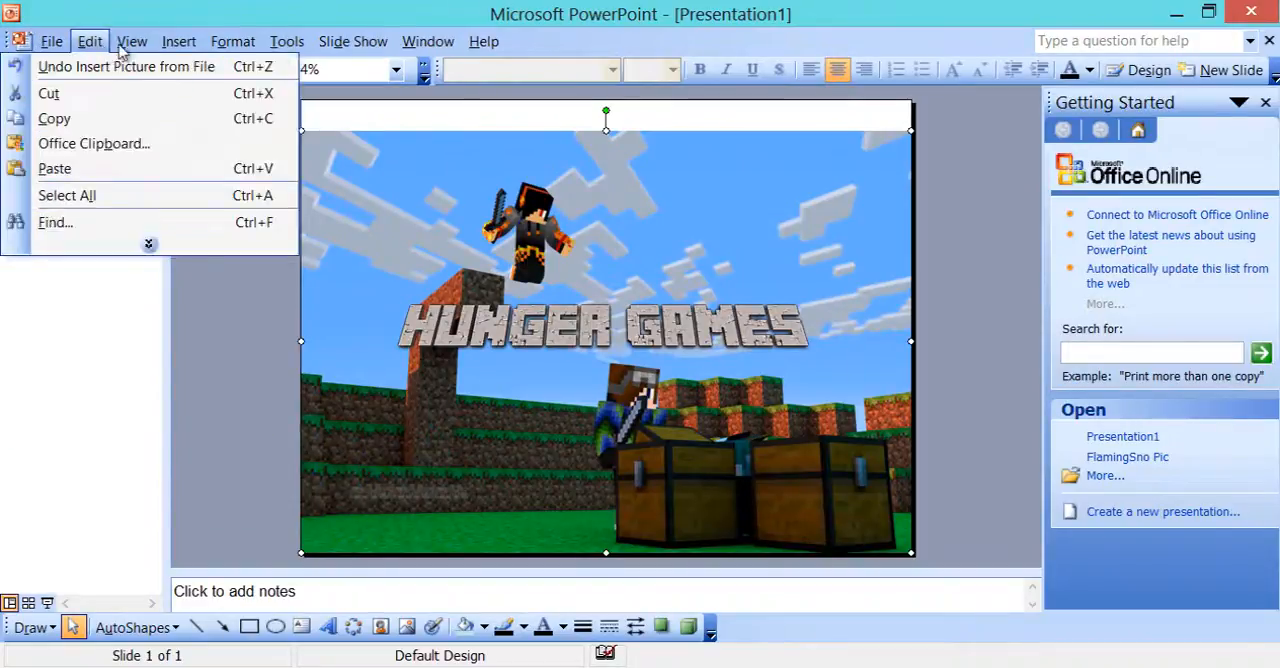
# Insert the #1 logo at the lower left beside the character, then begin saving.
pyautogui.click(178, 40)
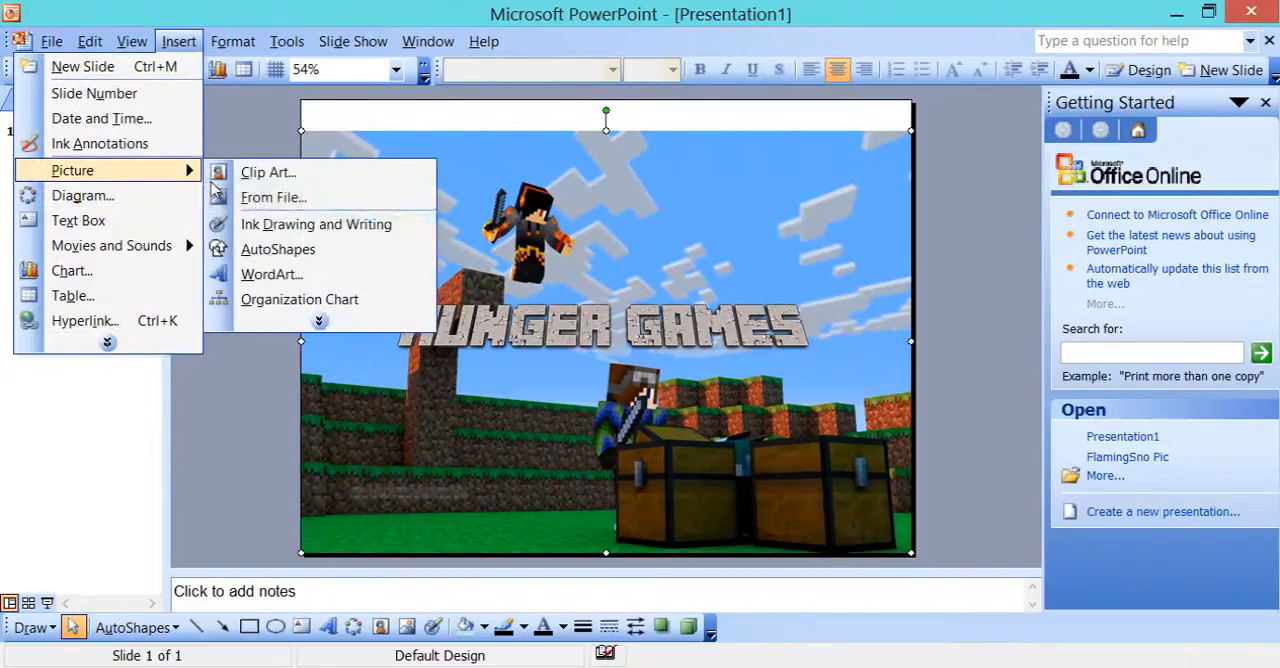
pyautogui.click(272, 196)
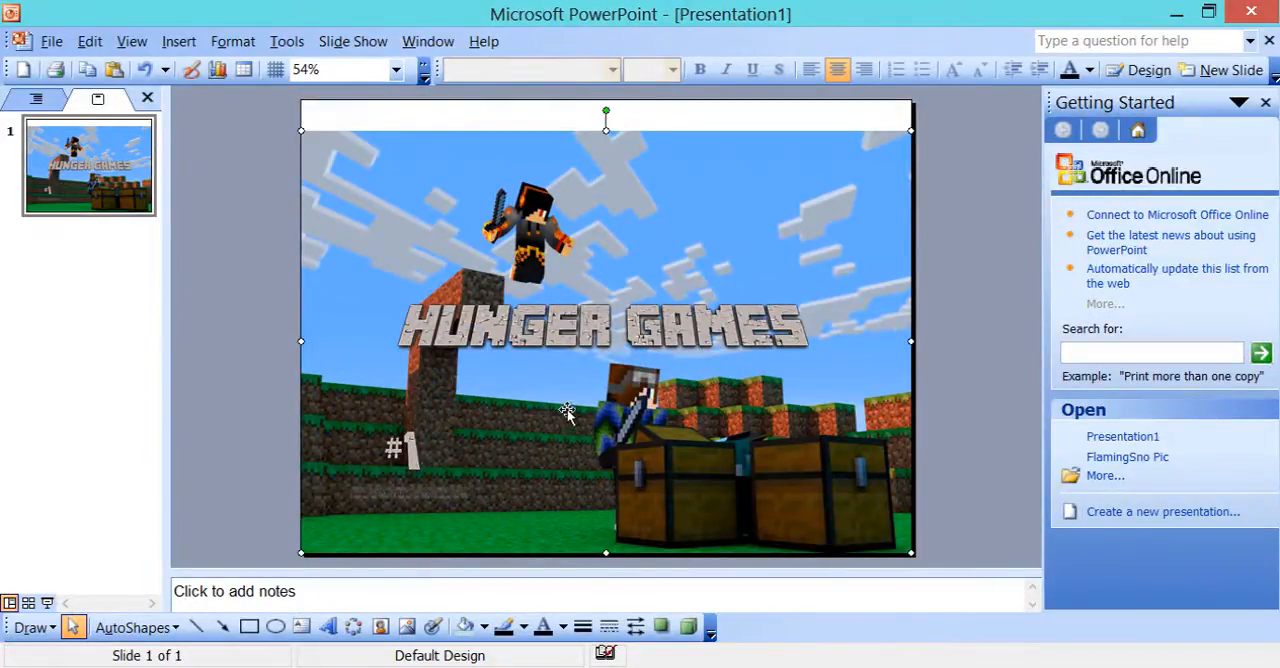
pyautogui.moveTo(584, 320)
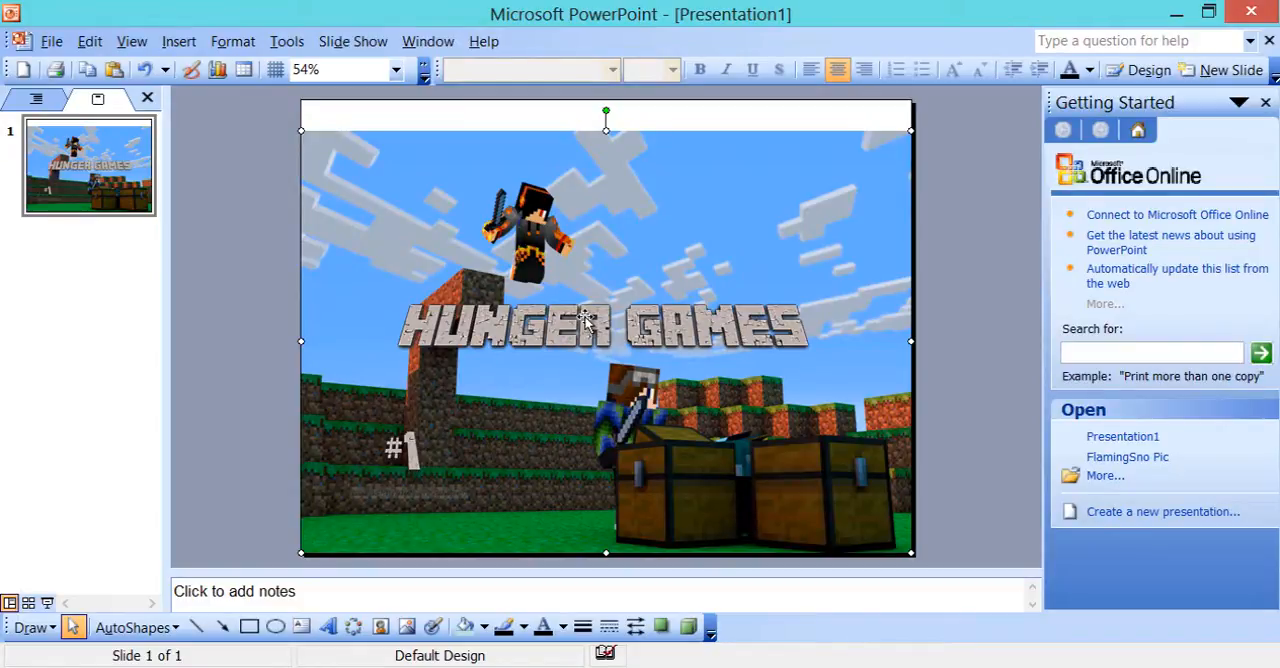
pyautogui.moveTo(444, 276)
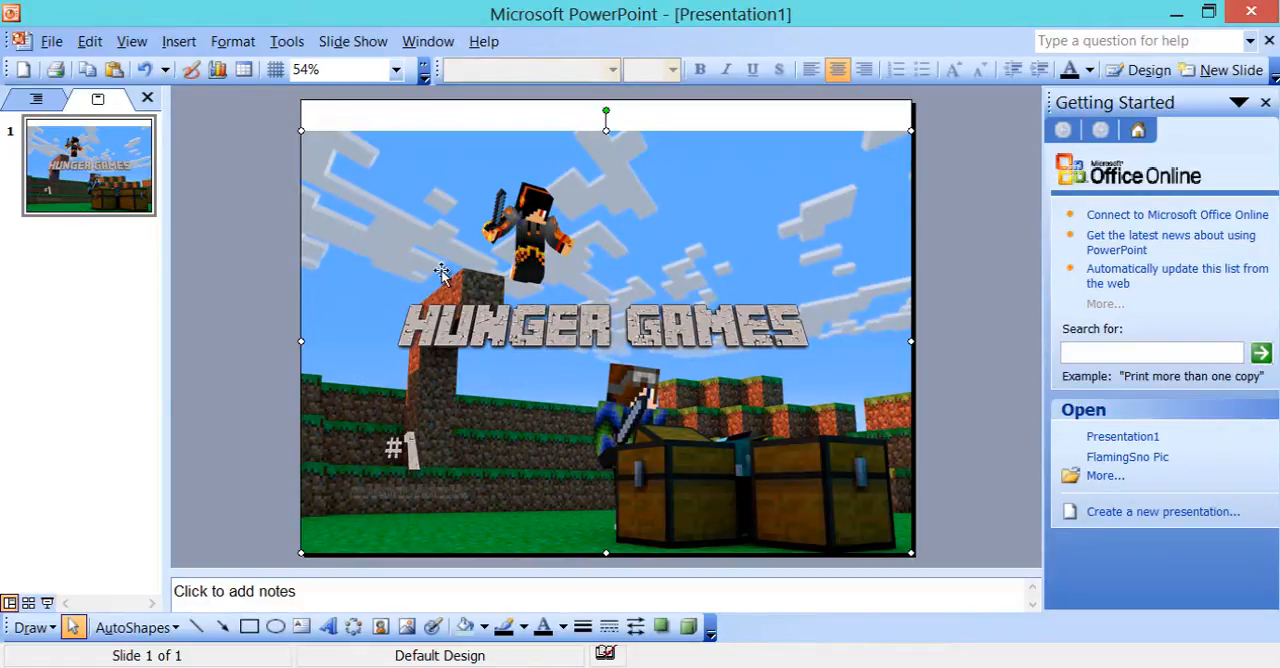
pyautogui.moveTo(12, 44)
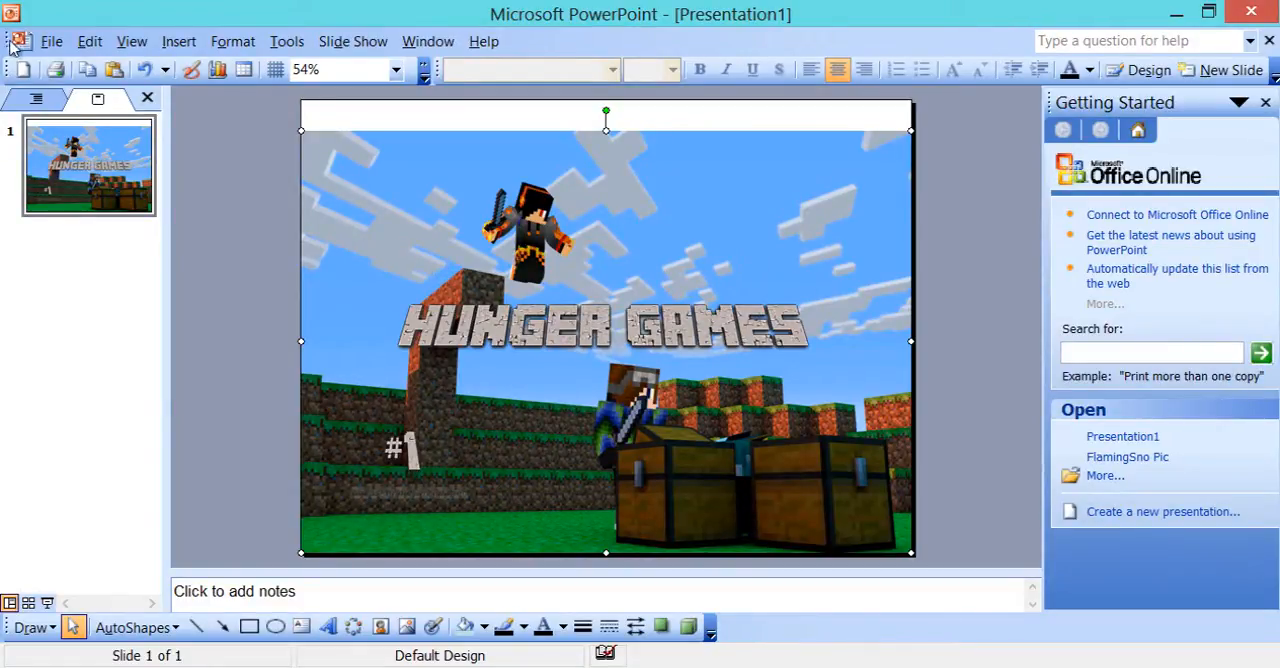
pyautogui.click(52, 40)
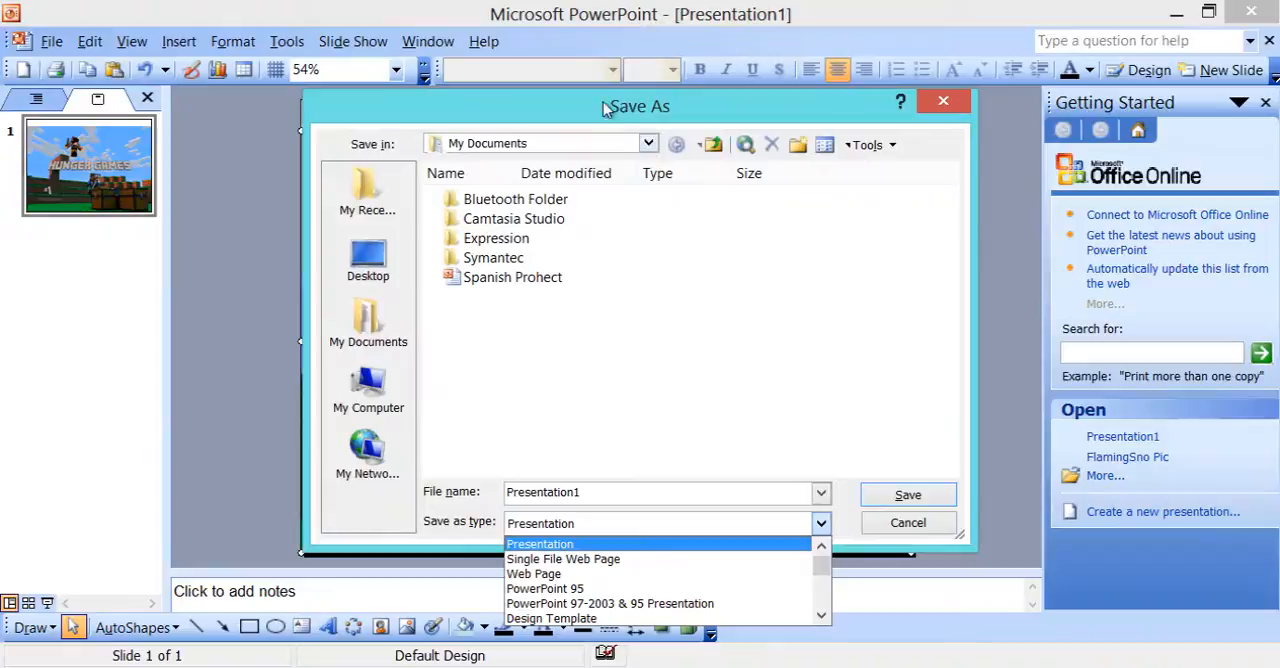
# Save the slide to the Desktop as a JPEG File Interchange Format image named HG1.
pyautogui.scroll(-3)
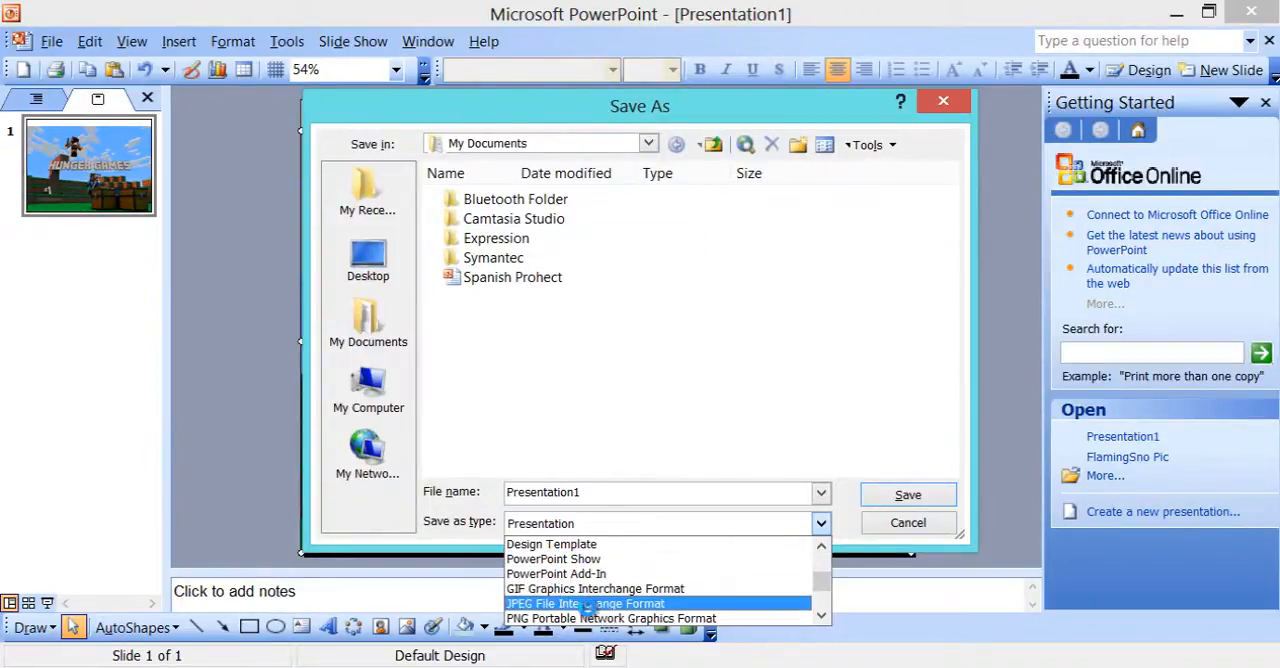
pyautogui.click(586, 604)
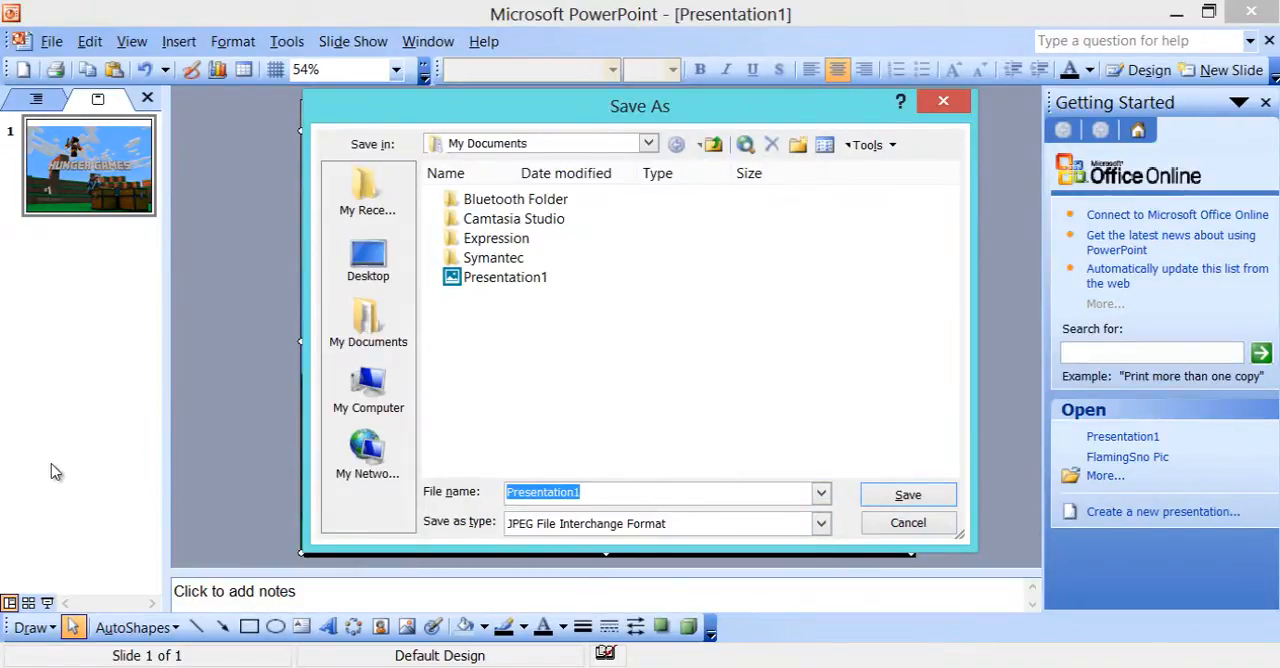
pyautogui.write('HG')
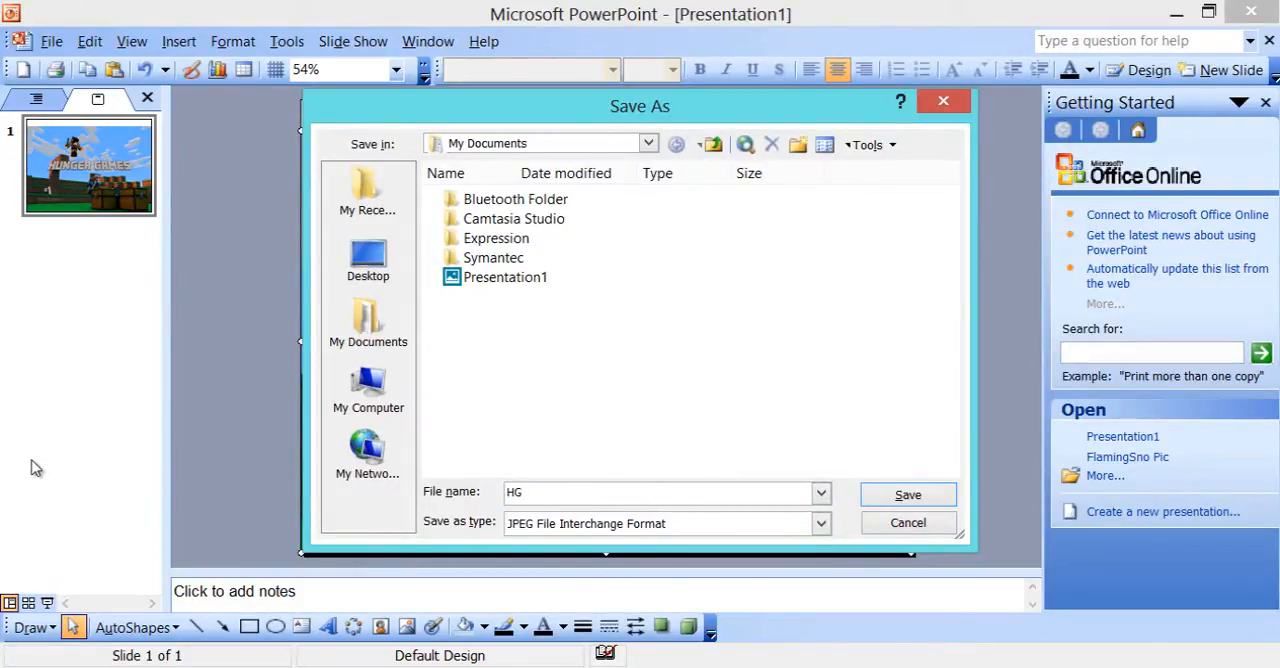
pyautogui.write('1')
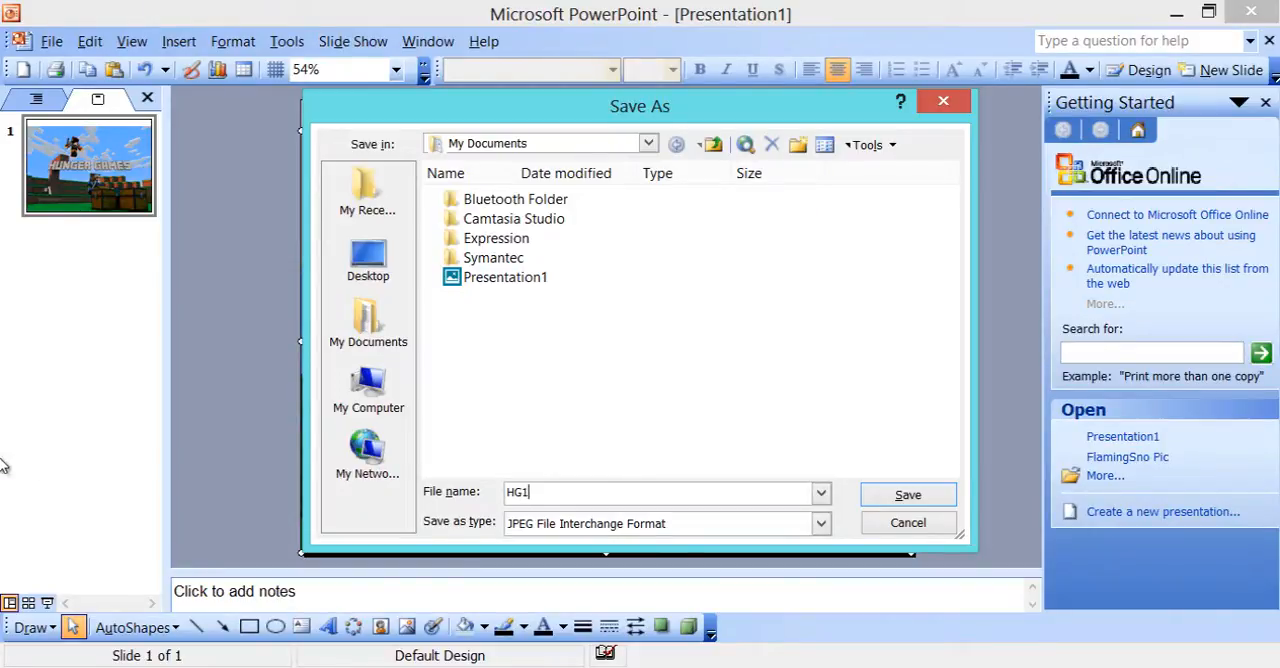
pyautogui.click(368, 260)
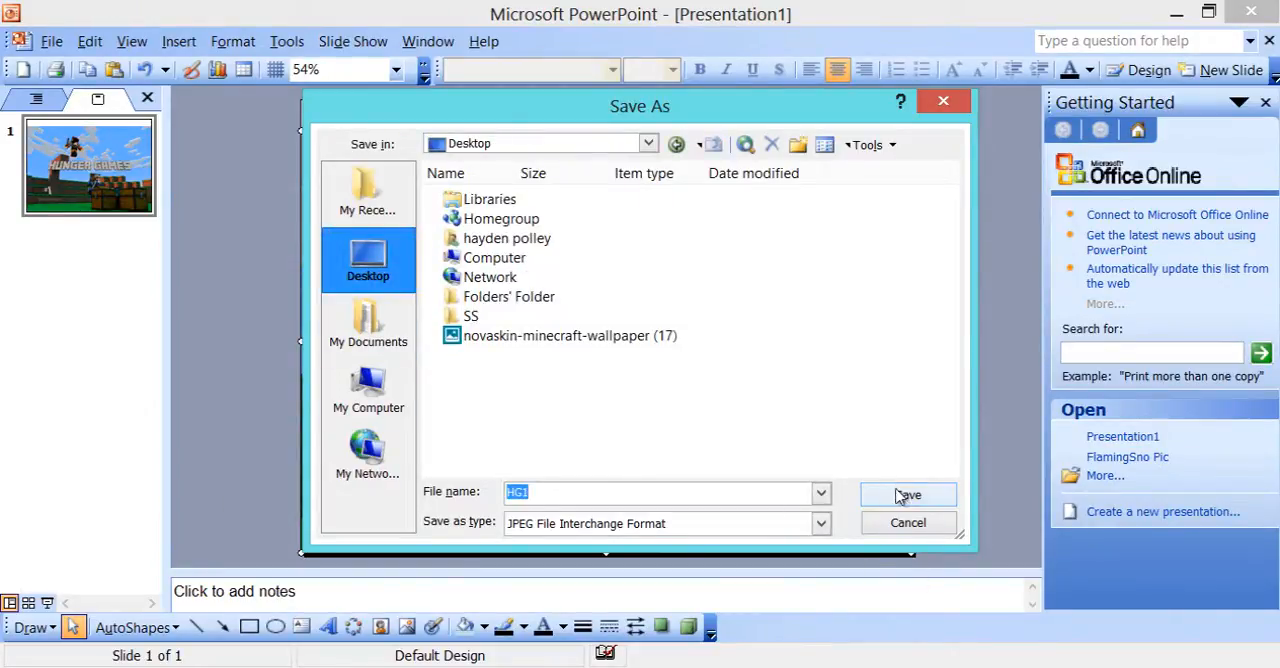
pyautogui.click(906, 492)
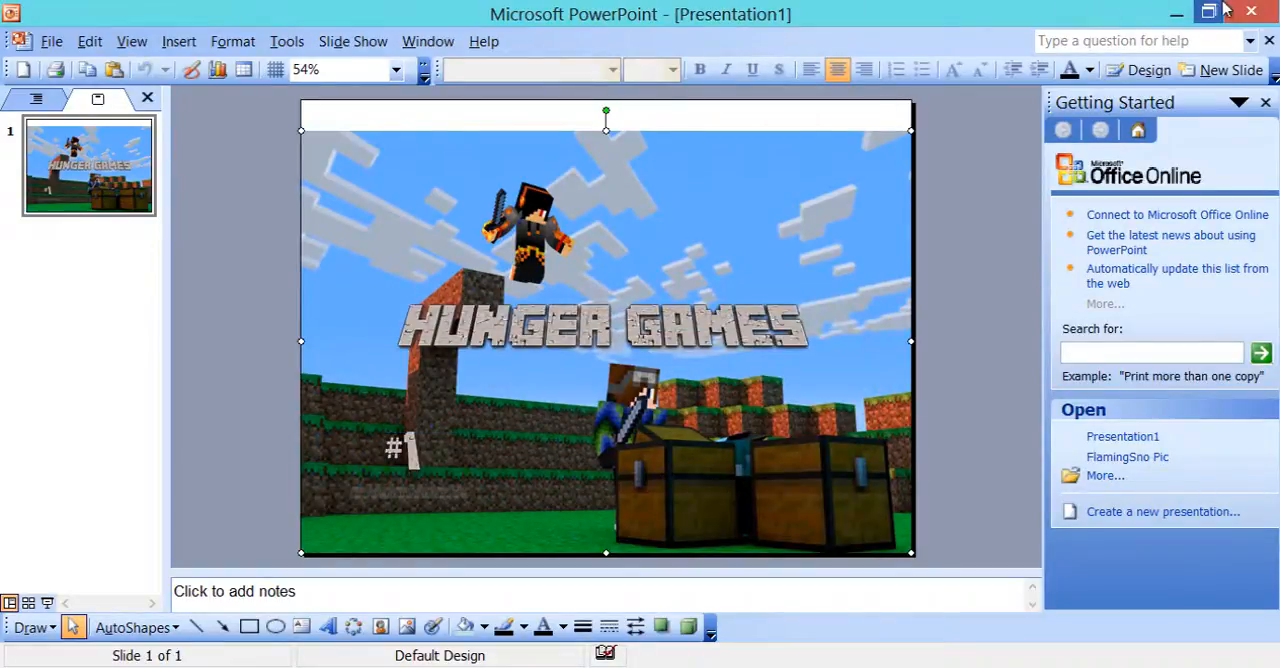
# Close PowerPoint and discard the unsaved presentation changes.
pyautogui.click(1252, 12)
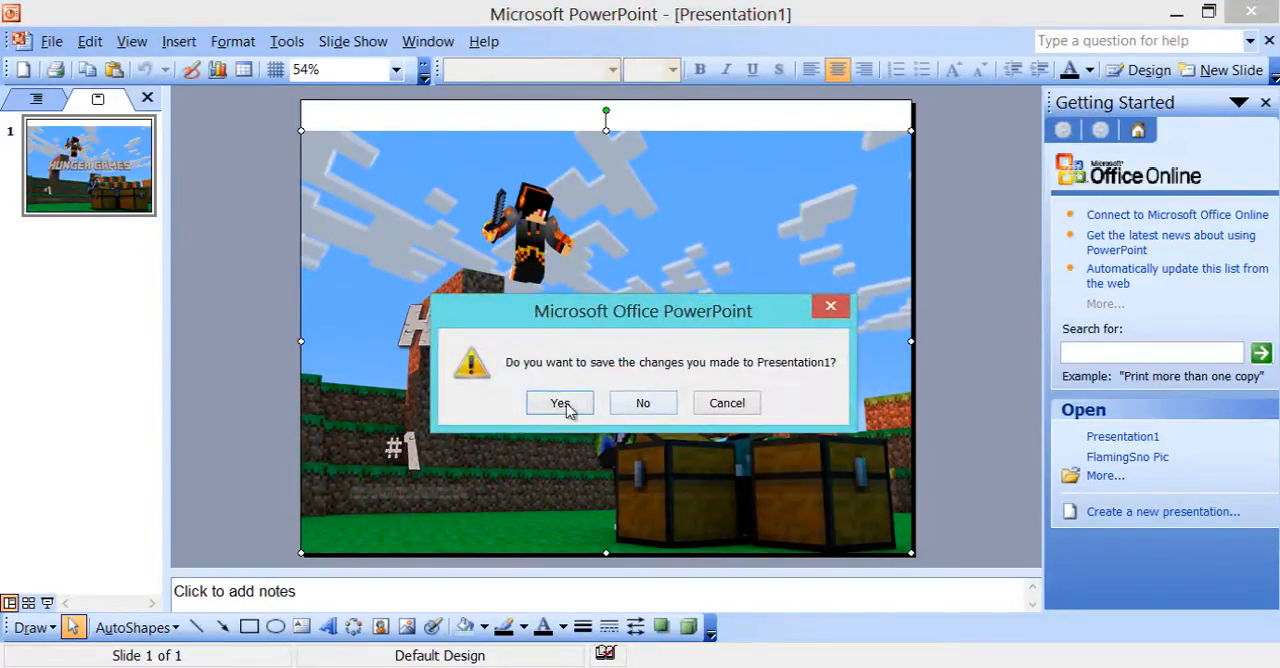
pyautogui.moveTo(672, 388)
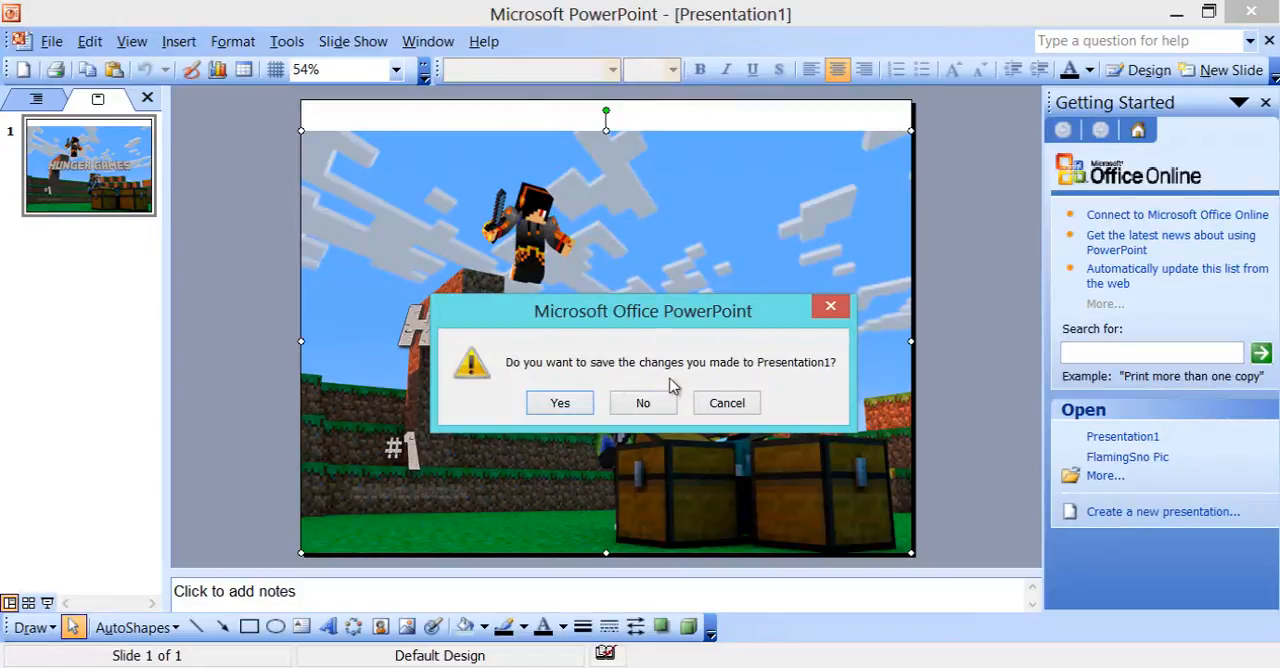
pyautogui.moveTo(678, 404)
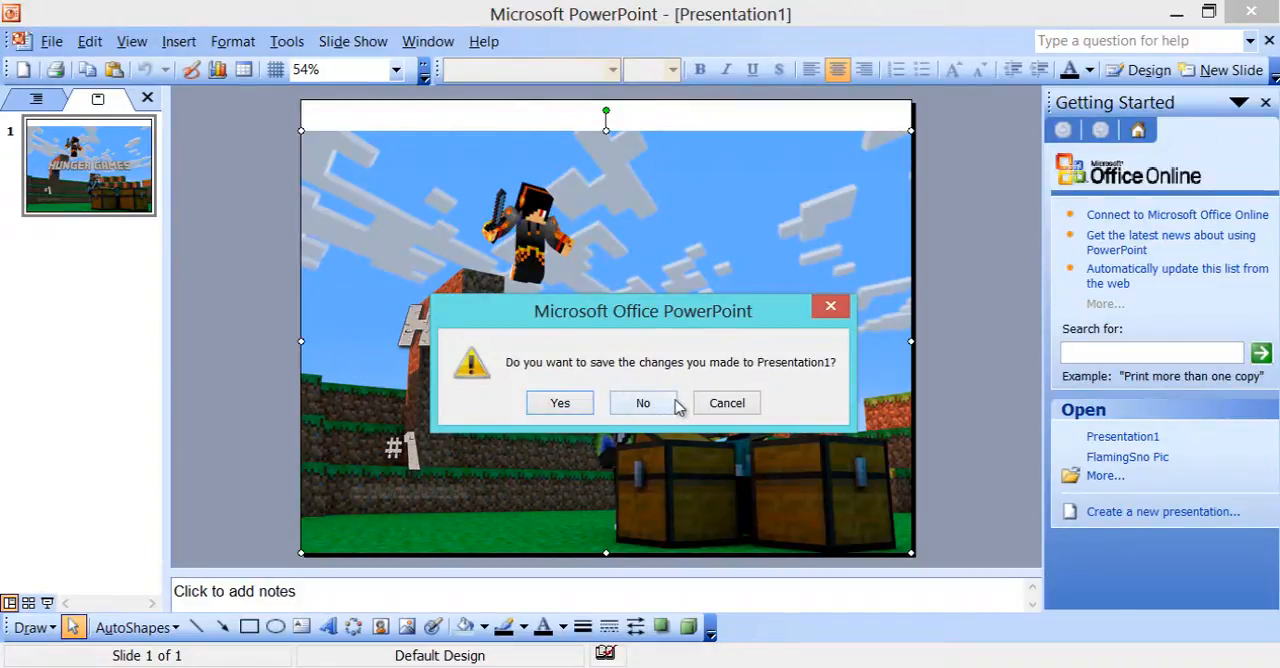
pyautogui.click(644, 402)
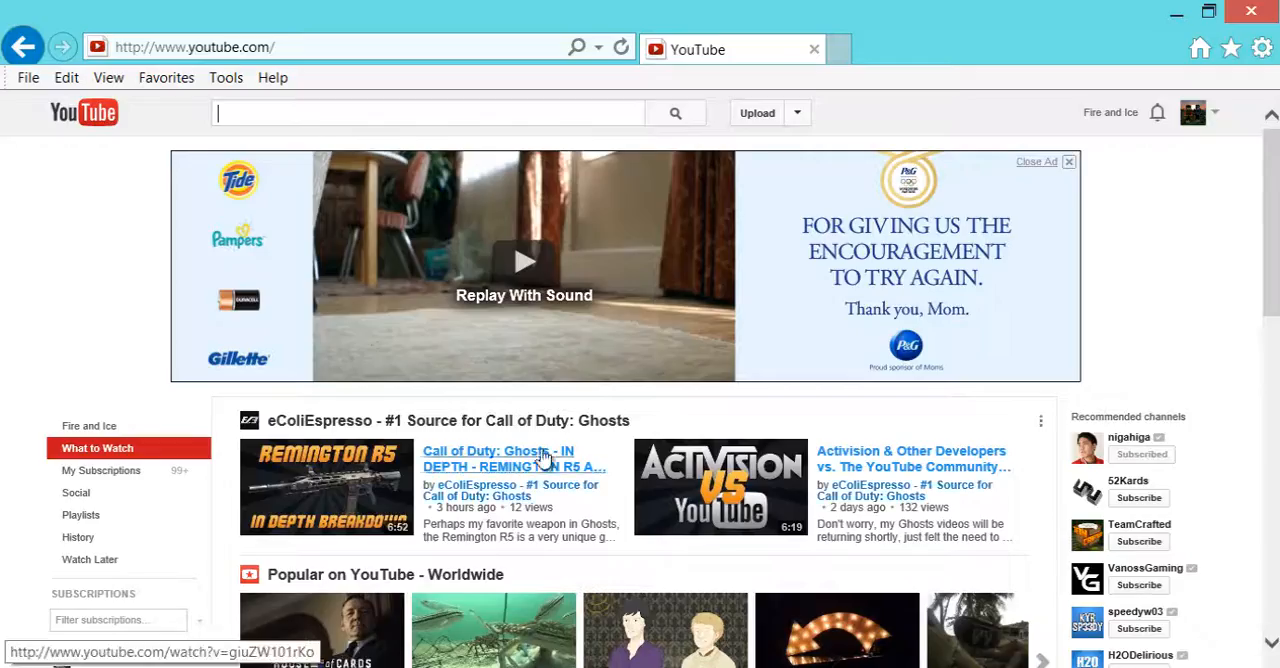
# Browse the channel's uploaded videos list, checking both pages for Hunger Games Ep. 1 - Failing.
pyautogui.click(1192, 112)
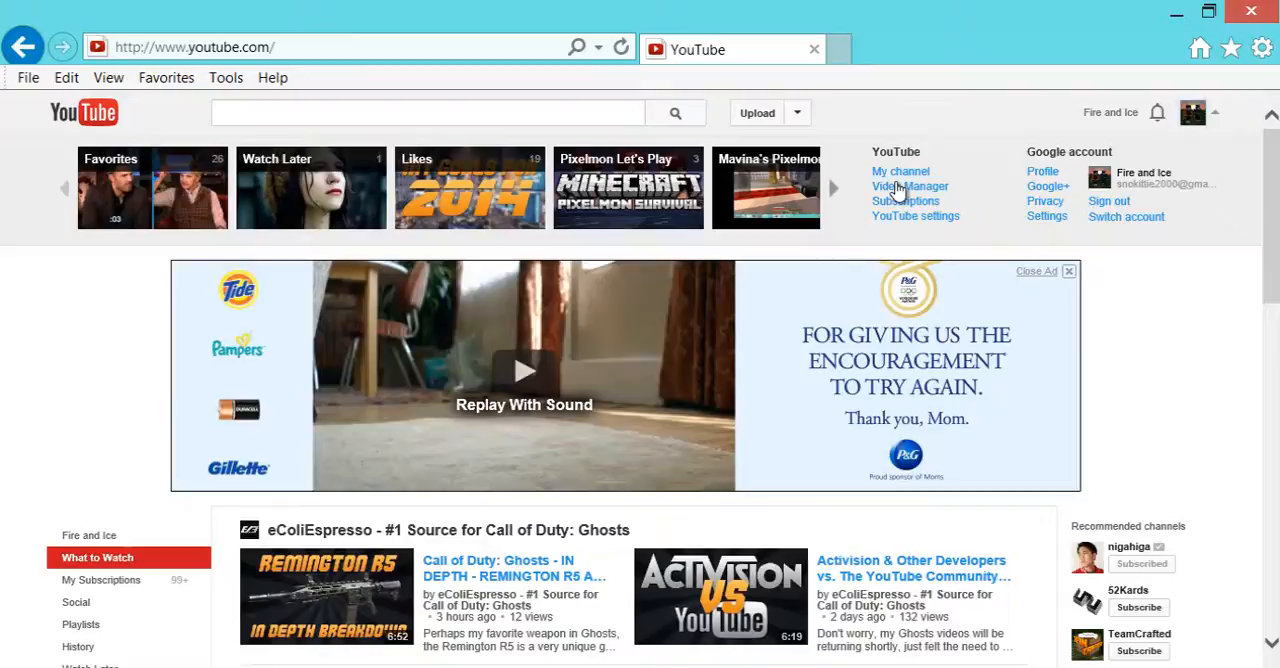
pyautogui.click(910, 186)
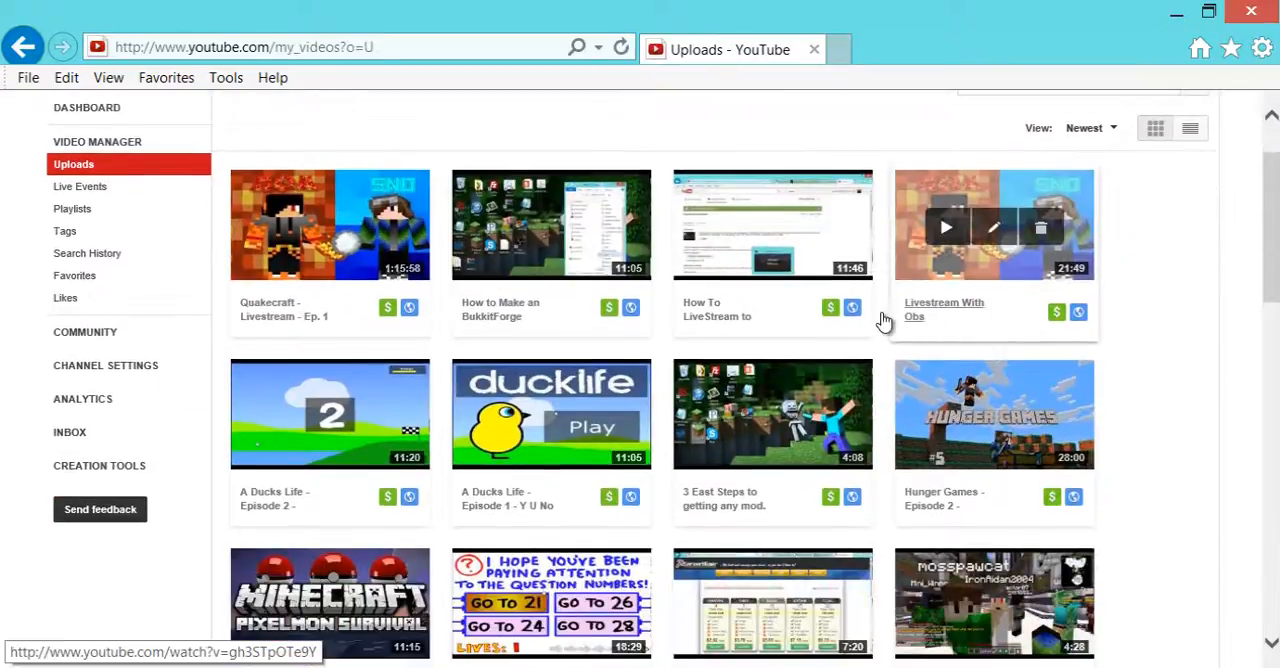
pyautogui.scroll(3)
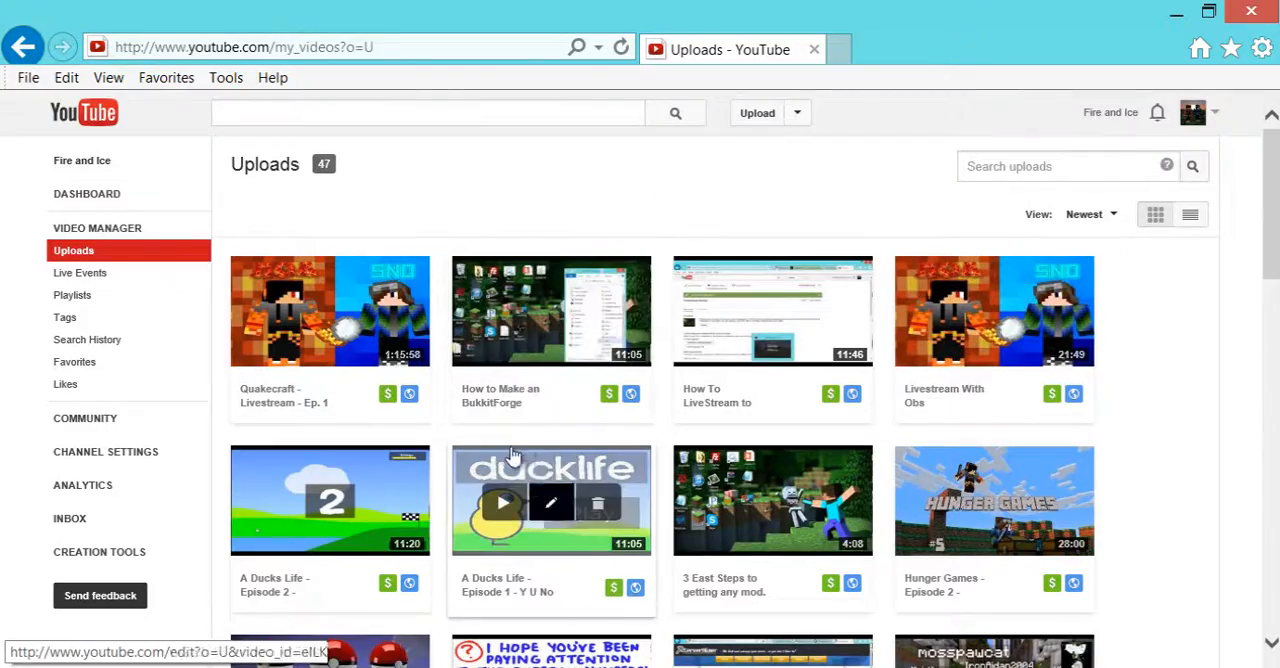
pyautogui.scroll(-3)
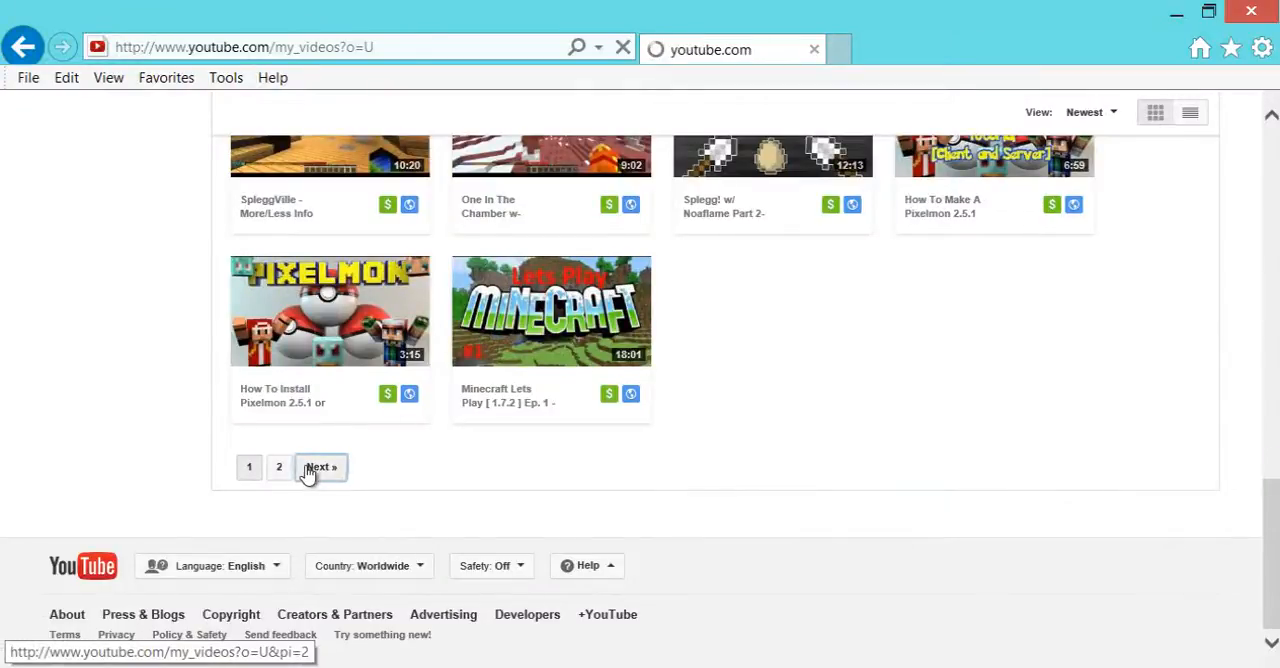
pyautogui.click(320, 468)
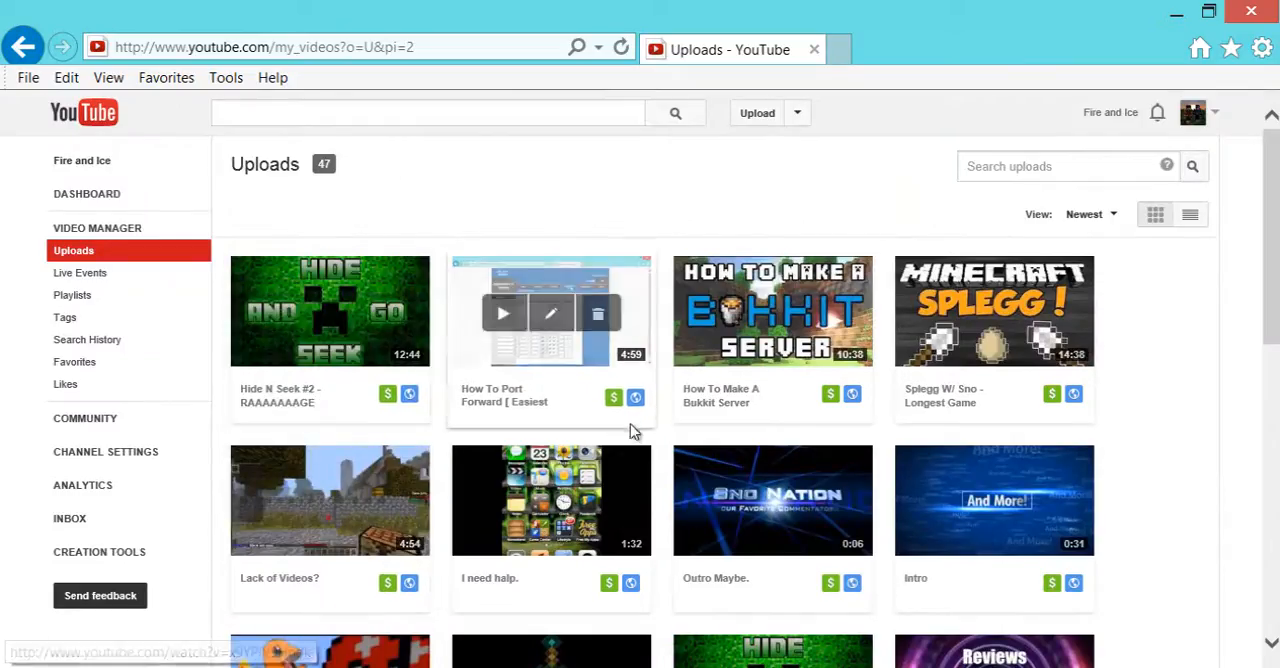
pyautogui.scroll(-3)
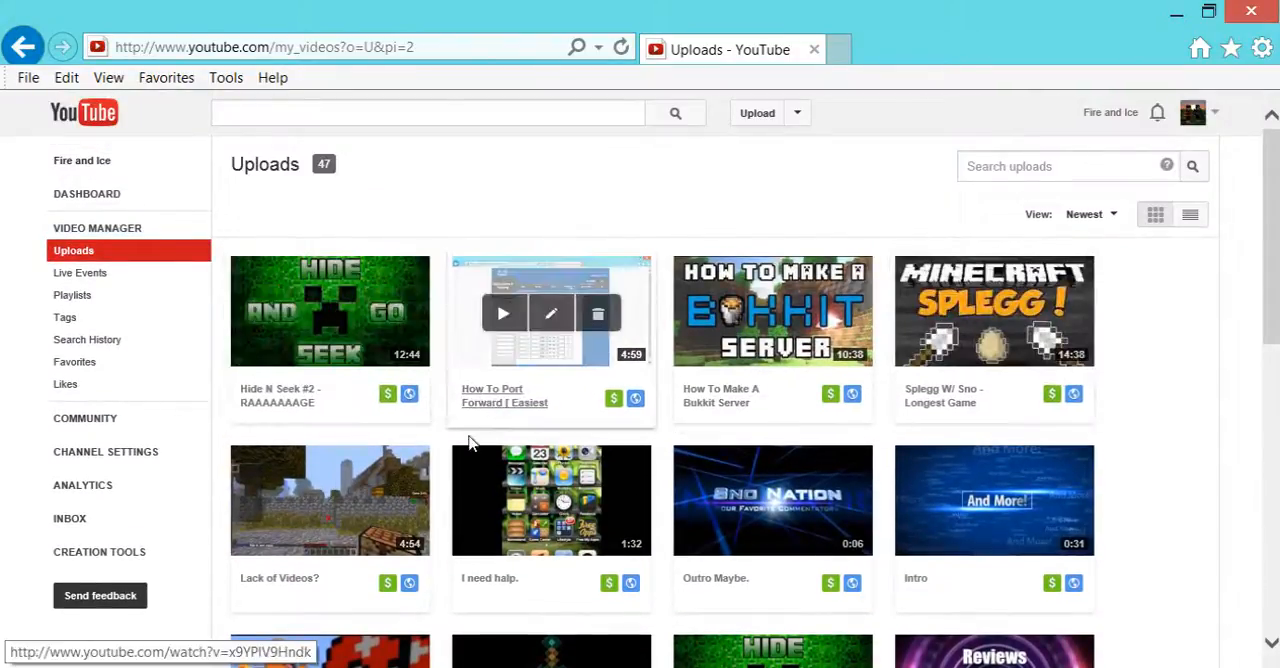
pyautogui.scroll(-3)
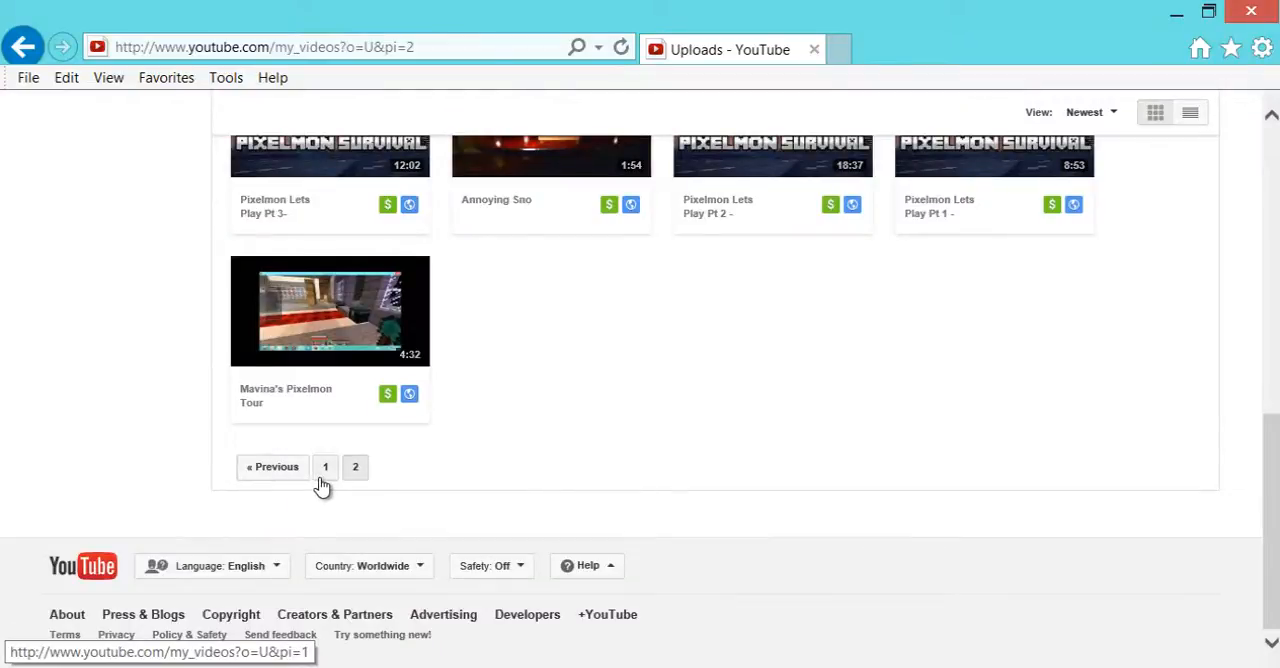
pyautogui.click(324, 468)
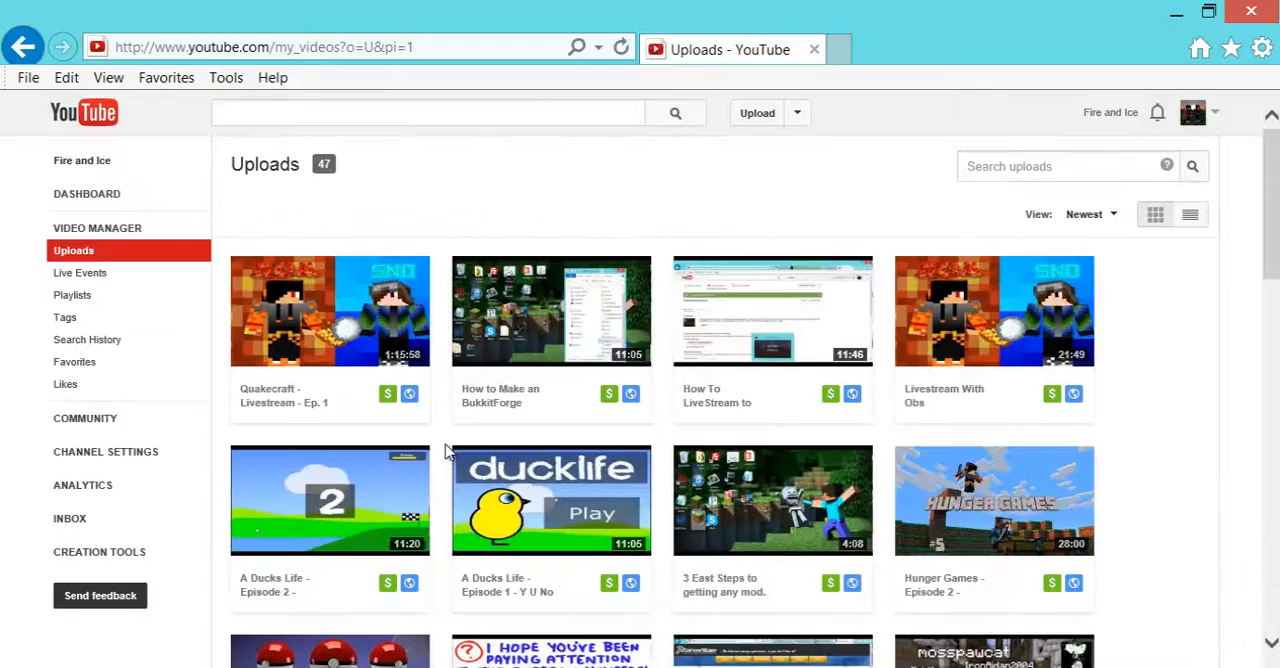
pyautogui.scroll(-3)
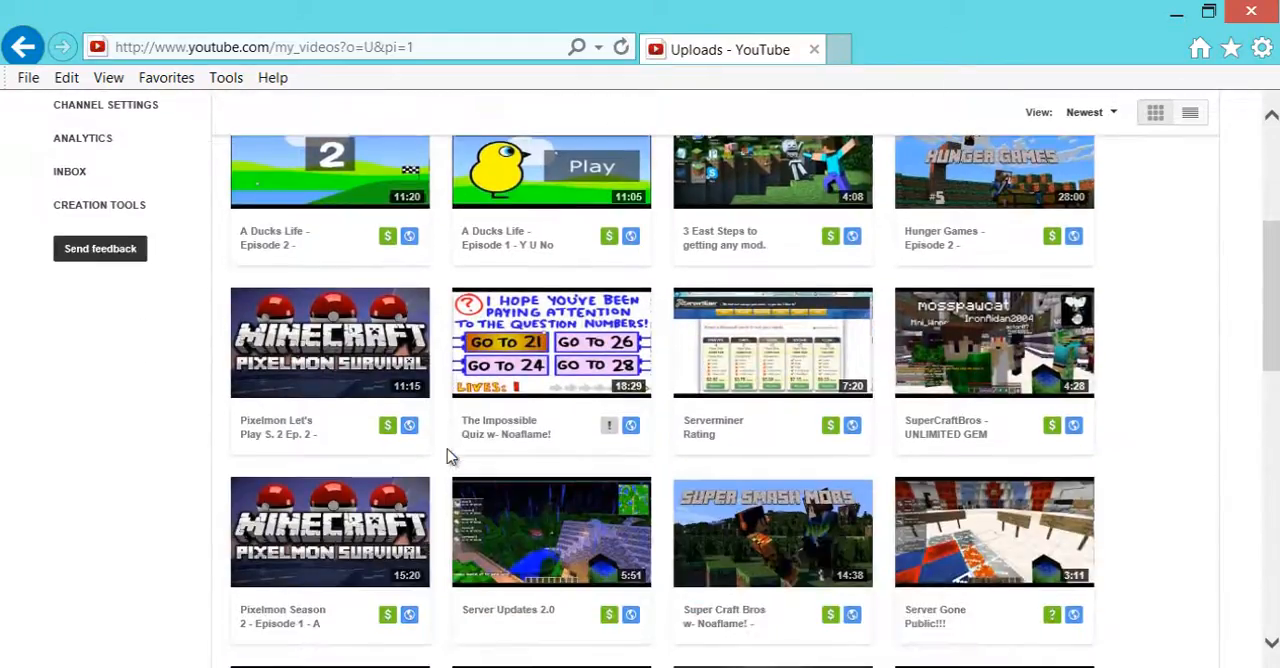
pyautogui.scroll(-3)
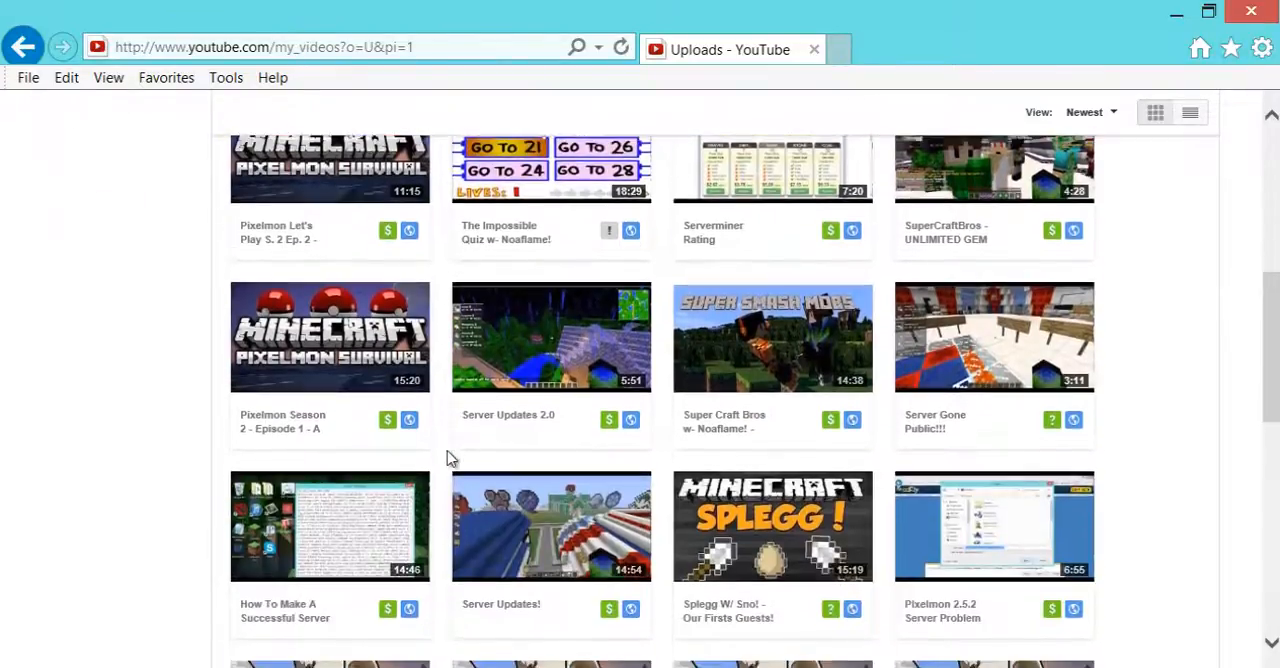
pyautogui.scroll(-3)
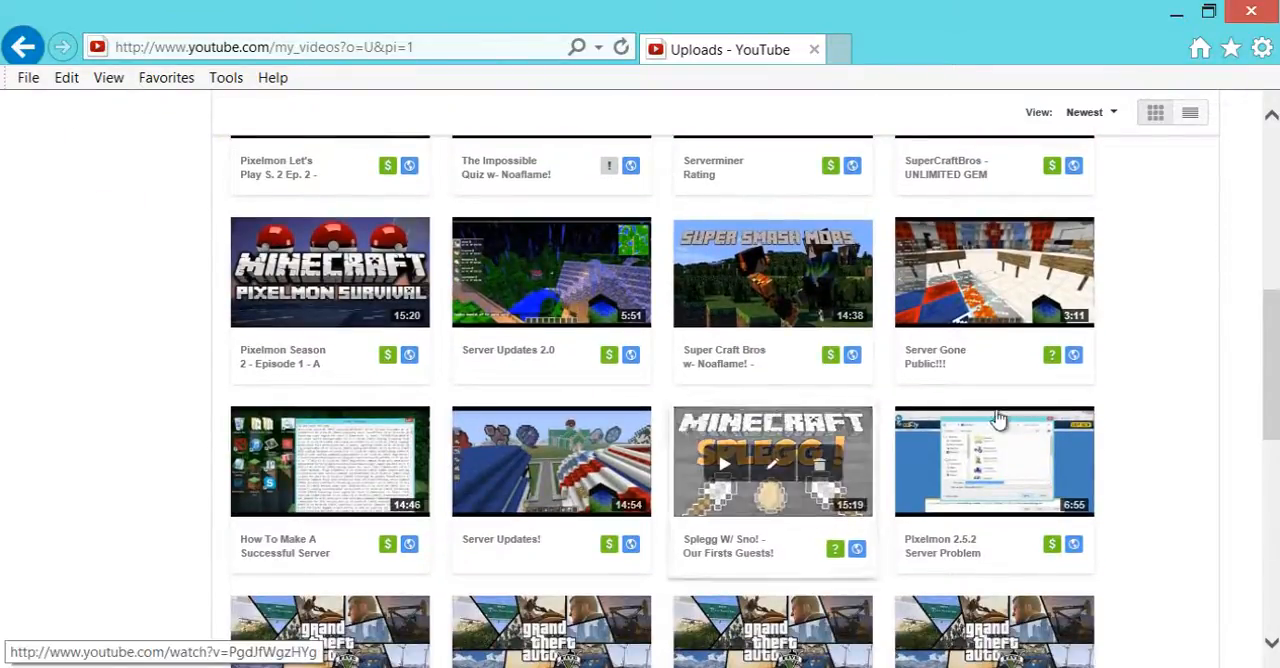
pyautogui.scroll(-3)
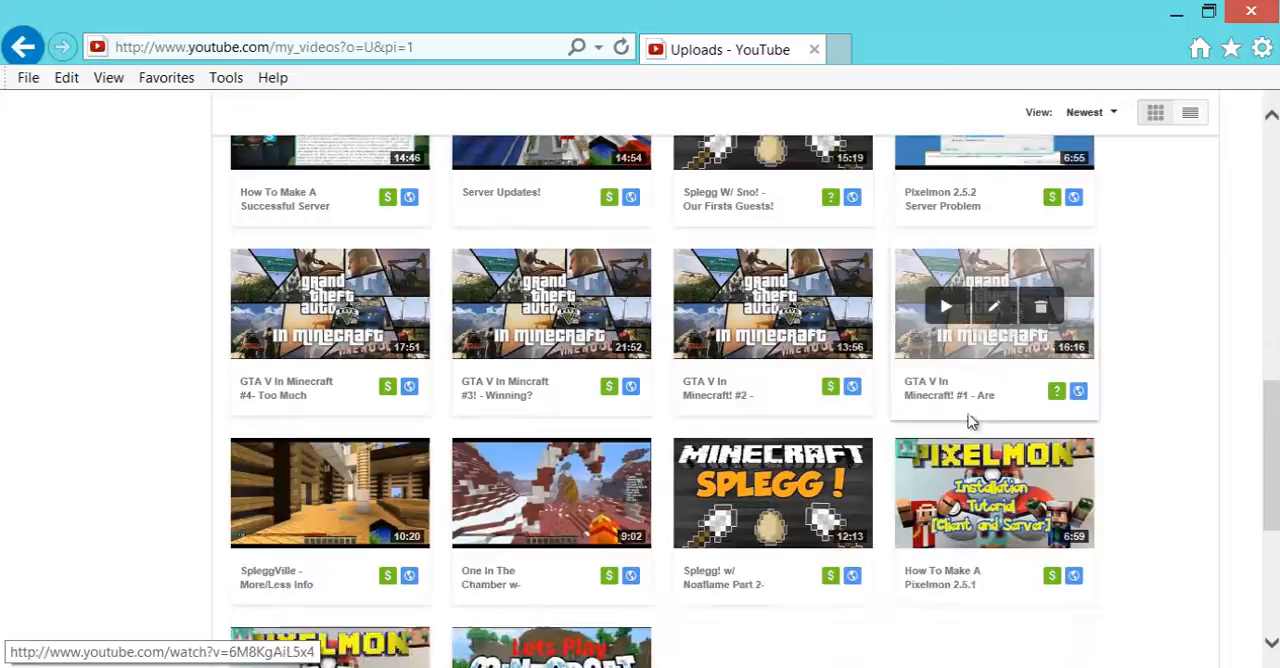
pyautogui.scroll(-3)
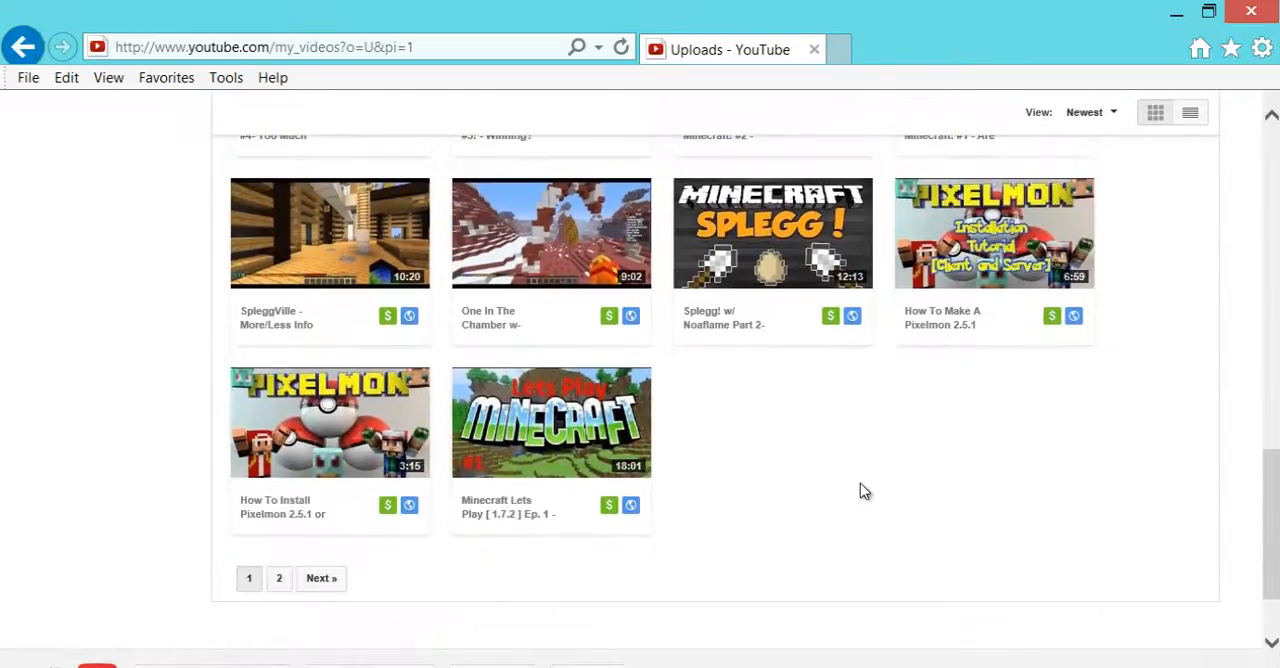
pyautogui.scroll(3)
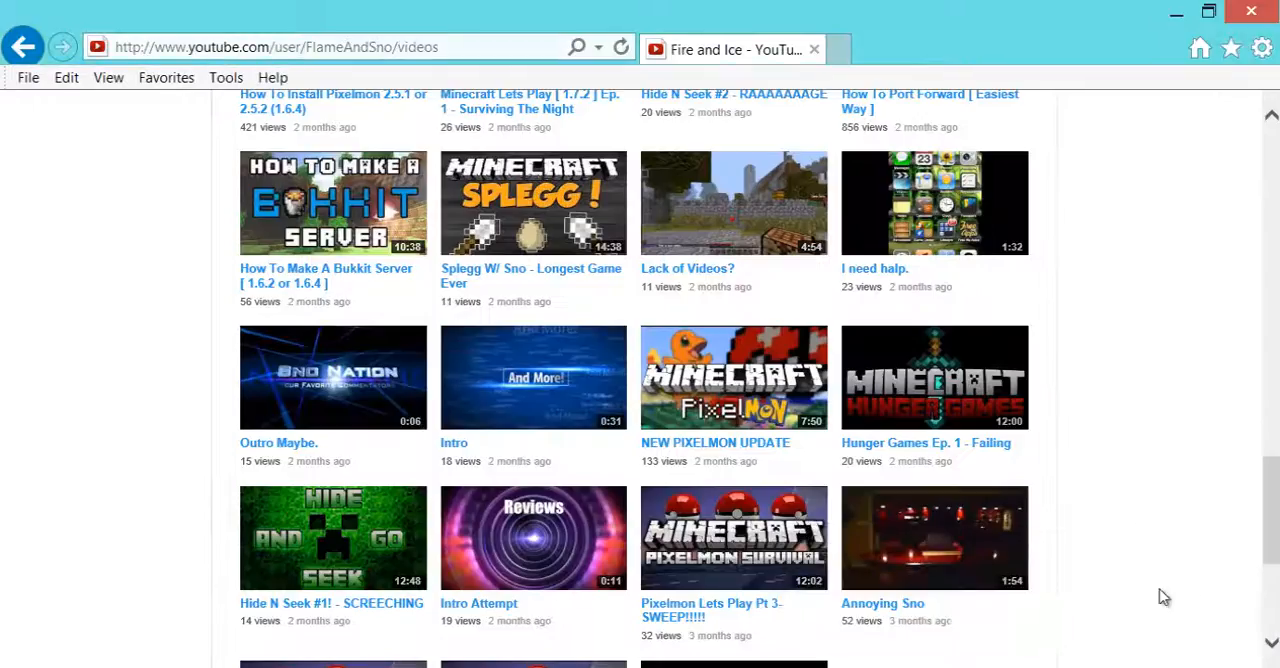
# Open Hunger Games Ep. 1 - Failing and bring up its Info and Settings edit page.
pyautogui.click(924, 444)
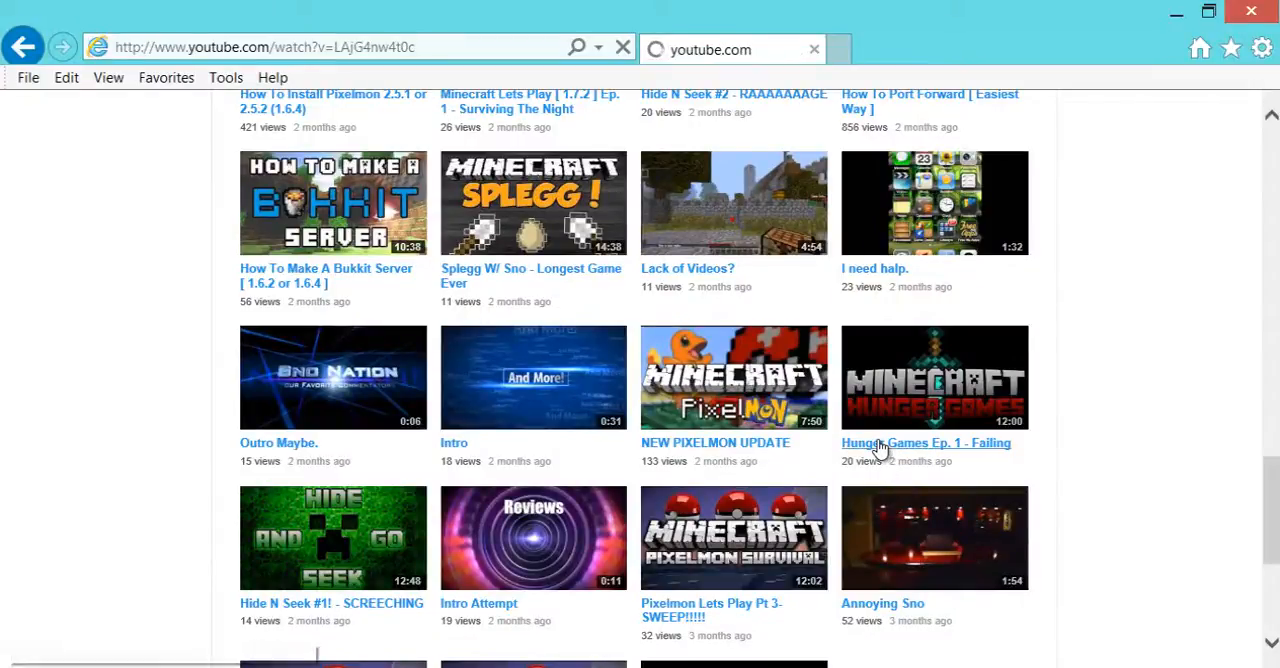
pyautogui.click(924, 442)
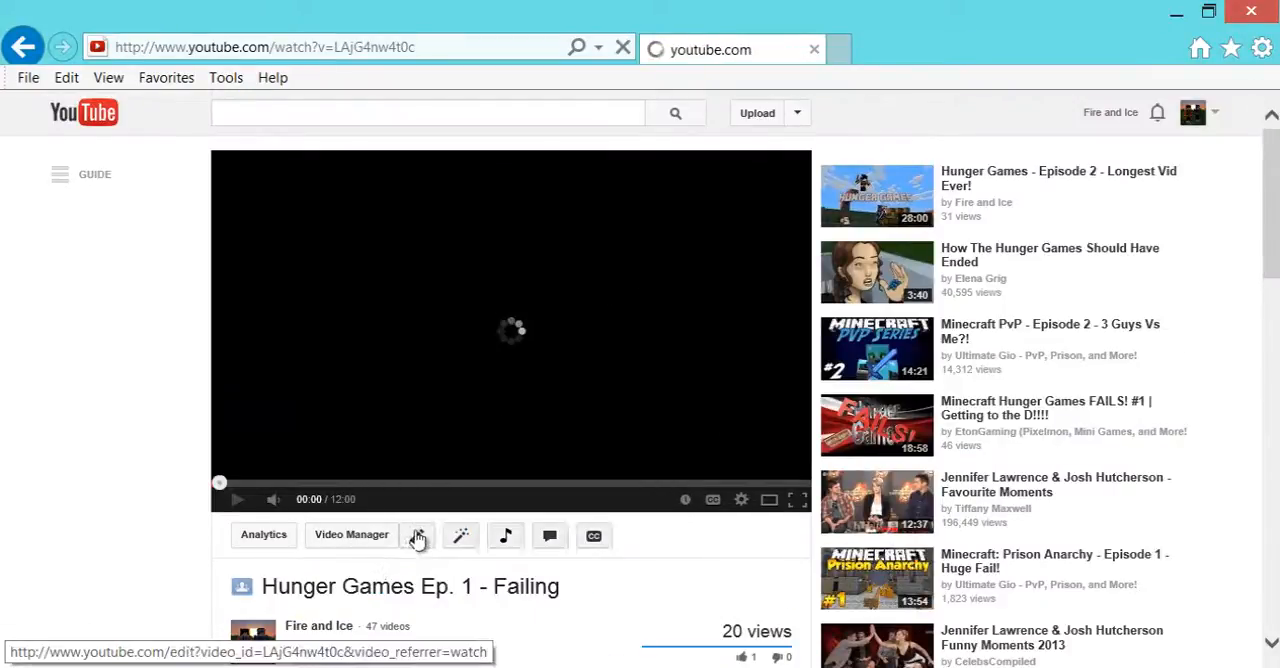
pyautogui.click(416, 536)
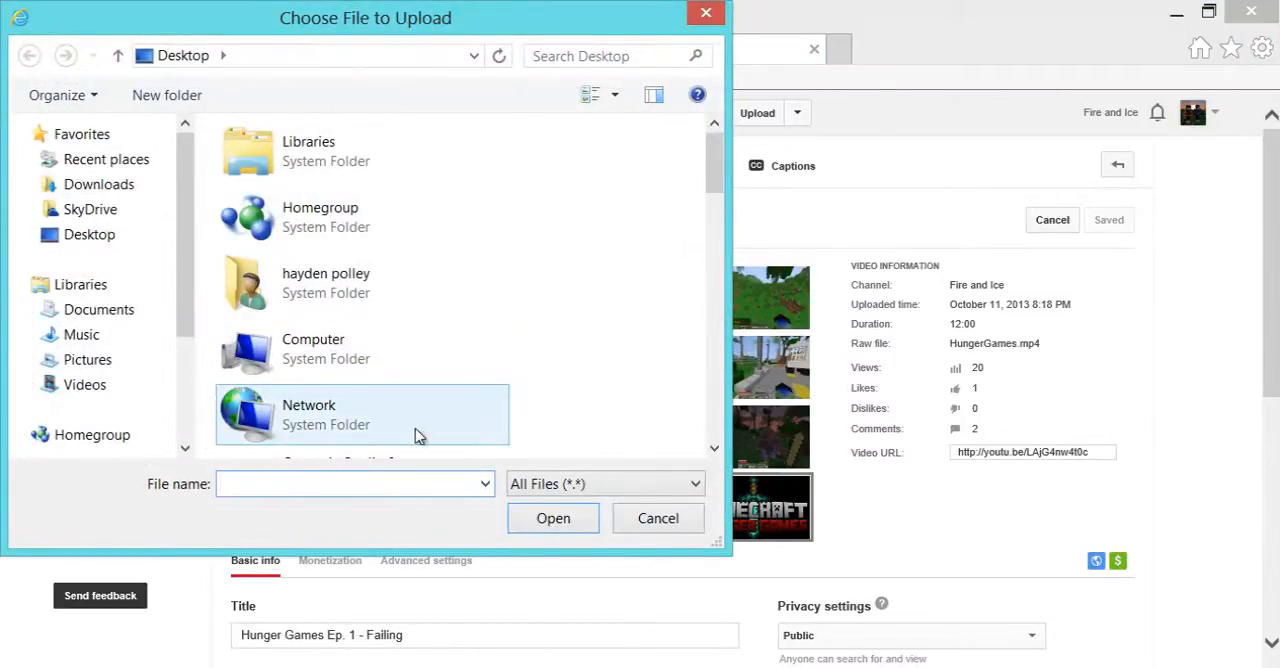
# Upload HG1.jpg as the custom thumbnail for Hunger Games Ep. 1 and save the changes.
pyautogui.write('HG1.jpg')
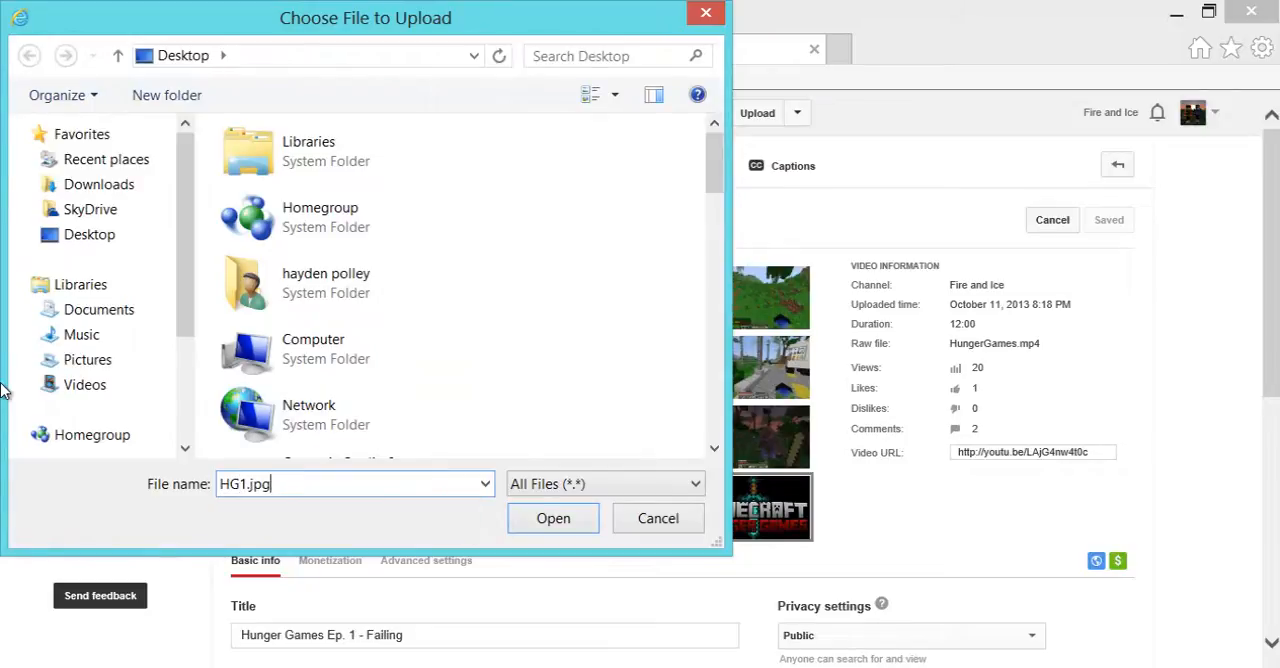
pyautogui.click(552, 518)
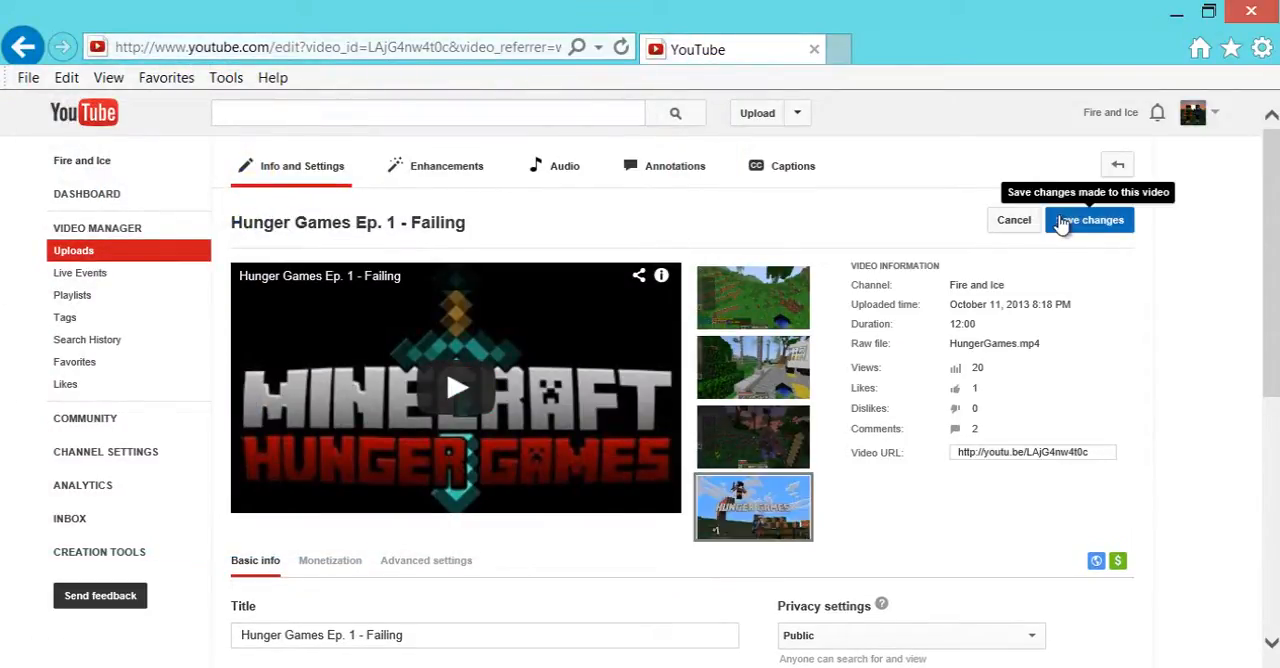
pyautogui.click(1088, 220)
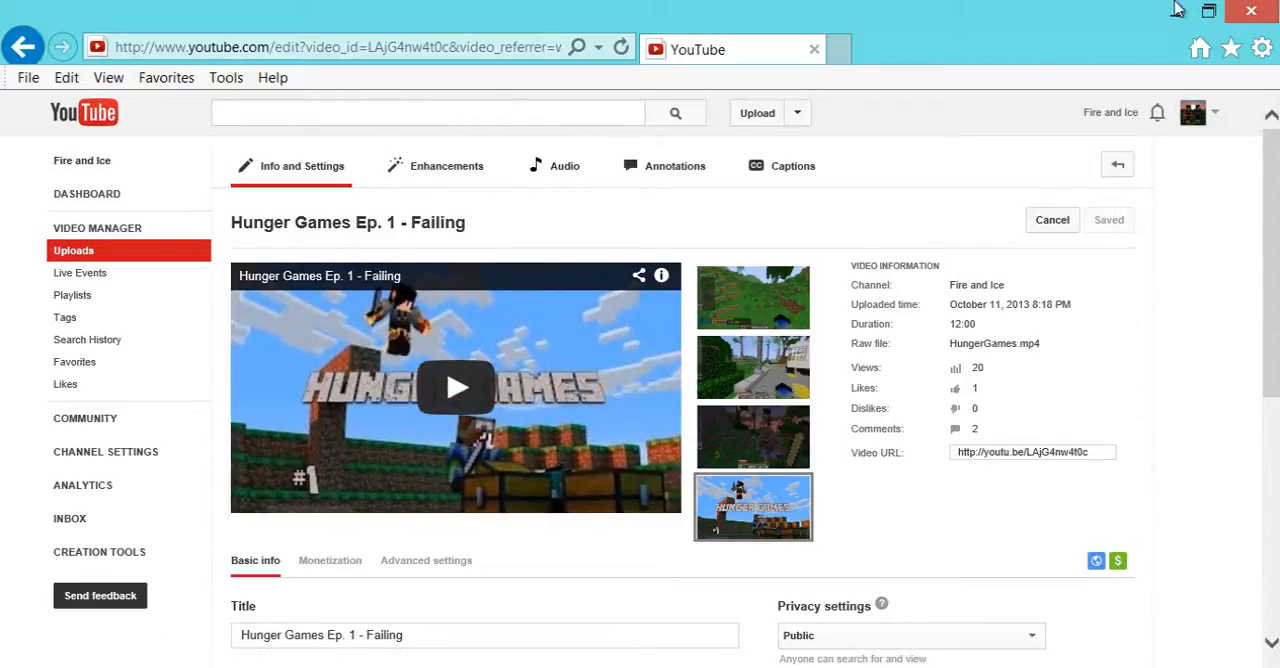
pyautogui.moveTo(668, 584)
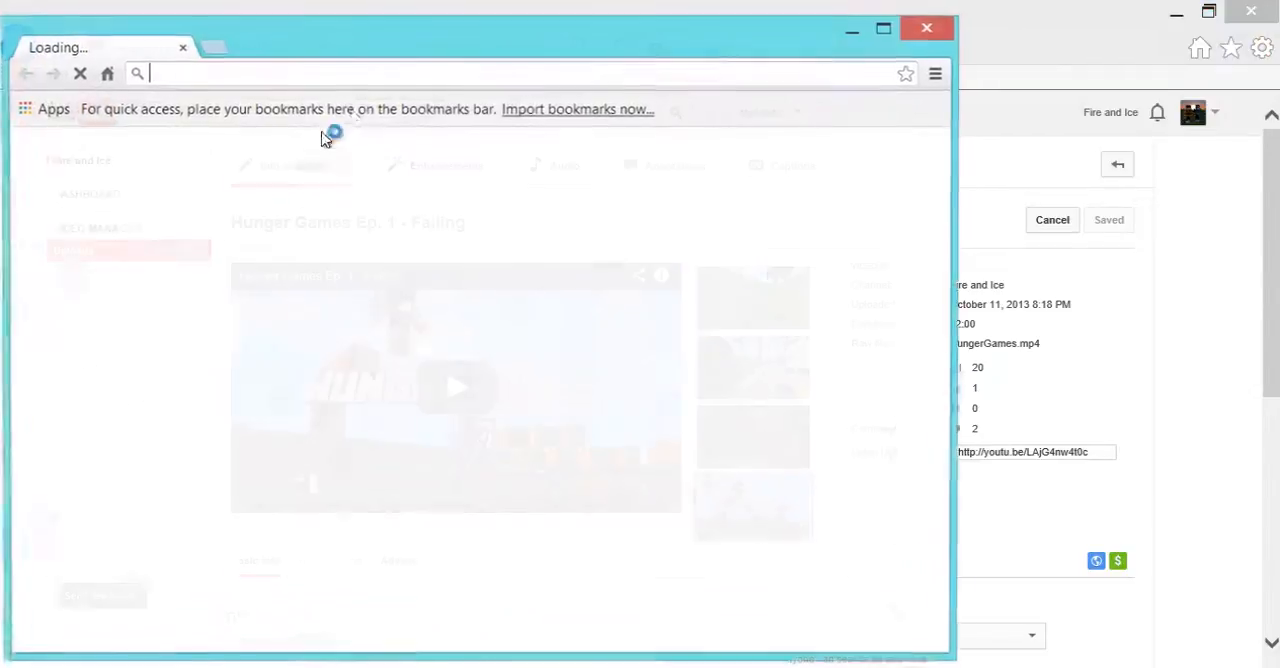
# Go to youtube.com in Chrome and reach the Fire and Ice channel via My channel.
pyautogui.write('youtube.com')
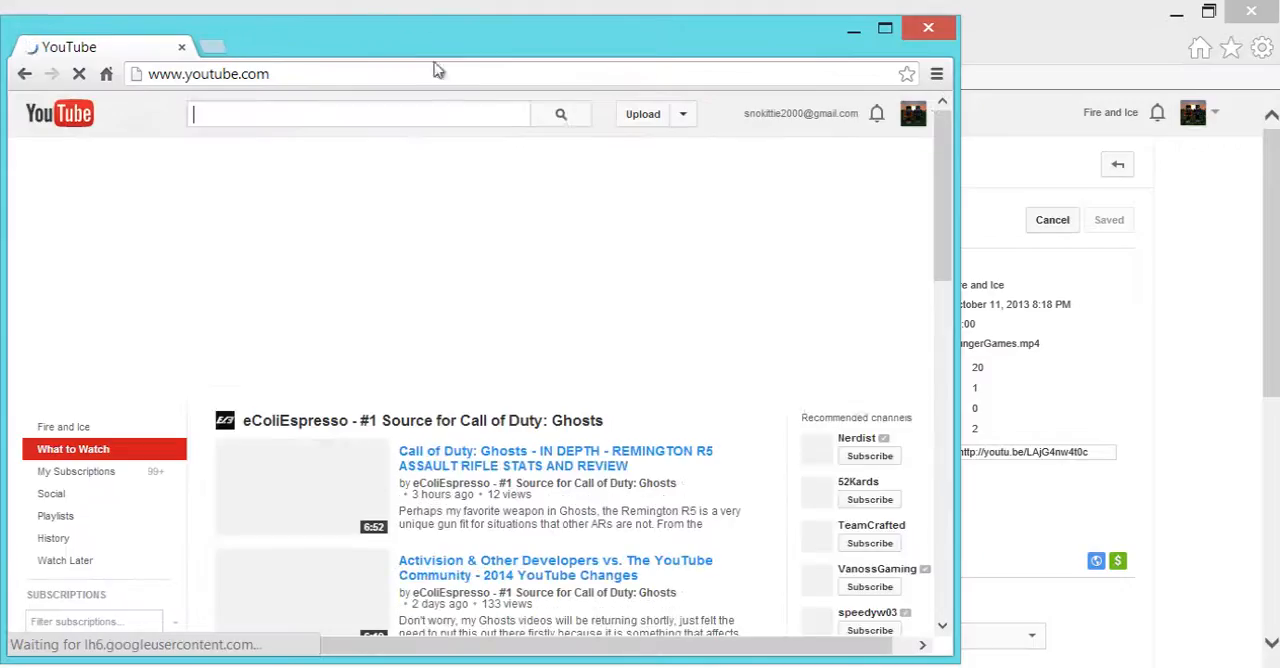
pyautogui.click(912, 112)
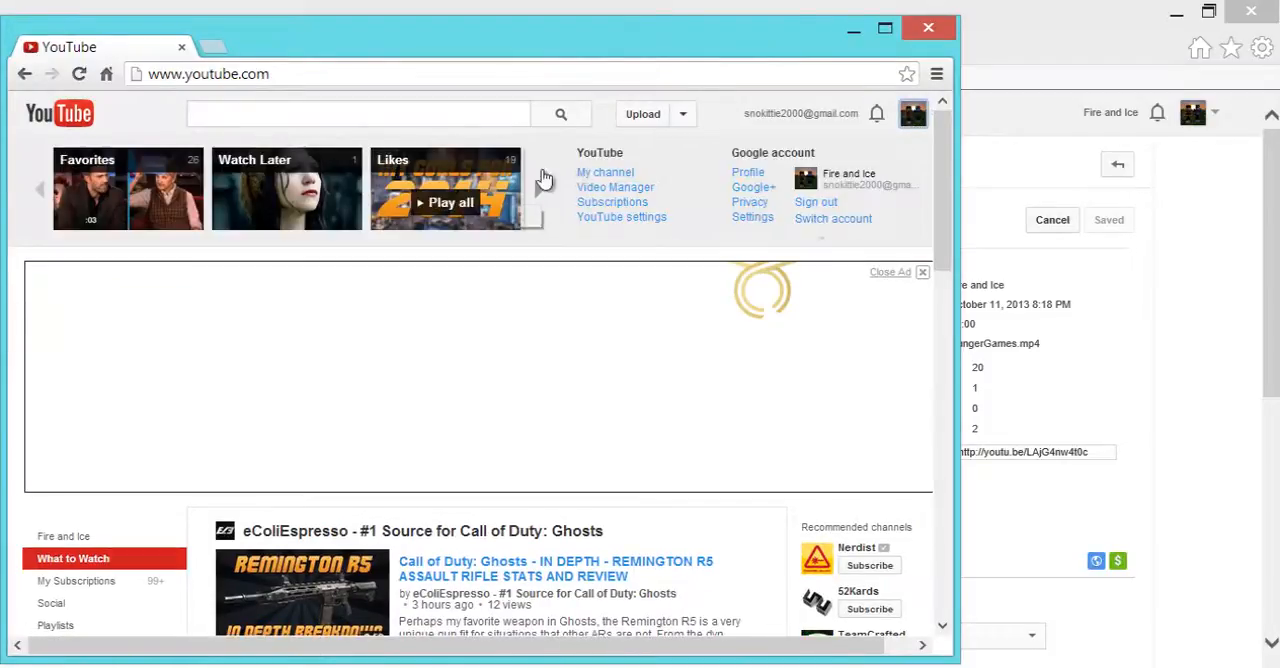
pyautogui.click(604, 172)
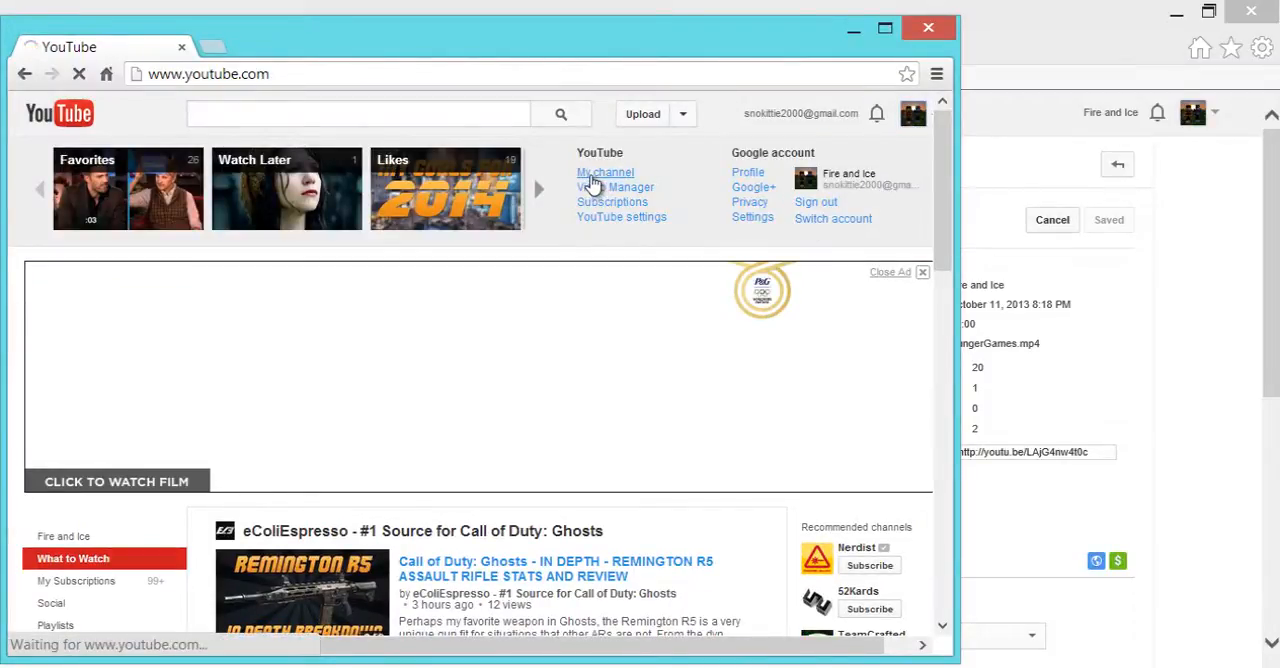
pyautogui.click(604, 172)
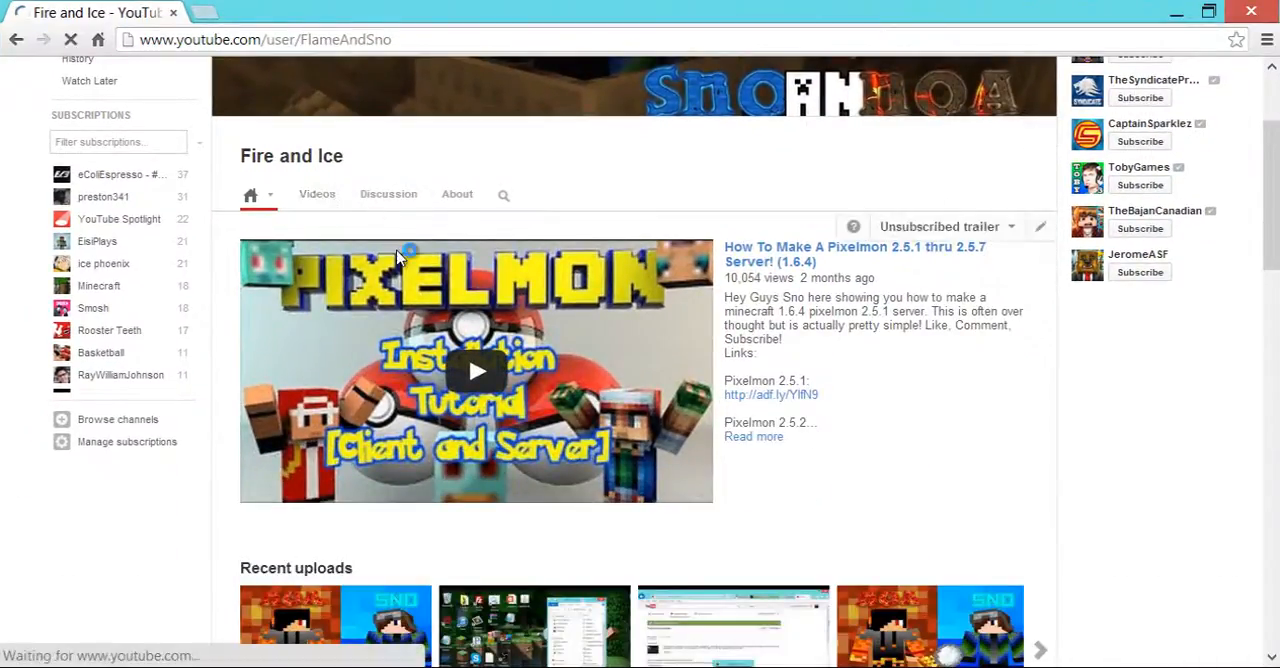
# Show the channel's Videos list and scroll to Hunger Games Ep. 1 - Failing with its new thumbnail.
pyautogui.click(316, 194)
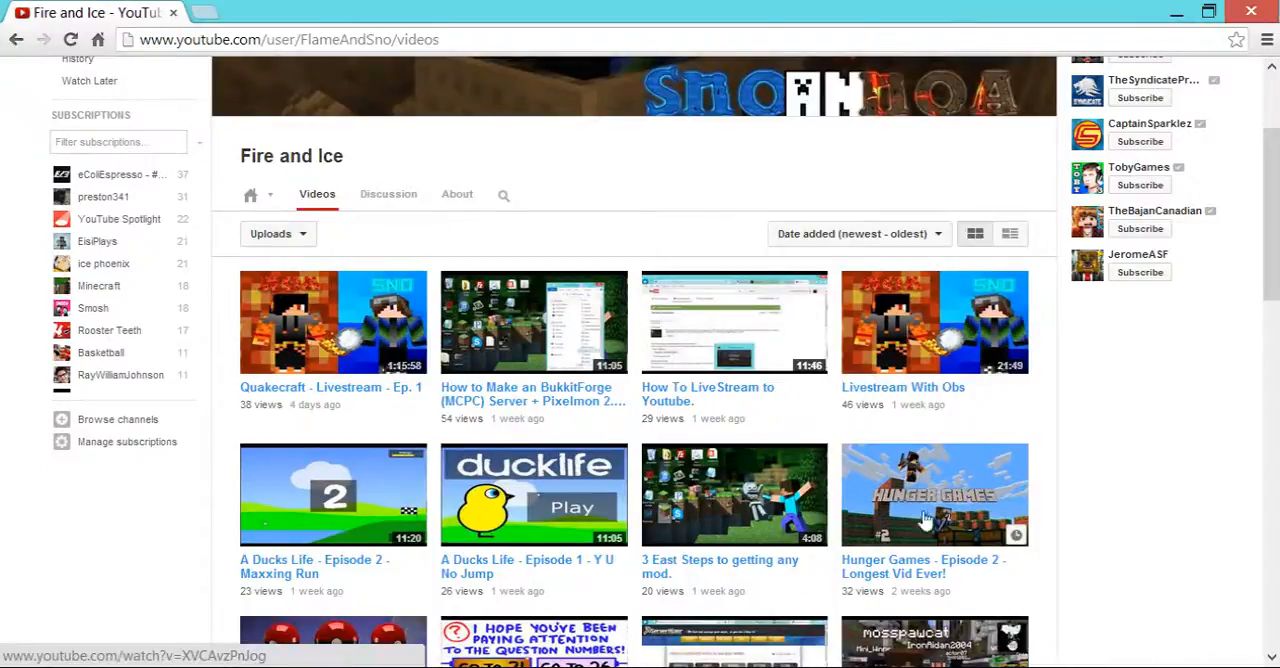
pyautogui.scroll(-3)
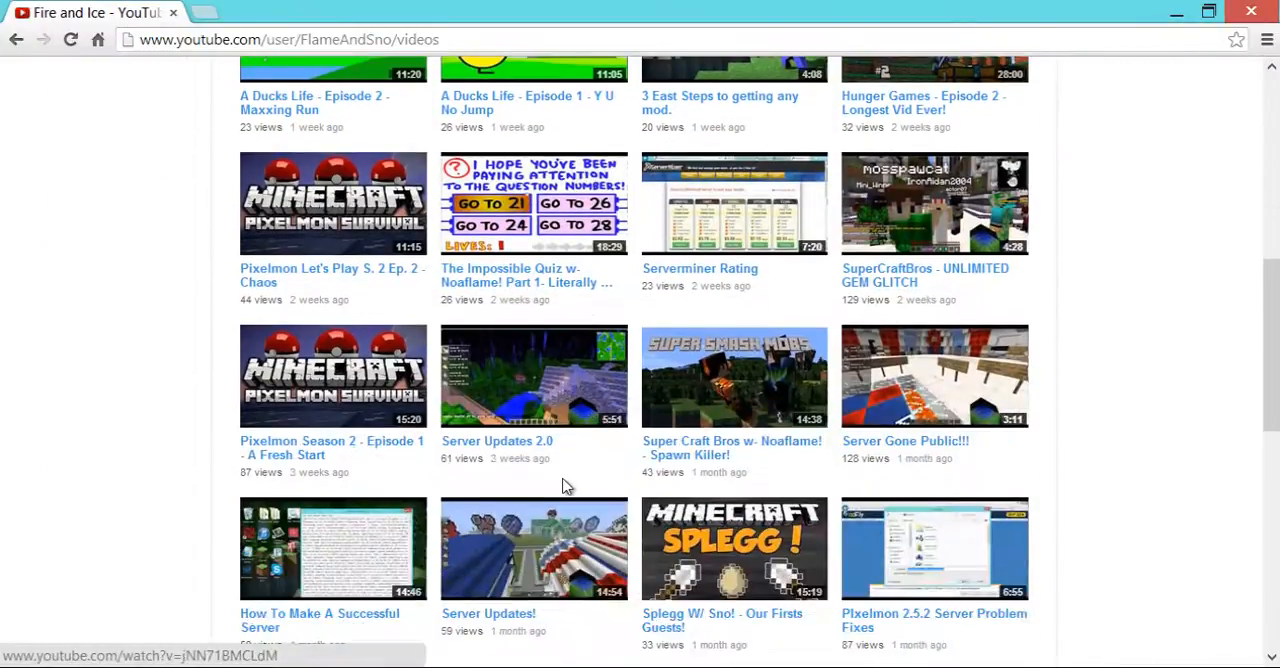
pyautogui.scroll(-3)
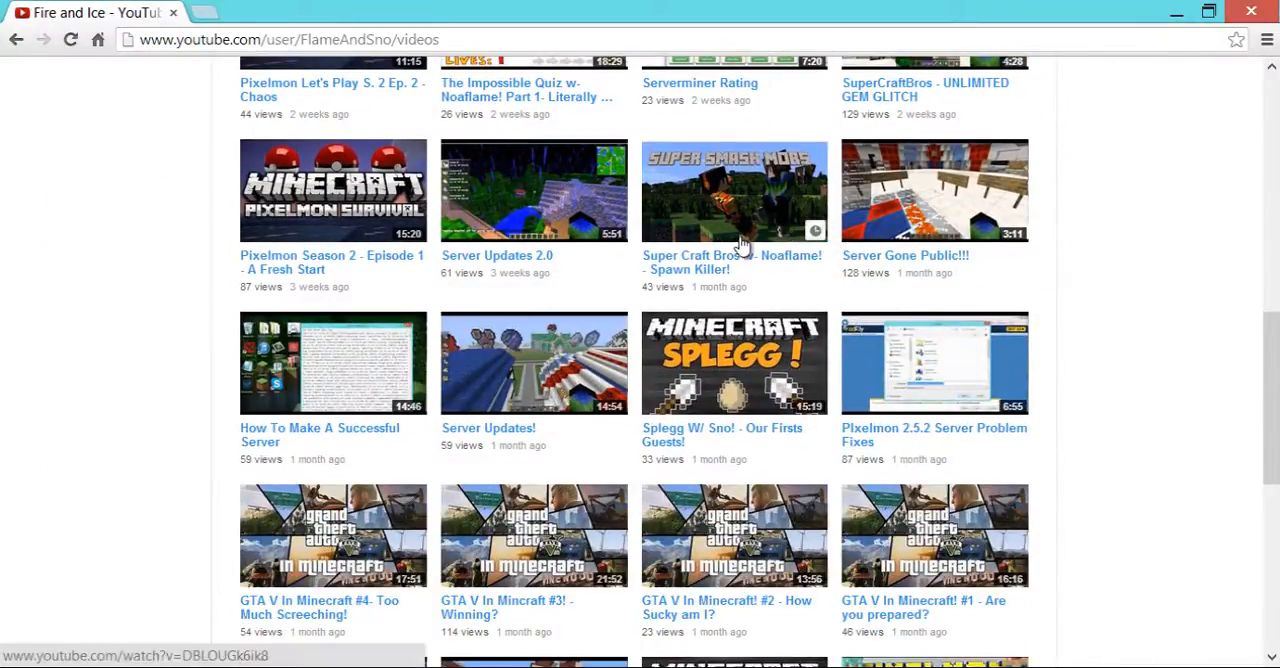
pyautogui.scroll(-3)
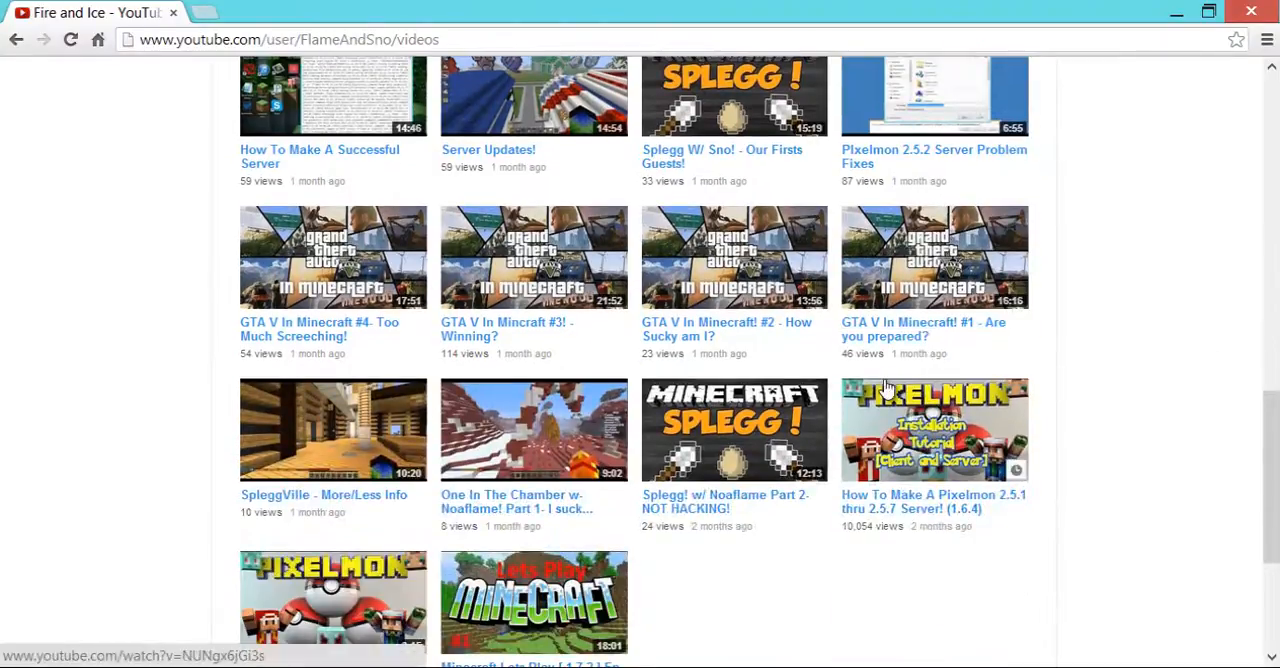
pyautogui.scroll(3)
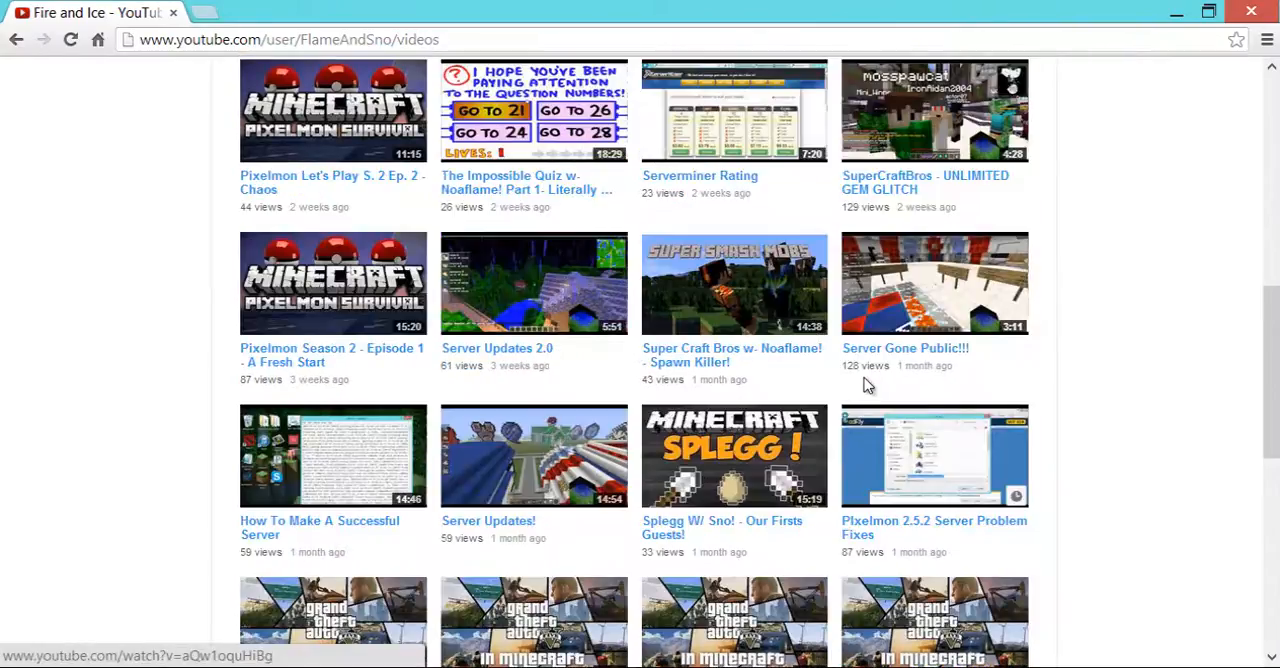
pyautogui.scroll(3)
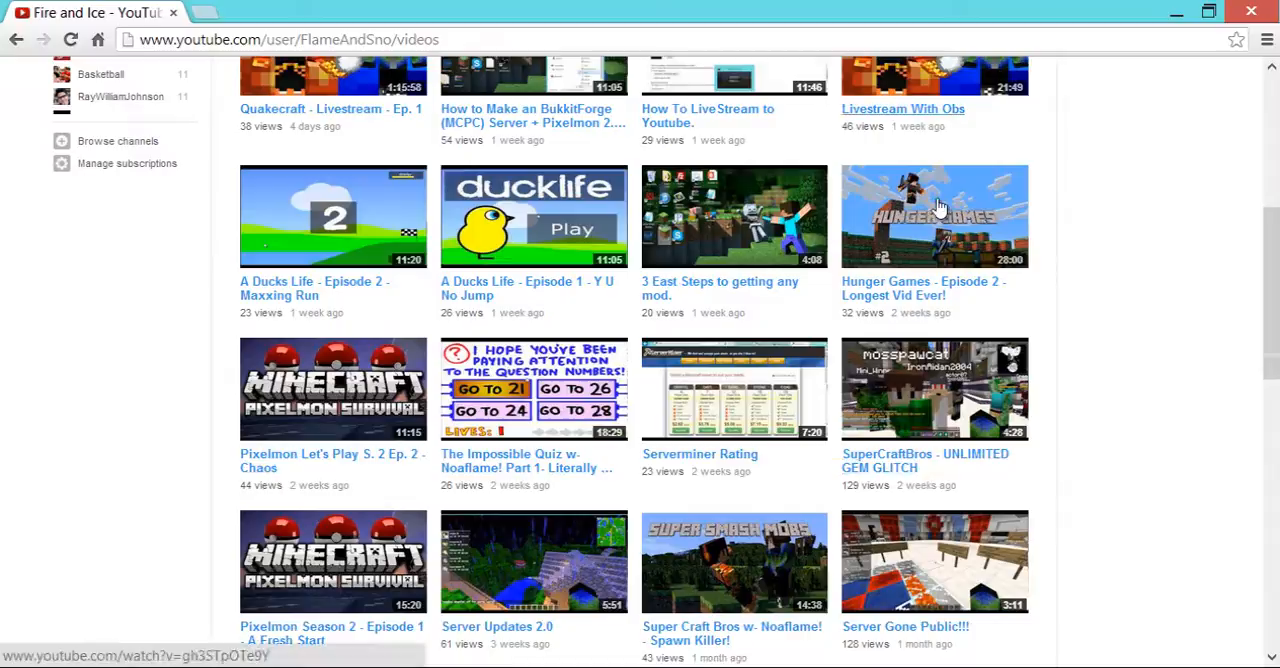
pyautogui.scroll(-3)
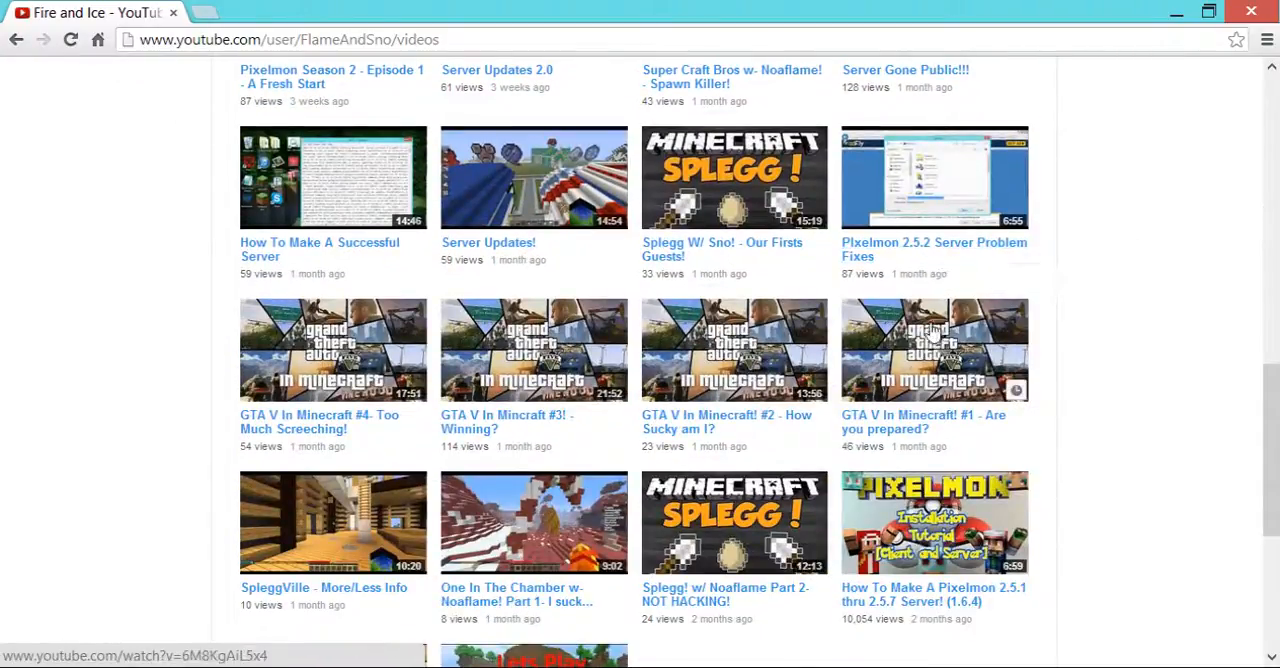
pyautogui.scroll(-3)
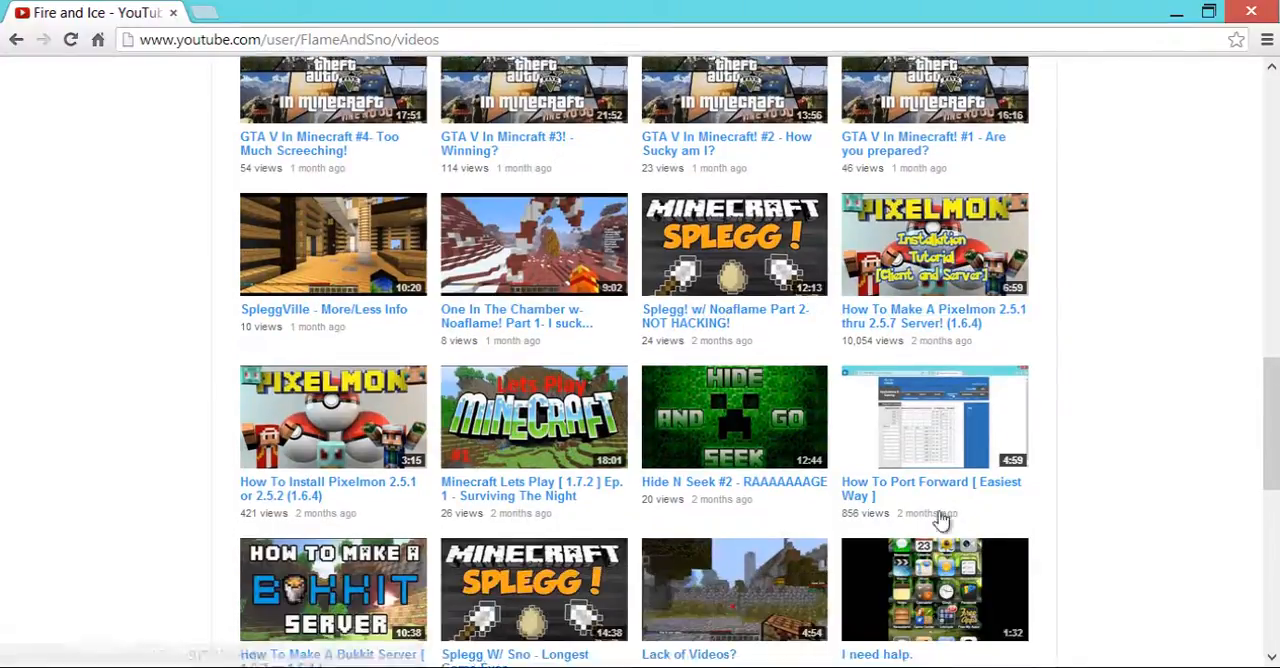
pyautogui.scroll(-3)
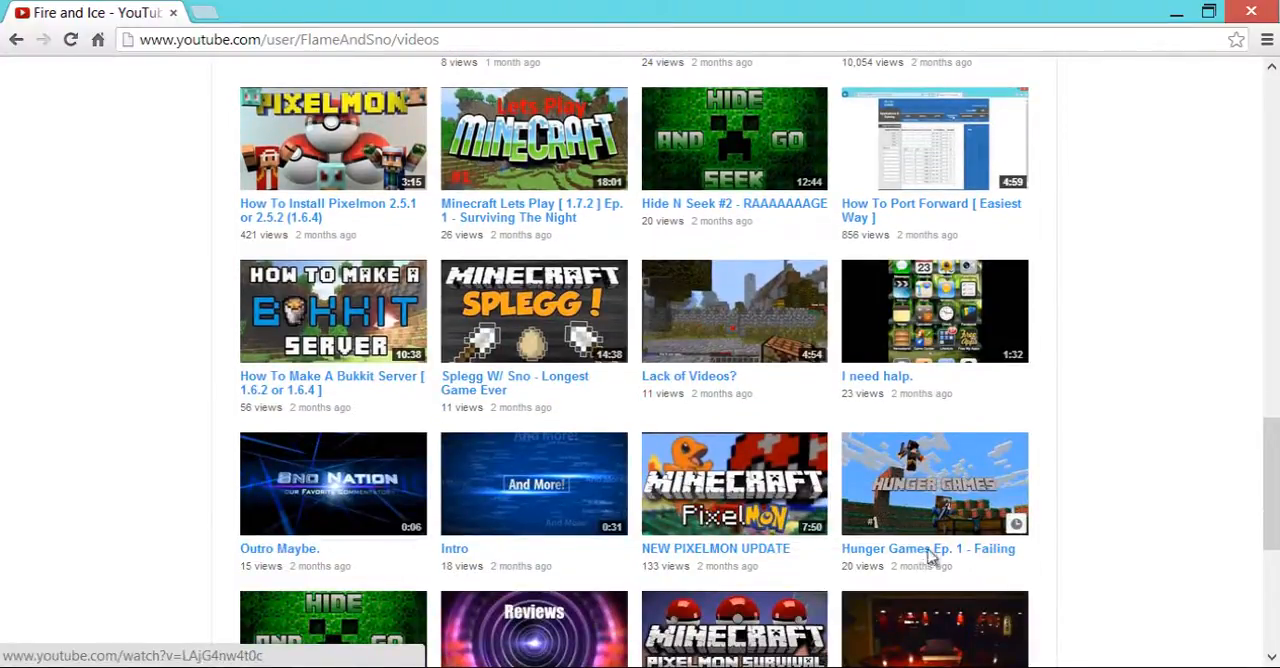
pyautogui.moveTo(978, 518)
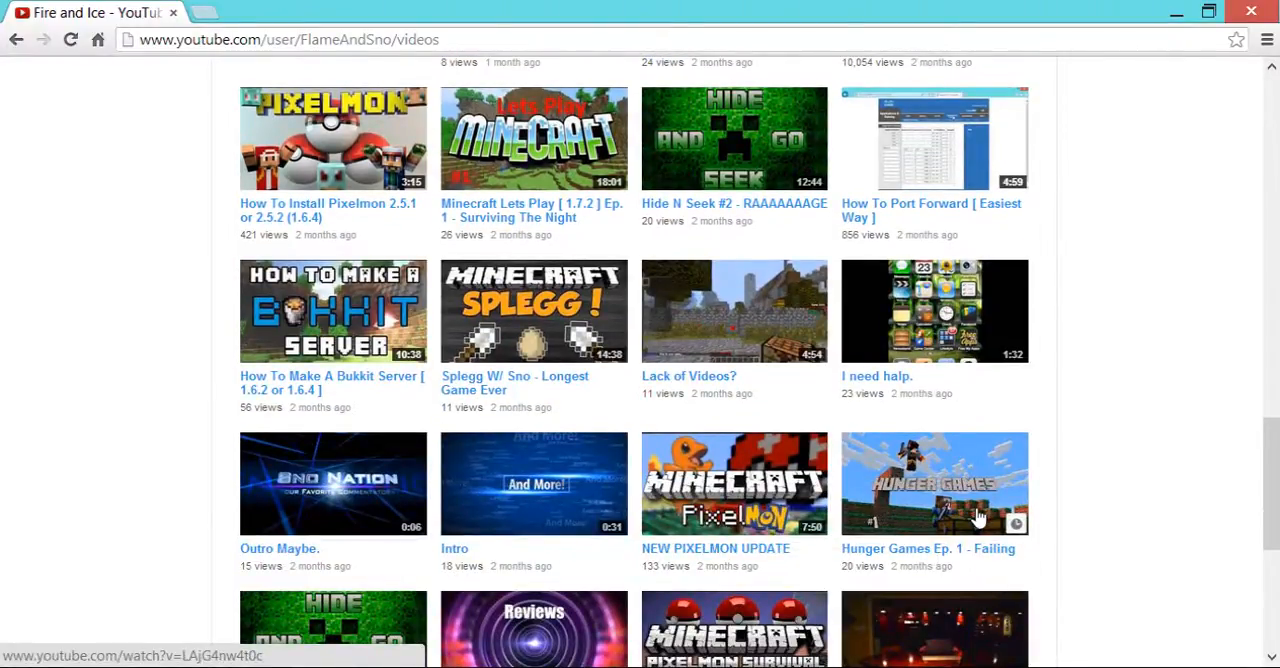
pyautogui.moveTo(830, 470)
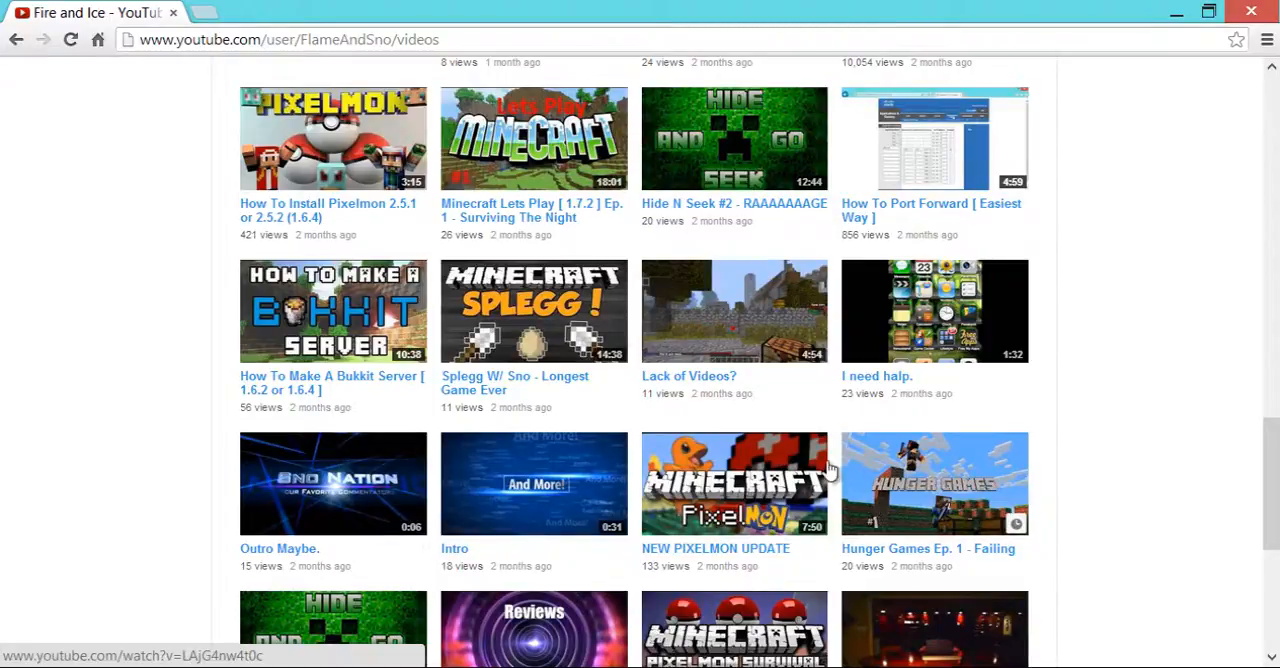
pyautogui.moveTo(792, 404)
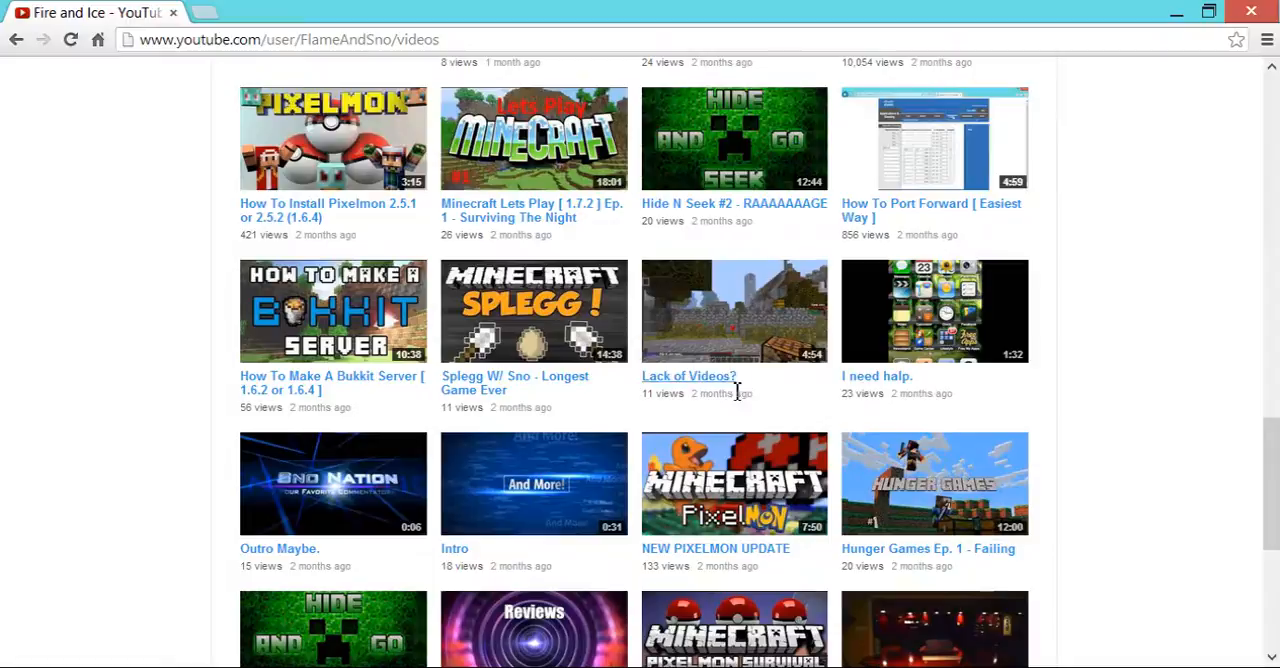
pyautogui.moveTo(710, 490)
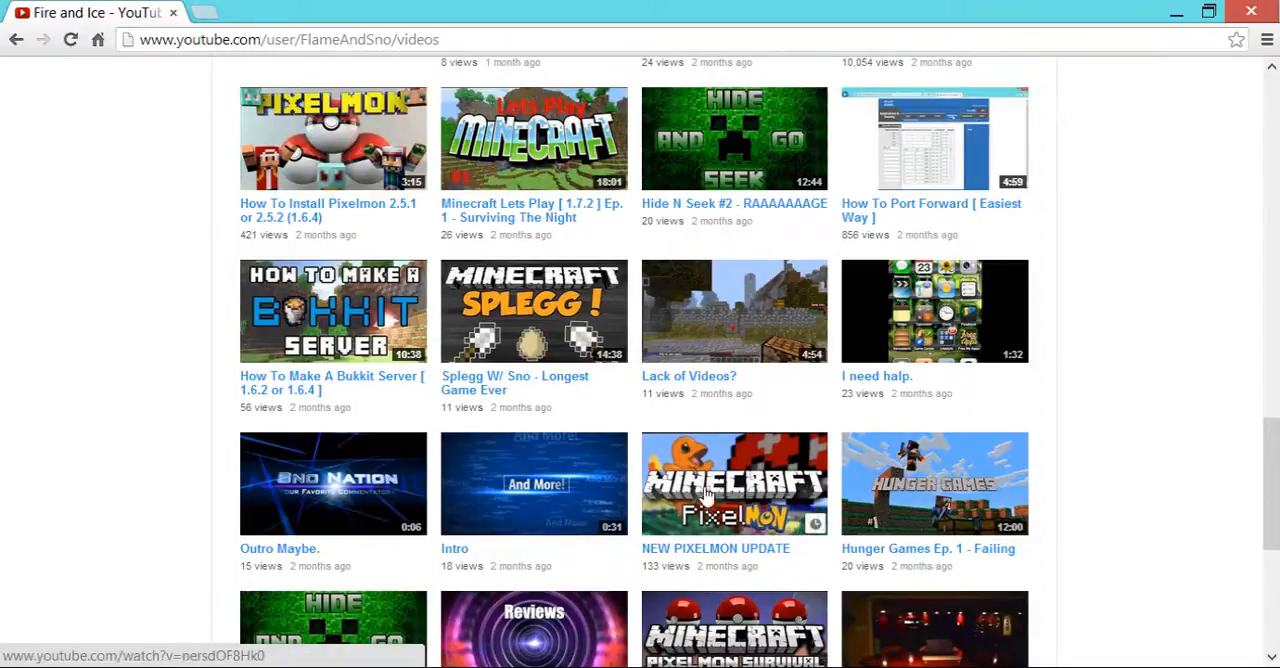